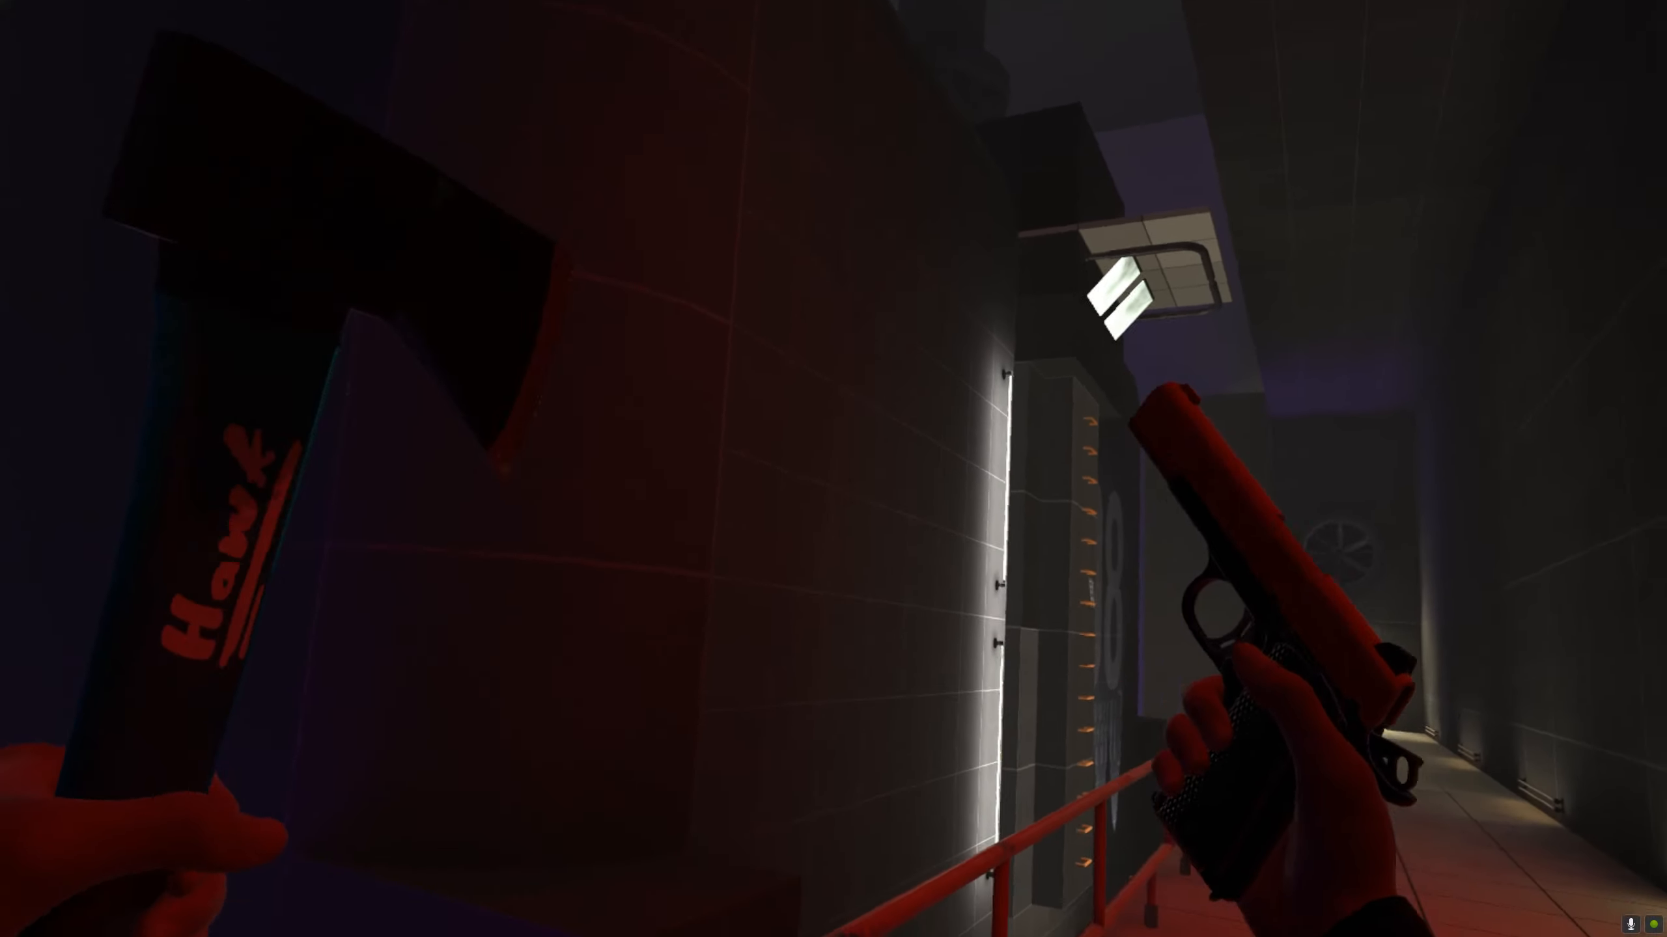
{"action": "mouse_move", "coordinate": [834, 468]}
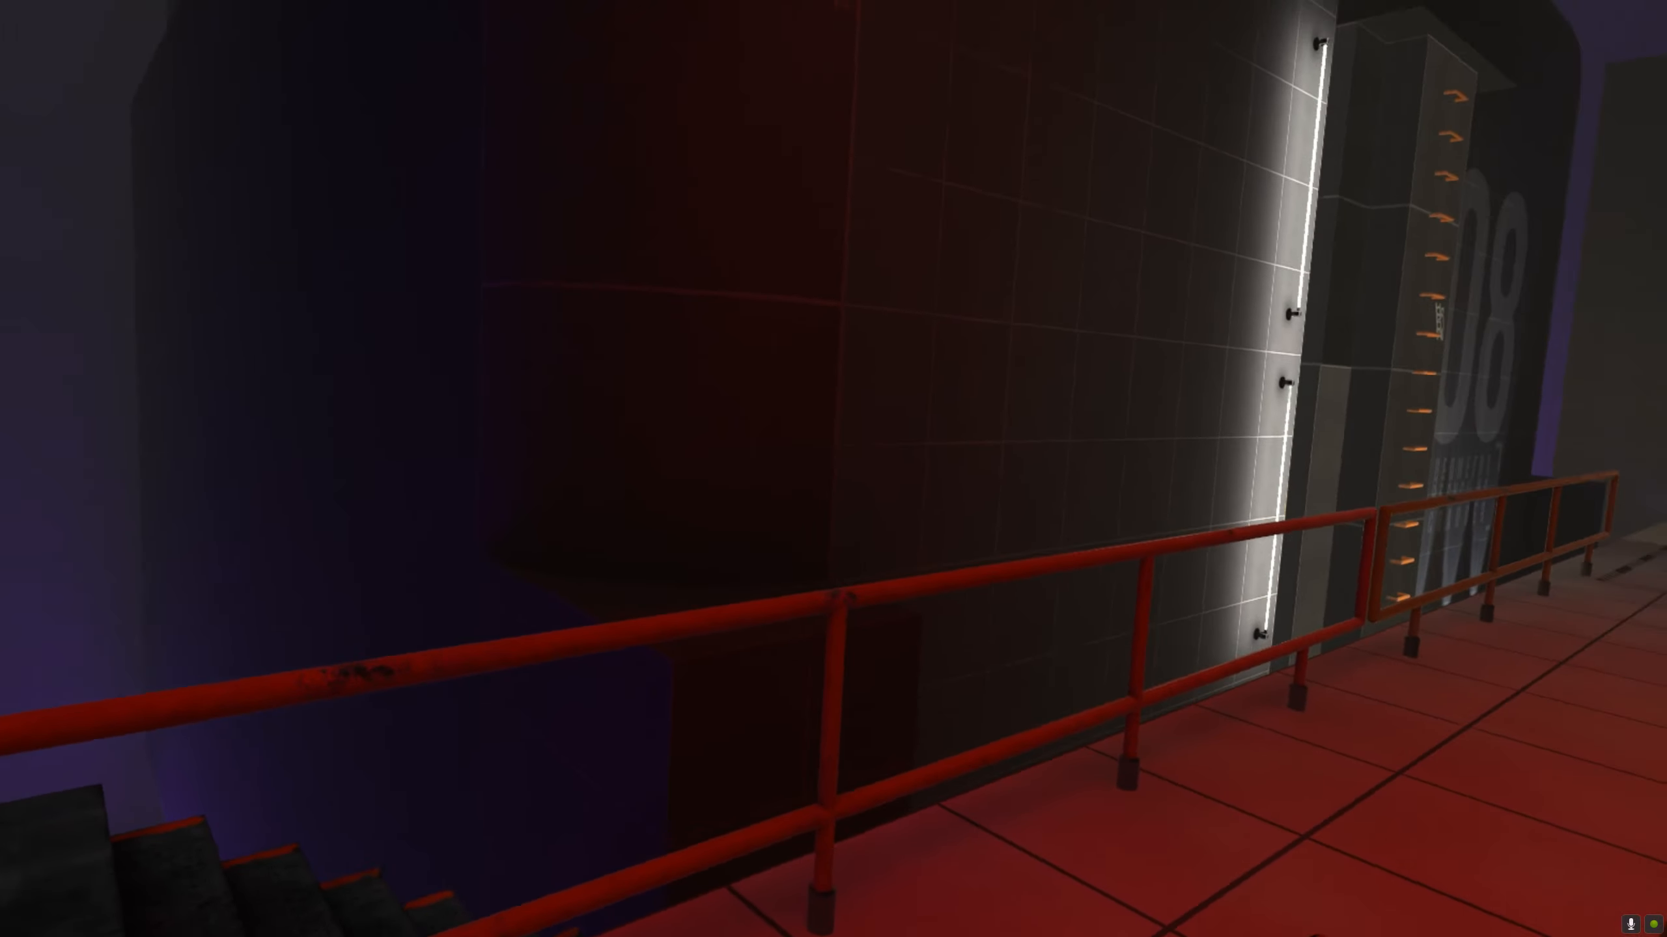
{"action": "mouse_move", "coordinate": [833, 469]}
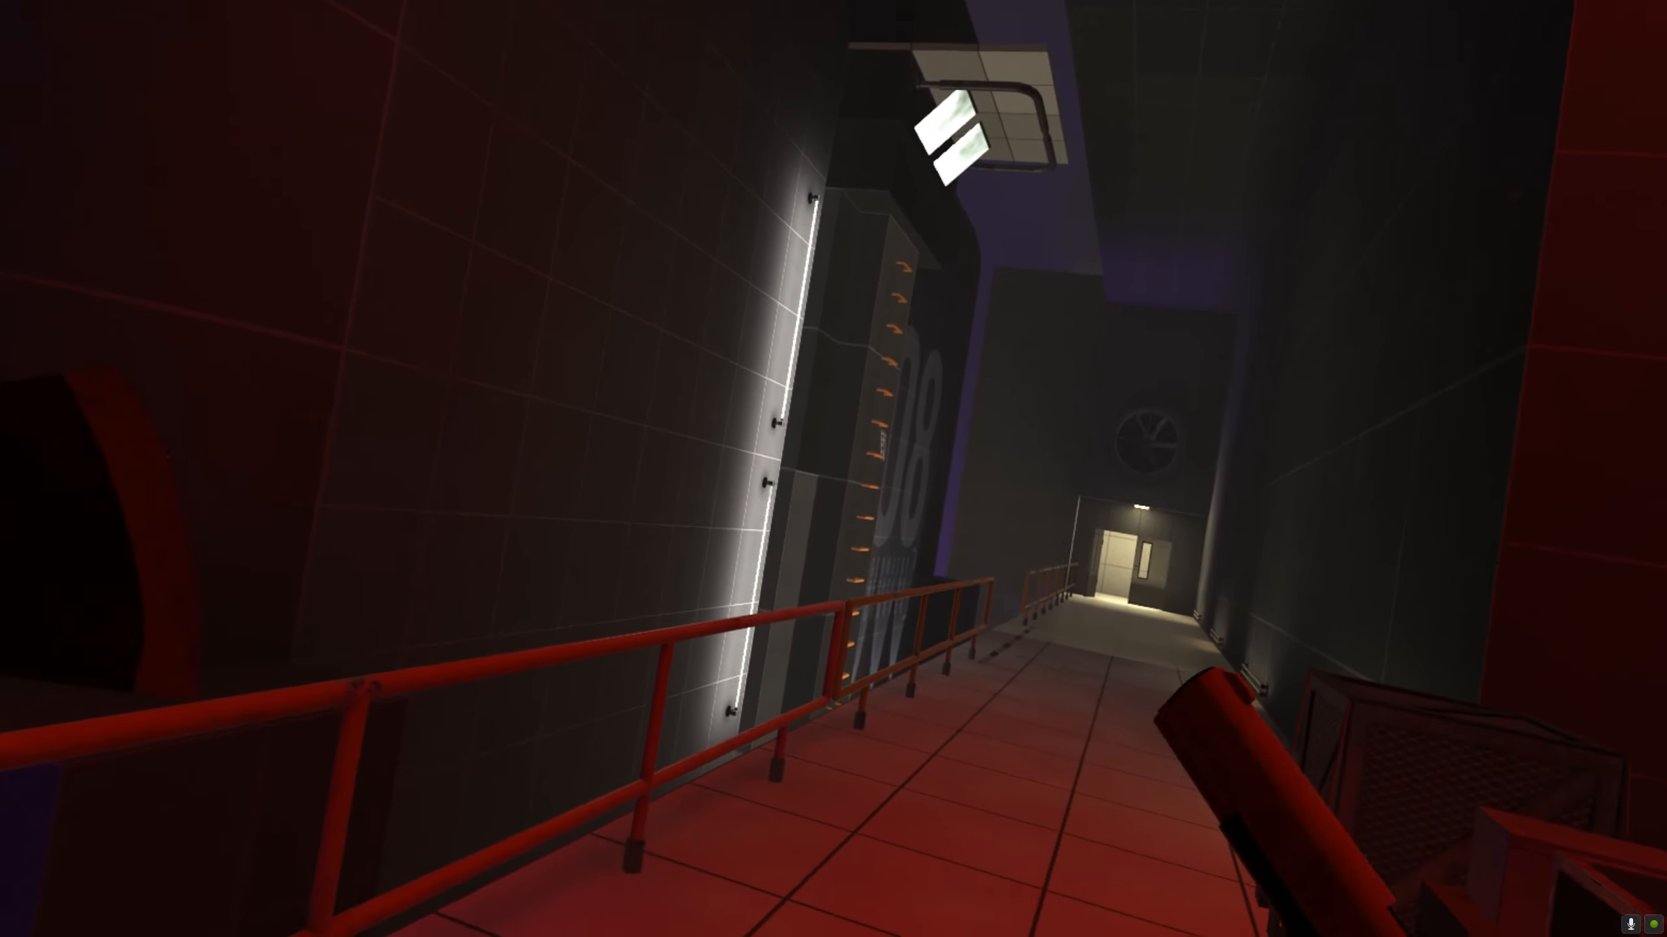
{"action": "mouse_move", "coordinate": [833, 468]}
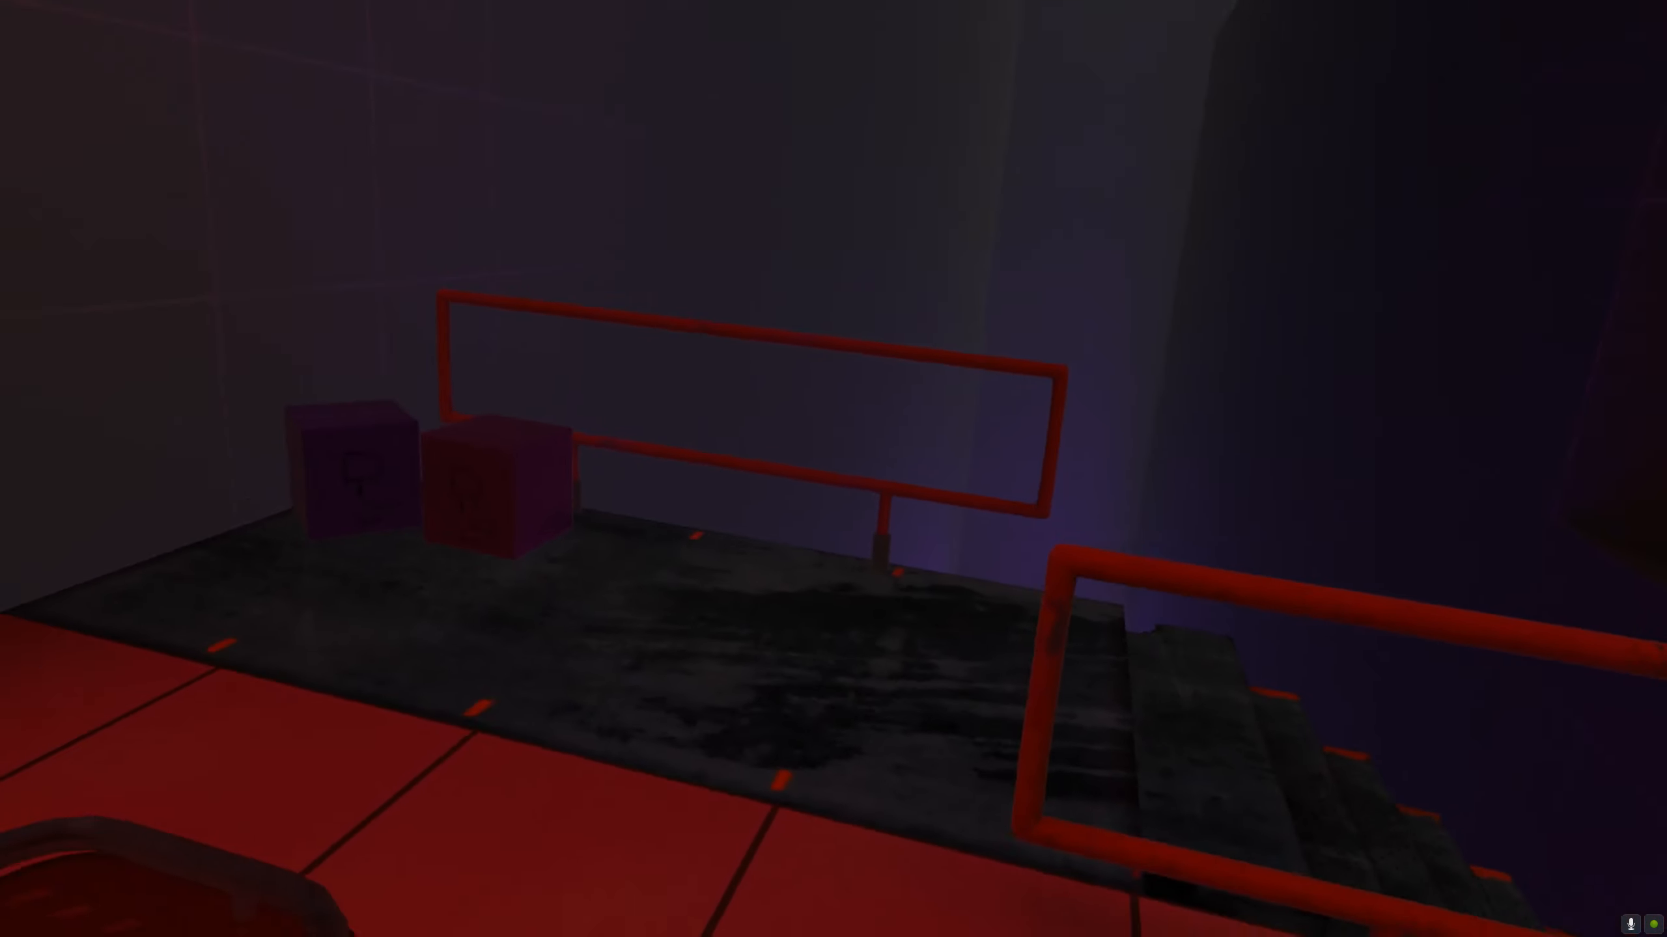
{"action": "mouse_move", "coordinate": [833, 469]}
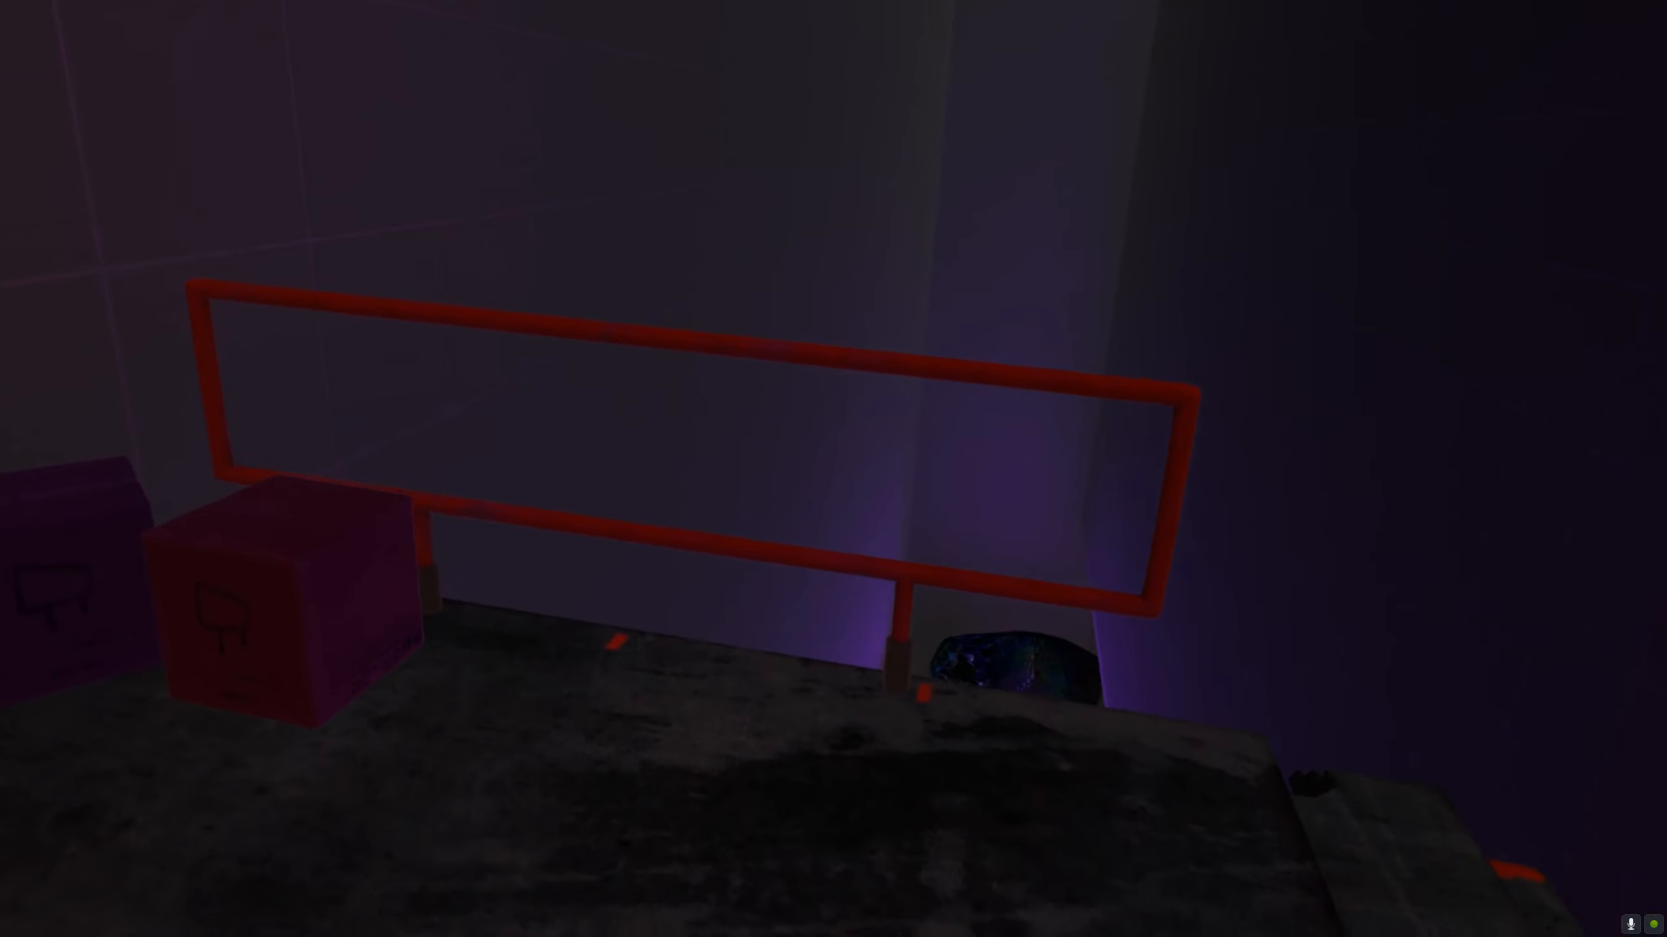
{"action": "mouse_move", "coordinate": [833, 469]}
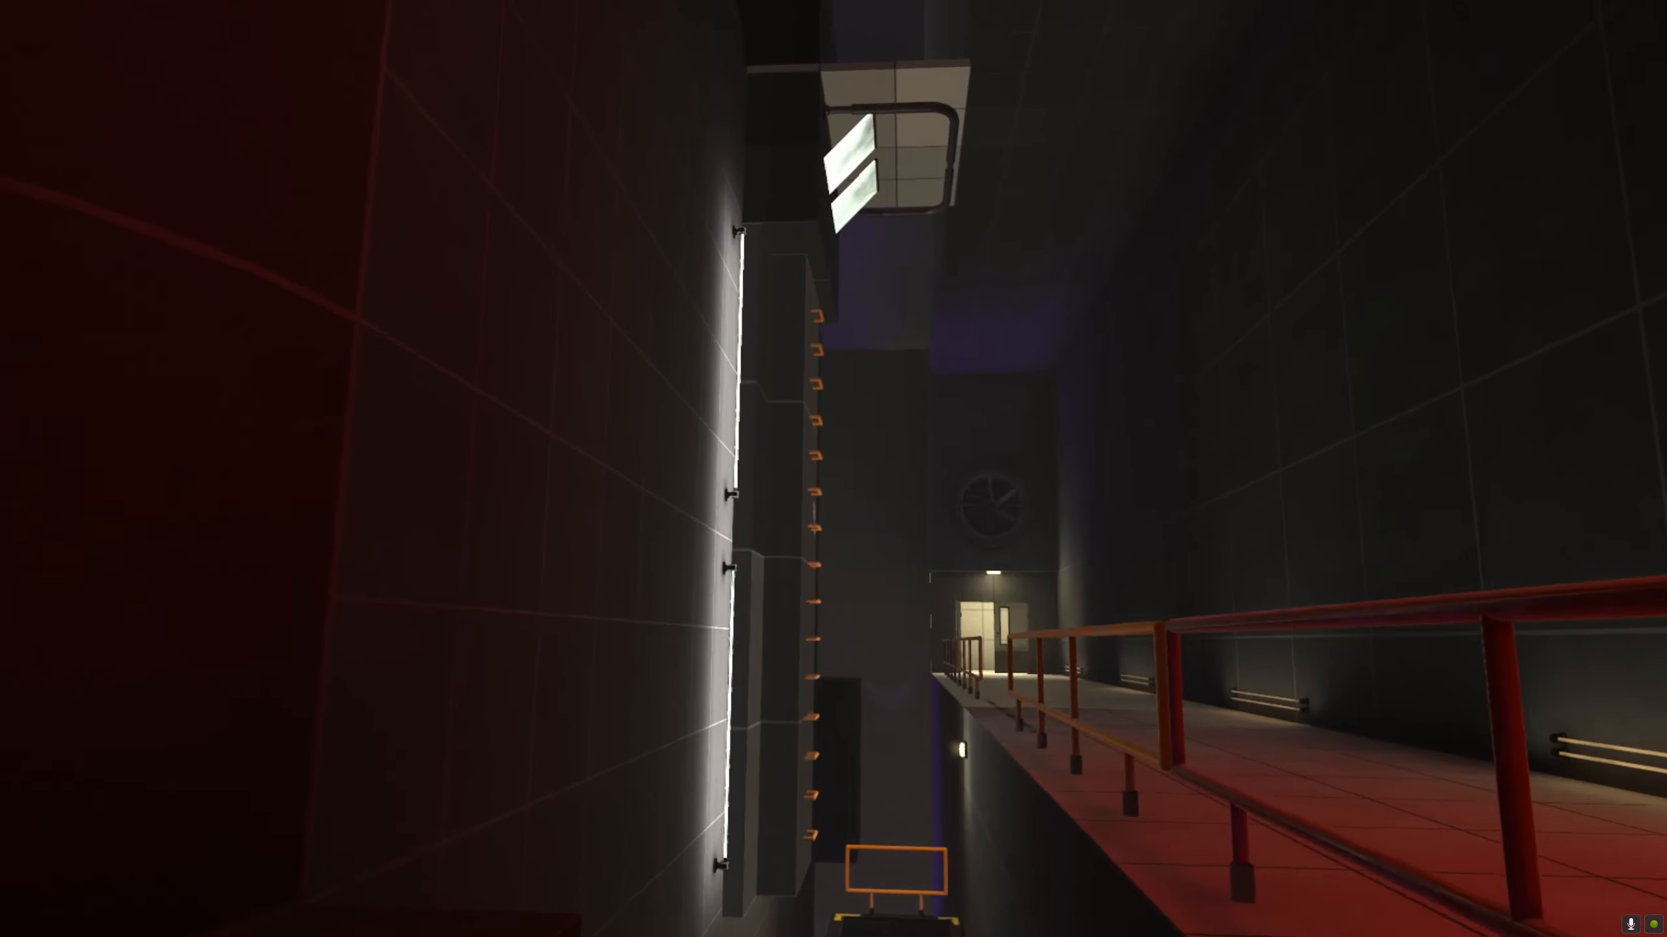
{"action": "mouse_move", "coordinate": [834, 469]}
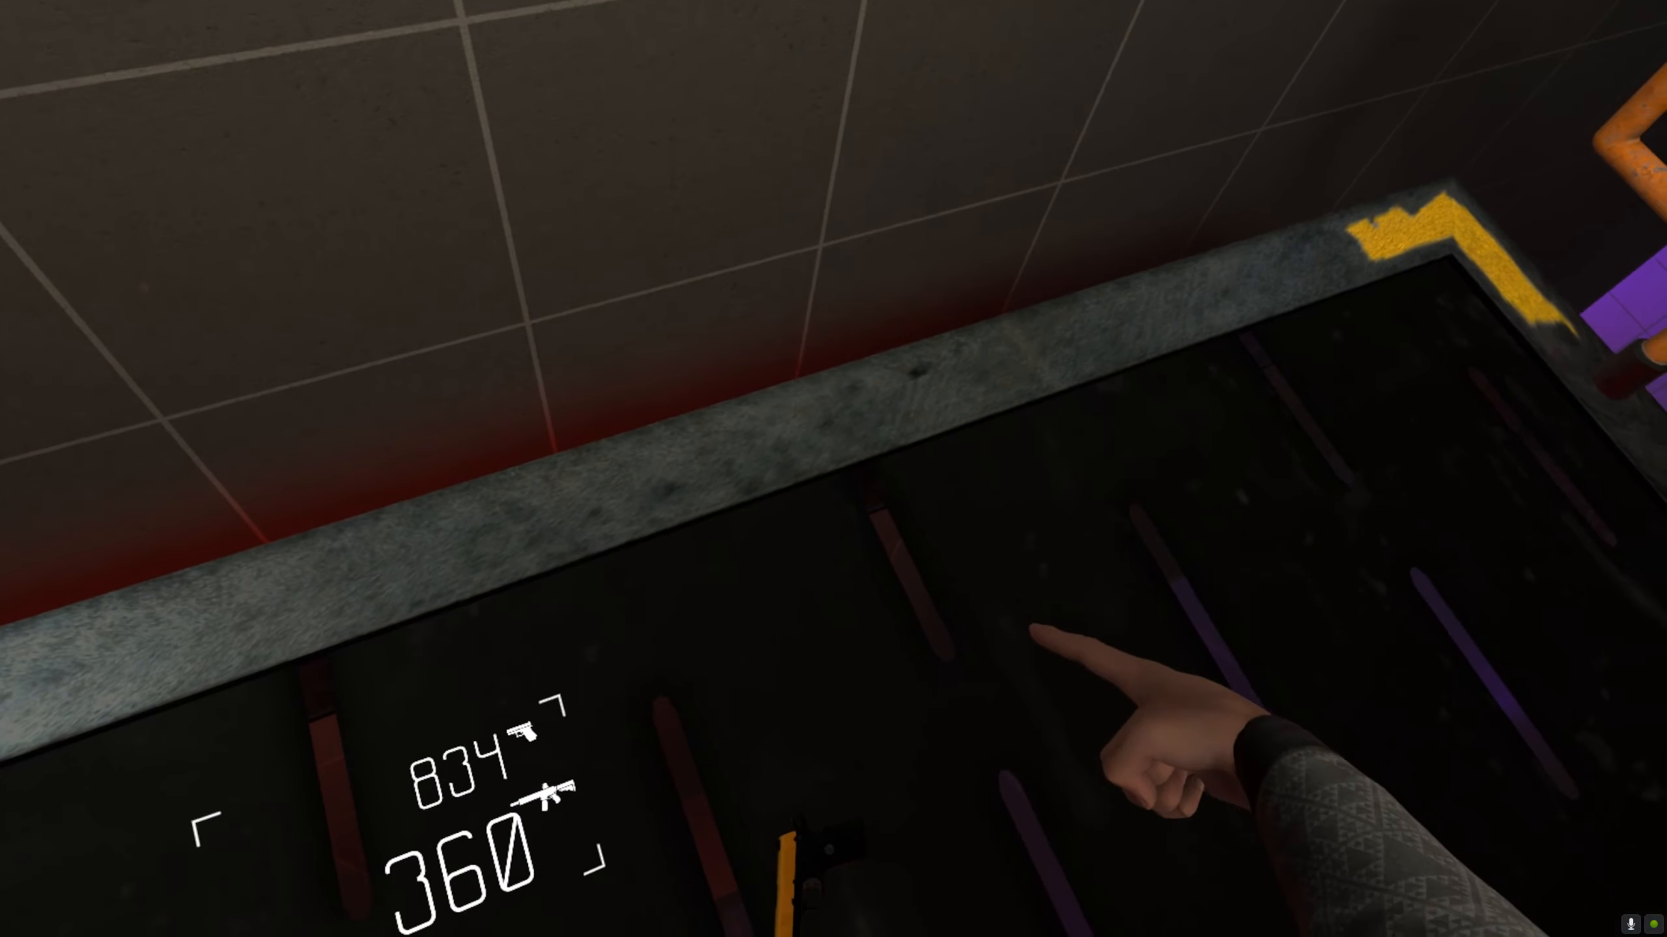
{"action": "mouse_move", "coordinate": [833, 468]}
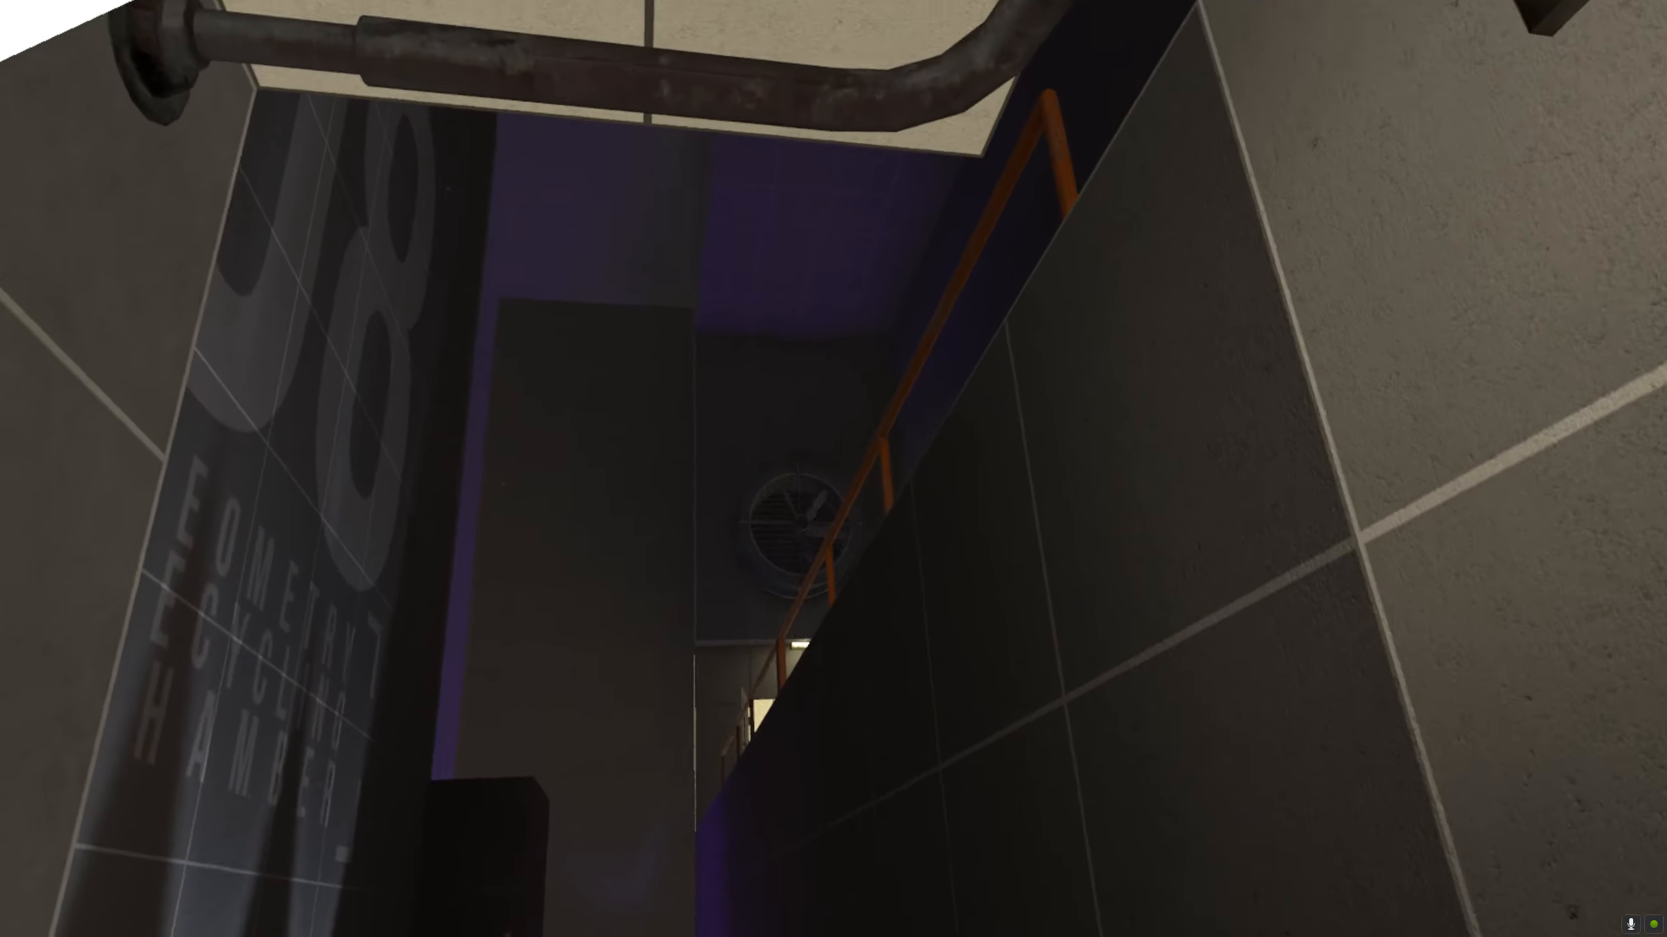
{"action": "mouse_move", "coordinate": [833, 469]}
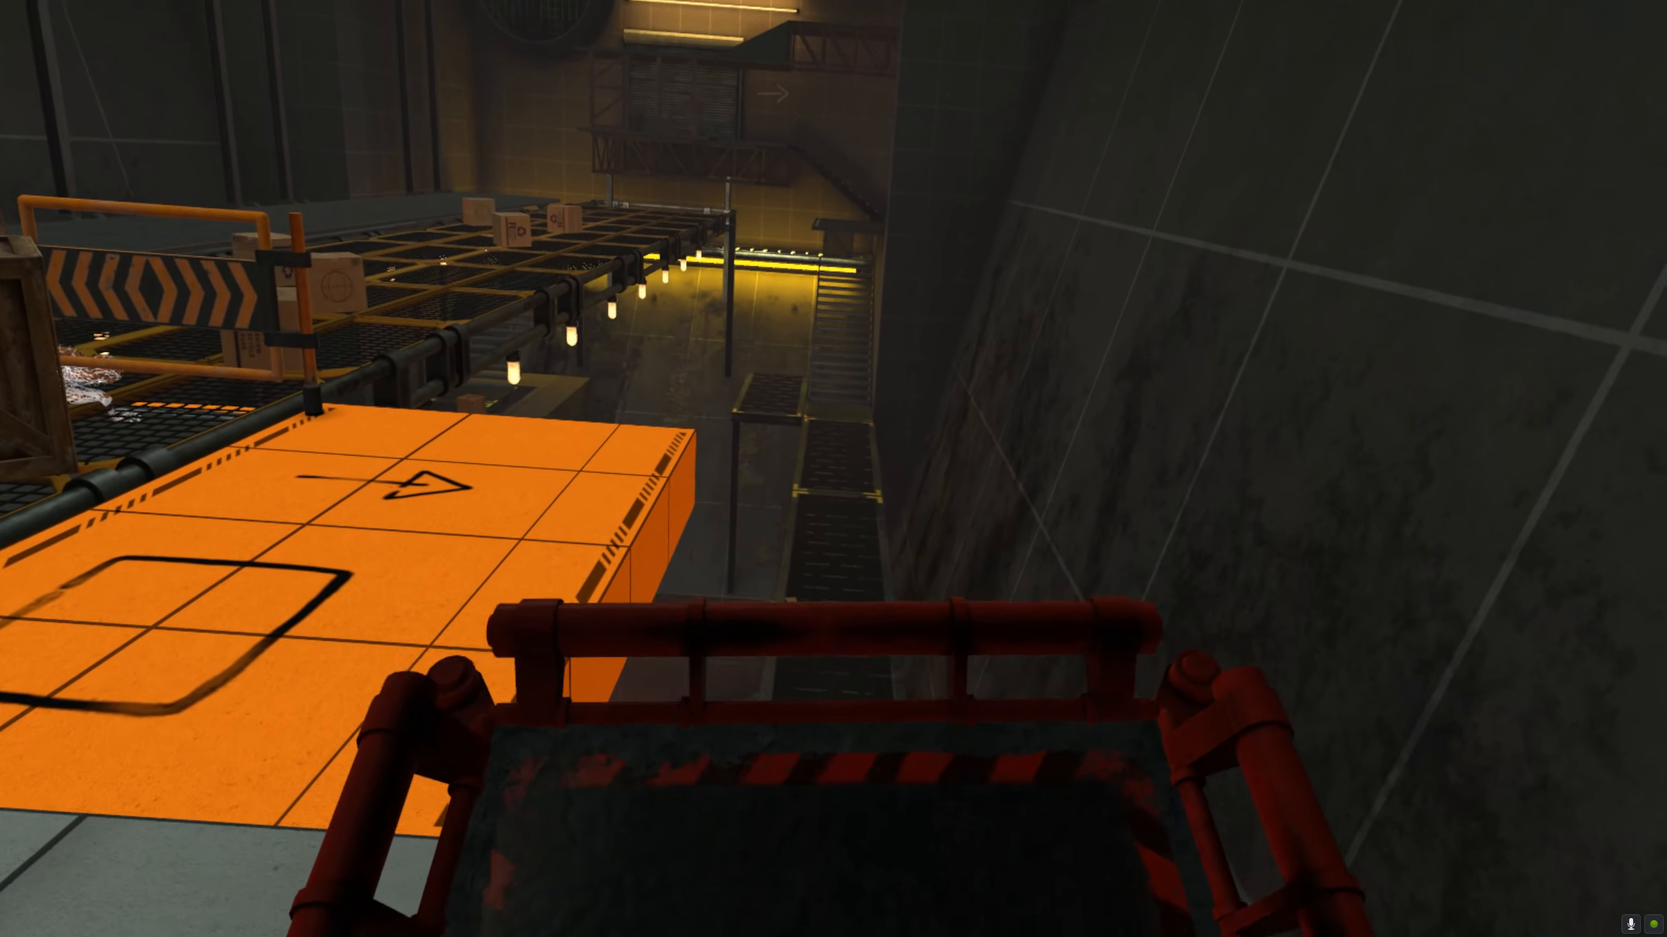
{"action": "mouse_move", "coordinate": [833, 468]}
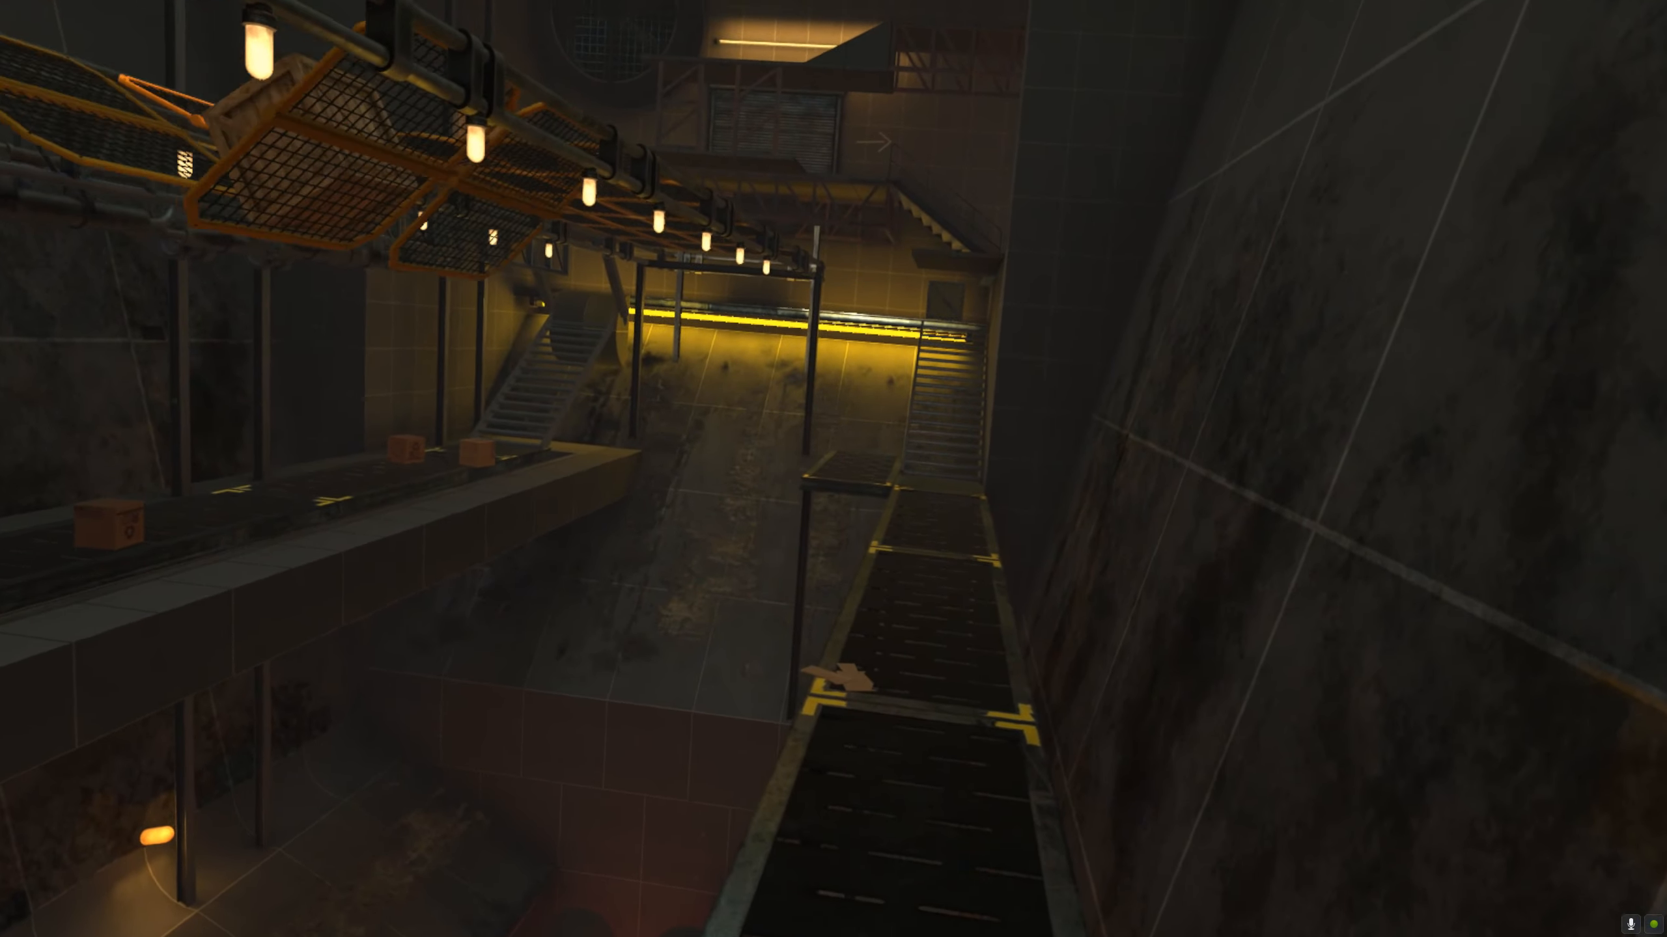
{"action": "mouse_move", "coordinate": [834, 469]}
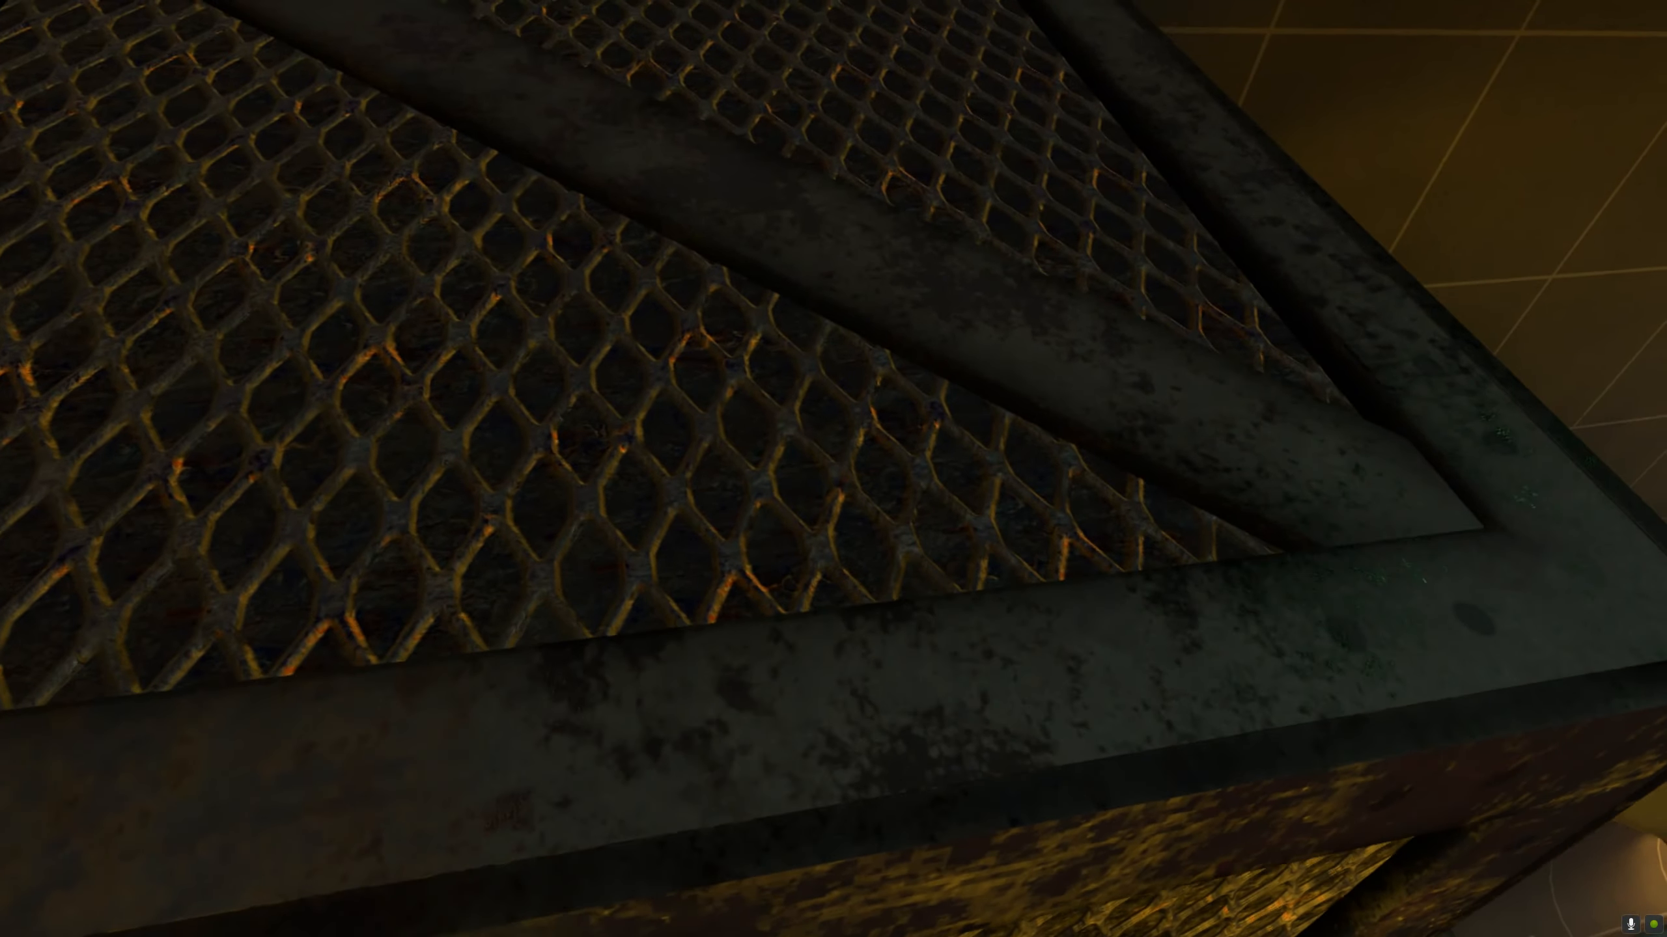
{"action": "mouse_move", "coordinate": [833, 469]}
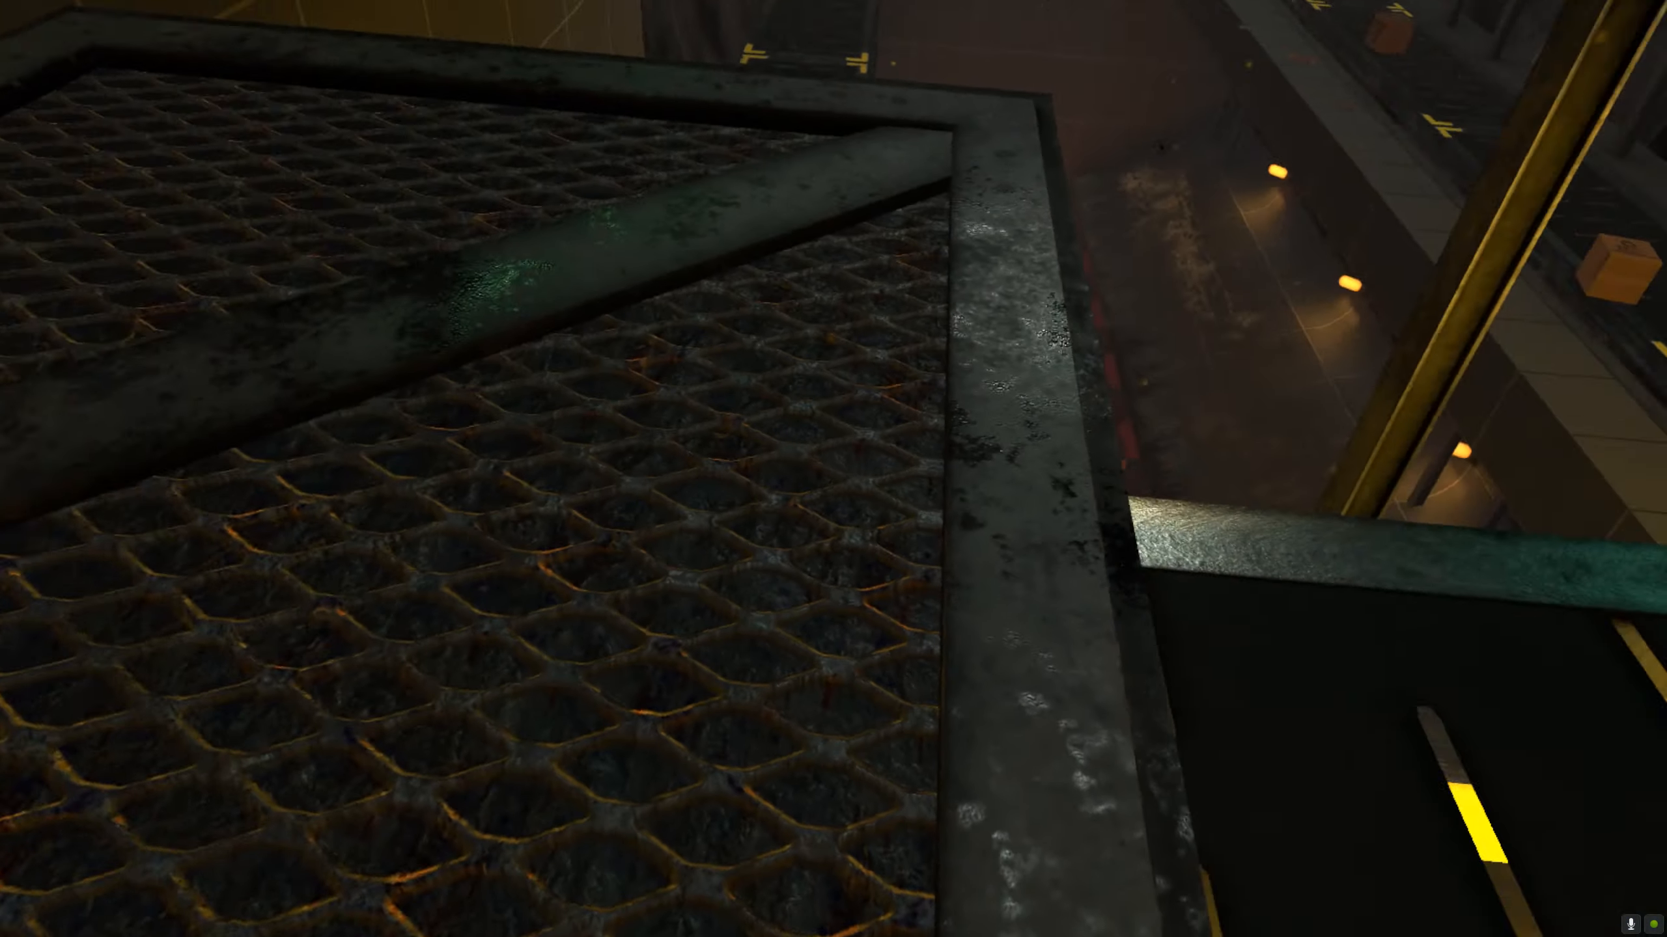
{"action": "mouse_move", "coordinate": [833, 469]}
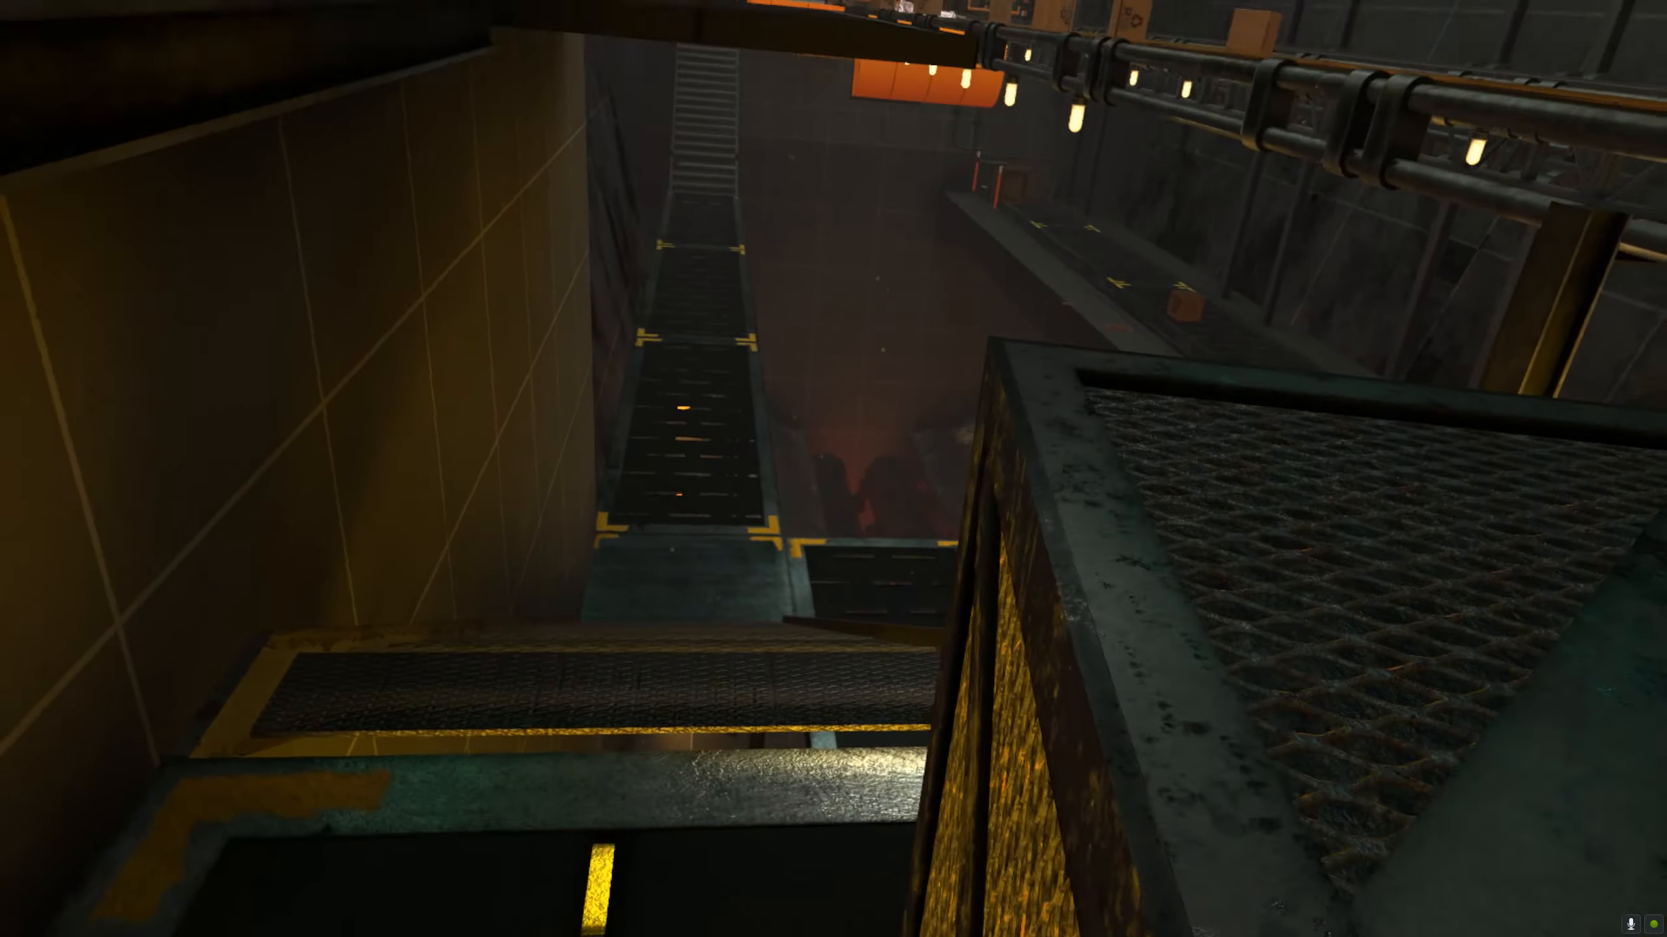
{"action": "mouse_move", "coordinate": [834, 468]}
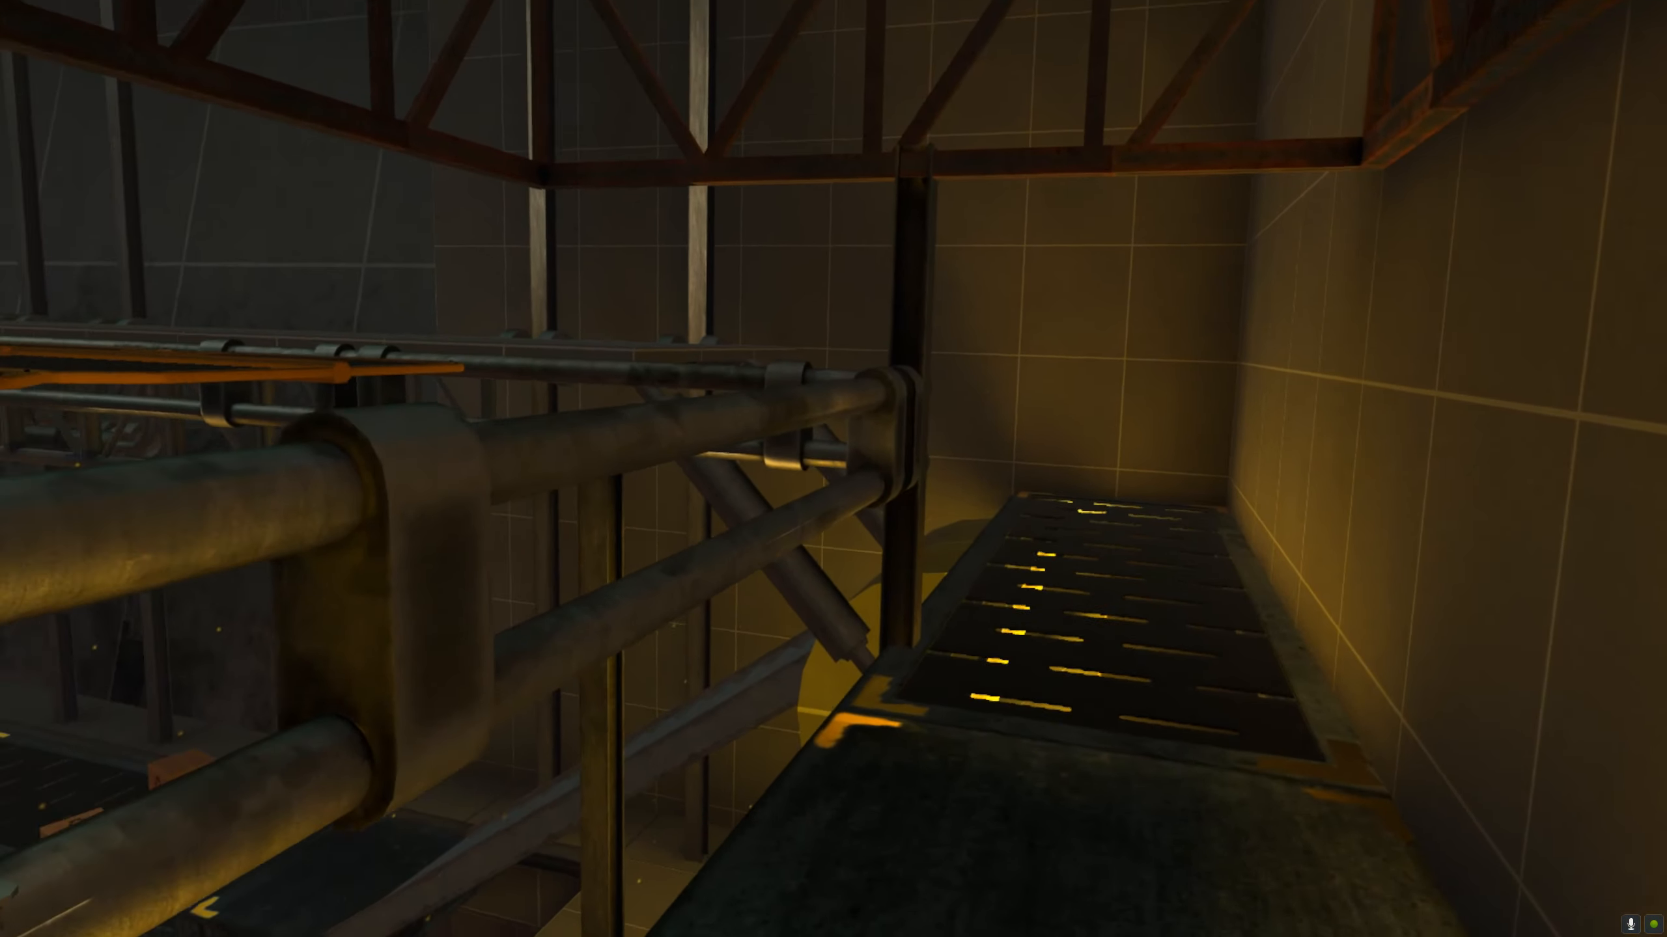
{"action": "mouse_move", "coordinate": [833, 469]}
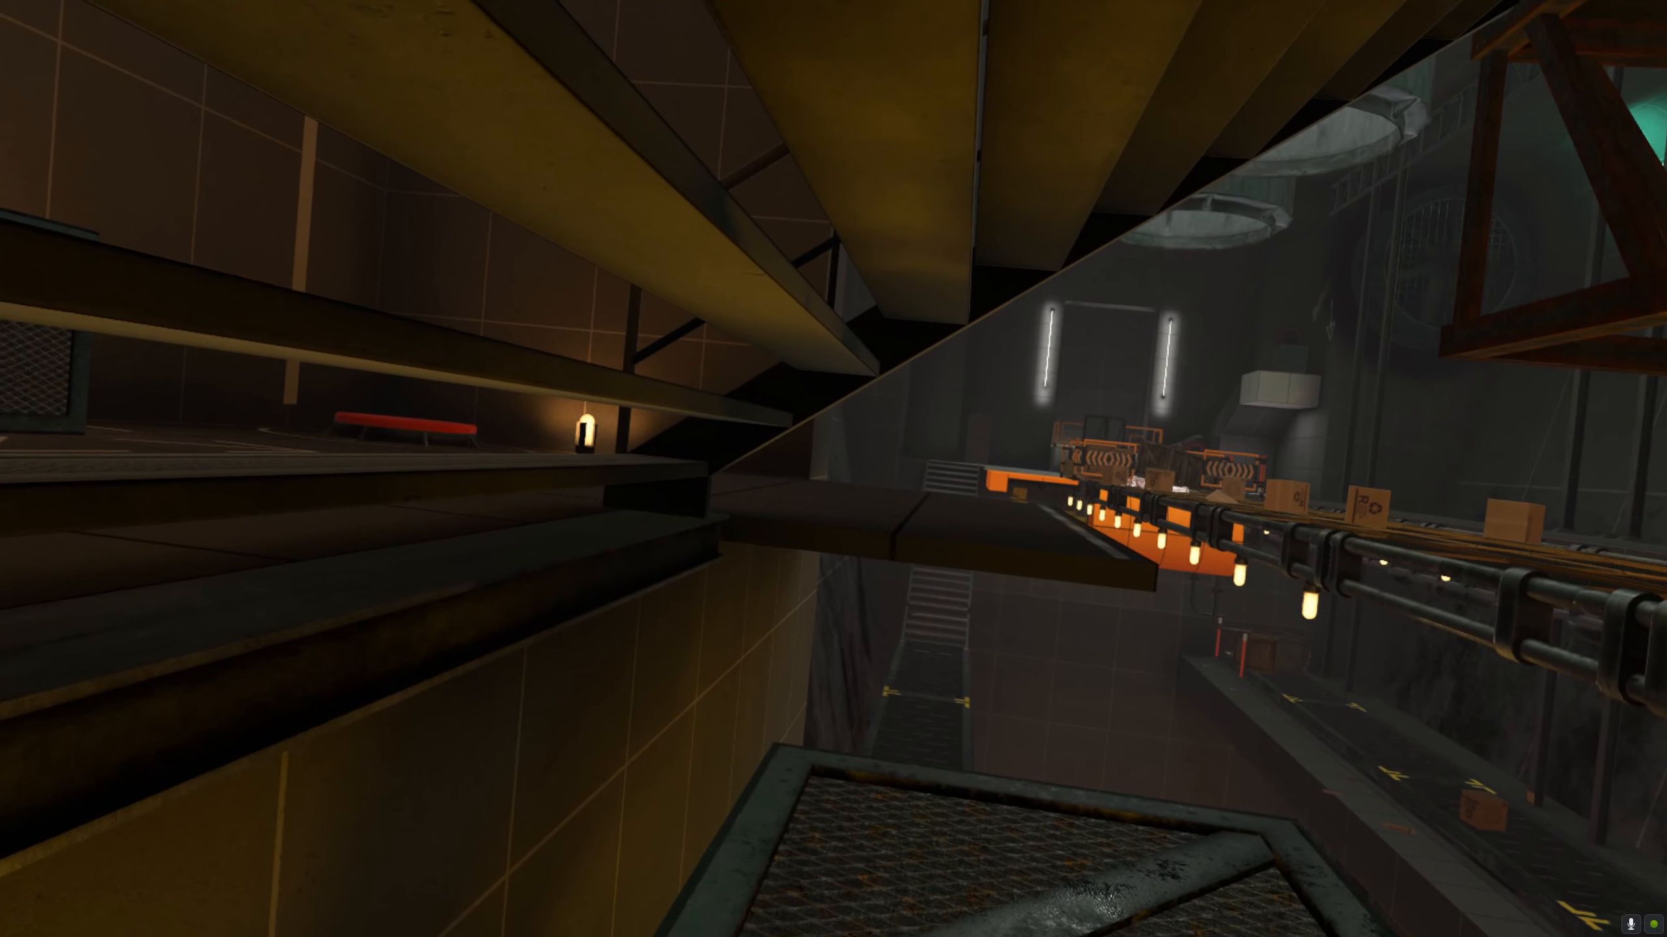
{"action": "mouse_move", "coordinate": [834, 469]}
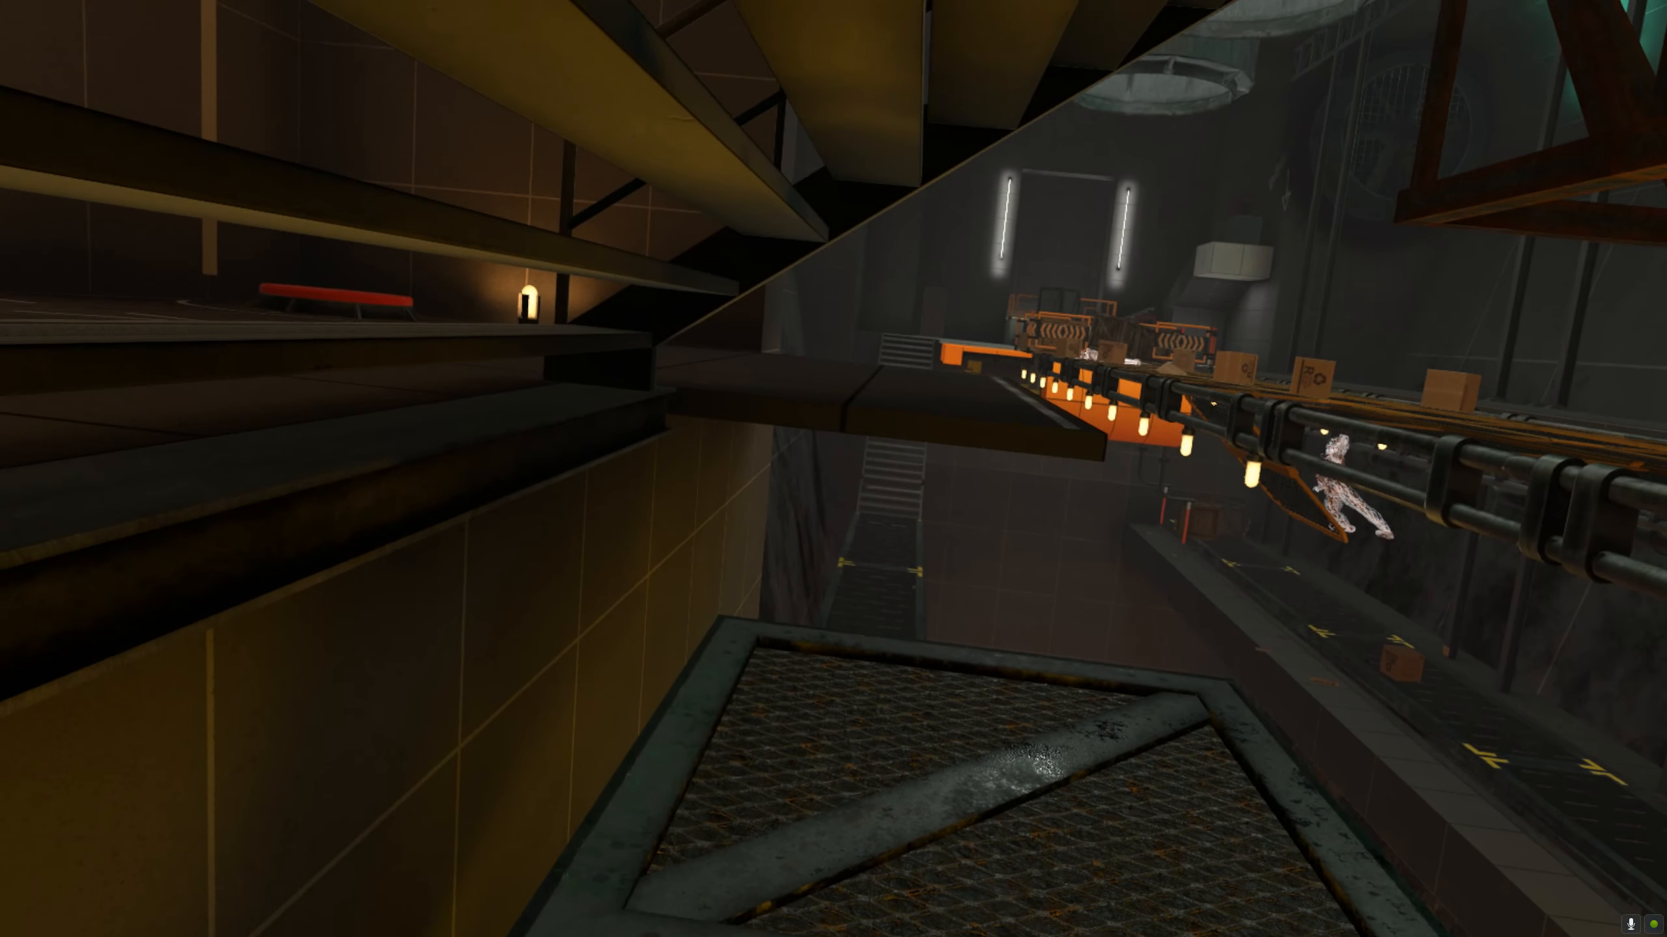
{"action": "mouse_move", "coordinate": [834, 468]}
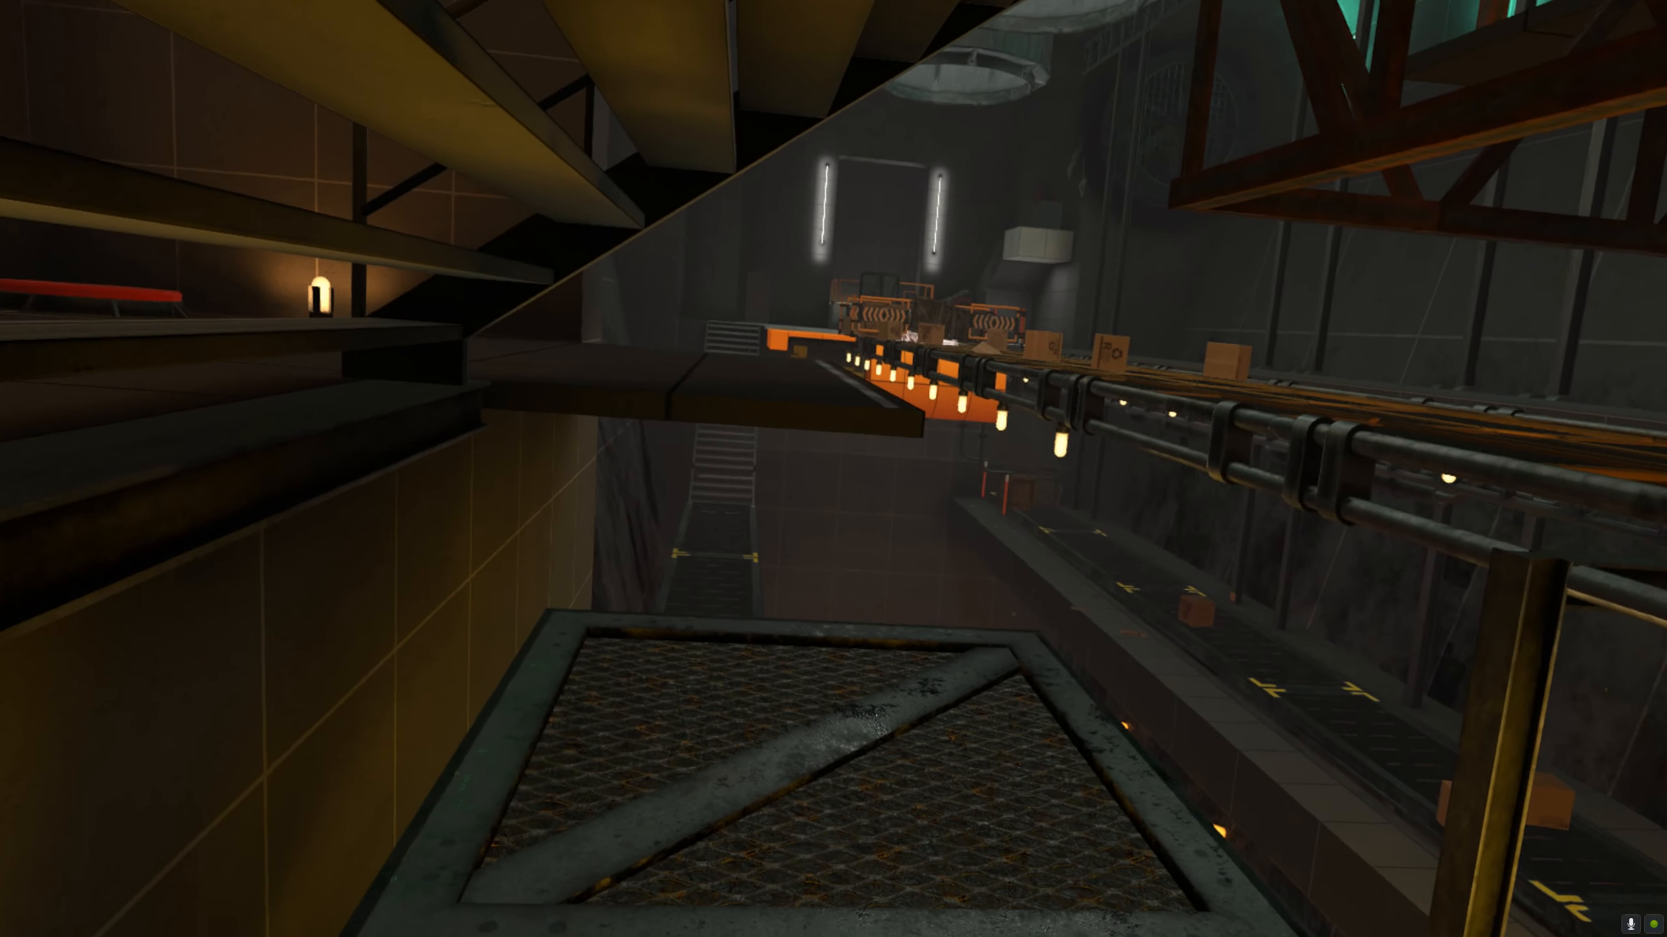
{"action": "mouse_move", "coordinate": [834, 469]}
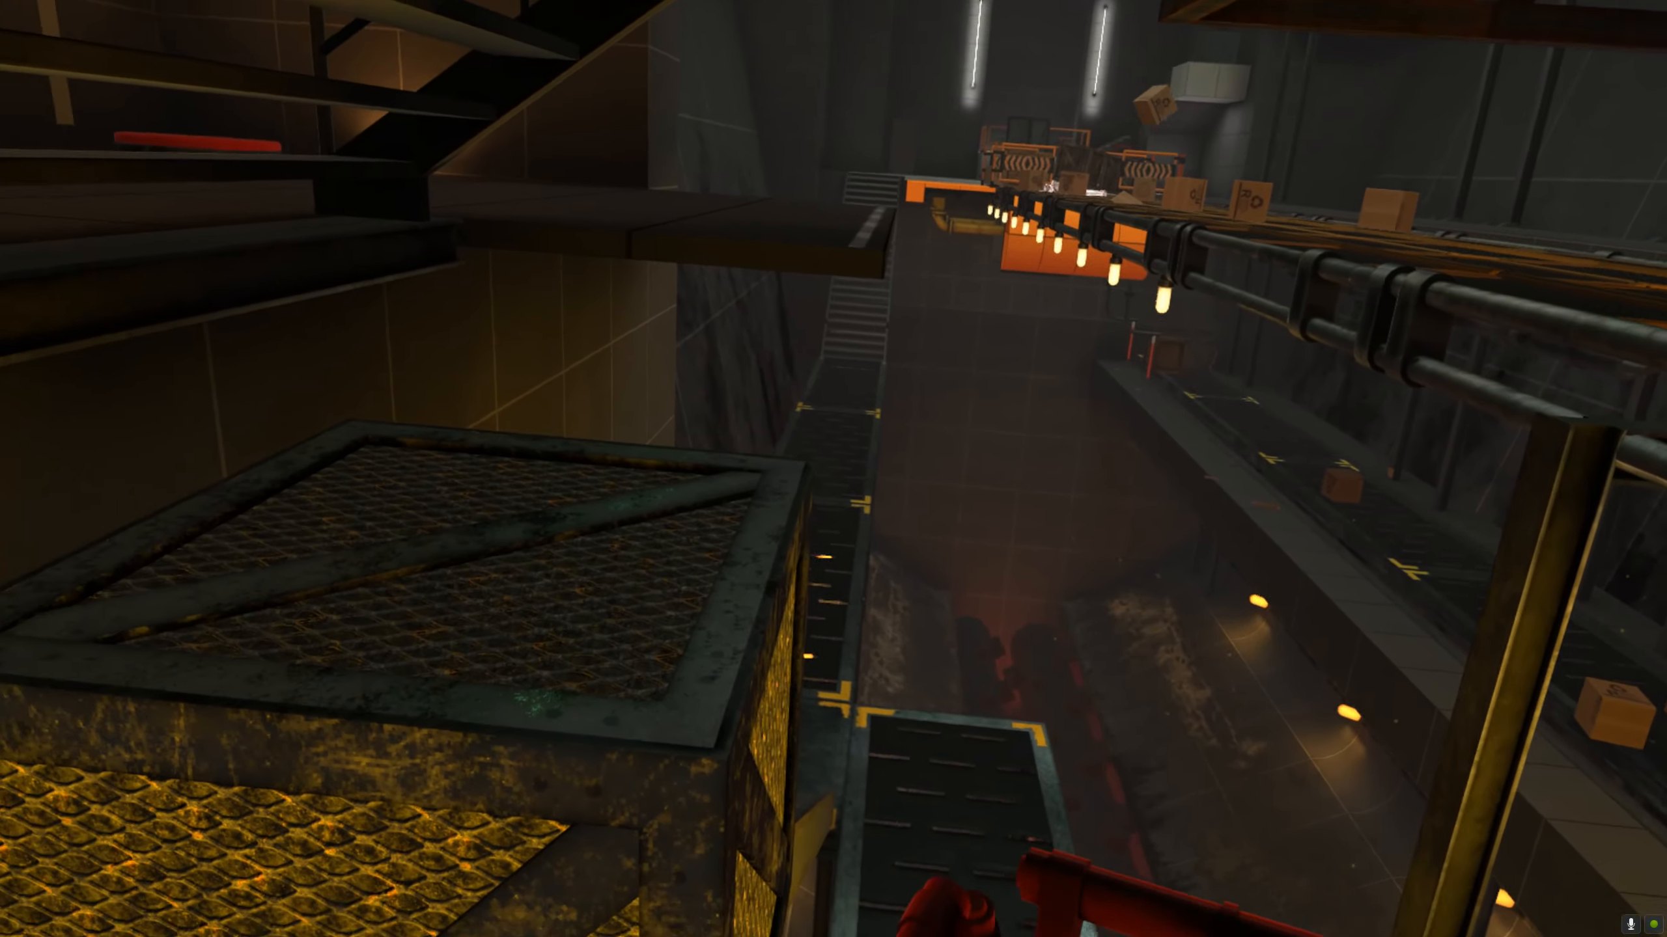
{"action": "mouse_move", "coordinate": [834, 469]}
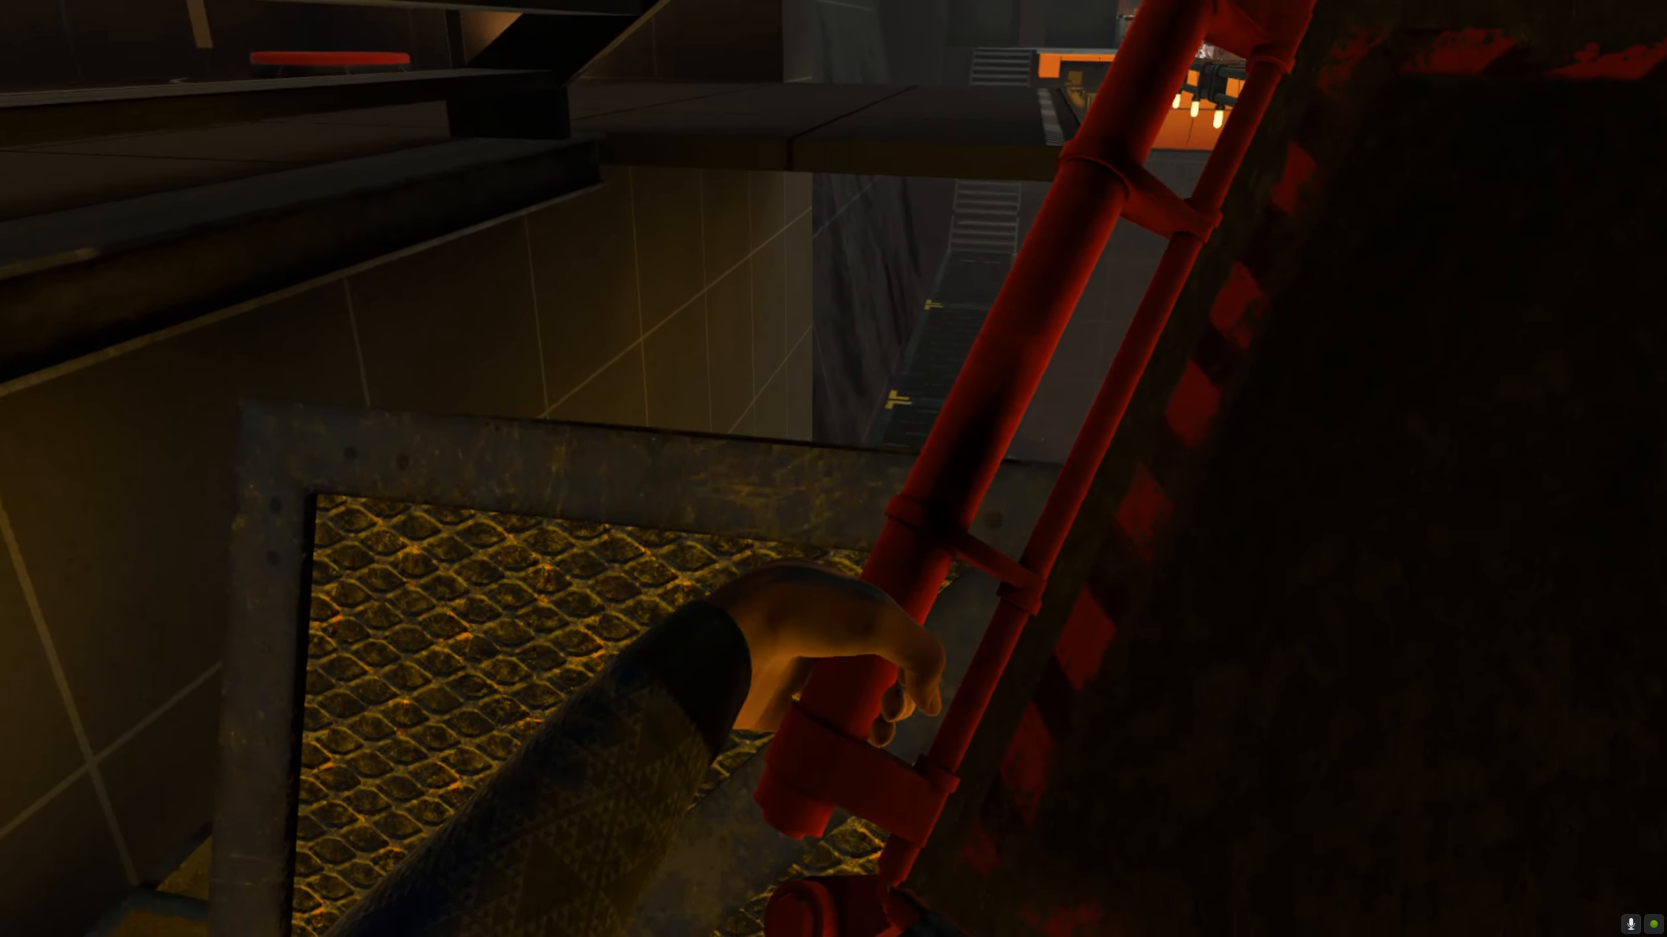
{"action": "mouse_move", "coordinate": [834, 468]}
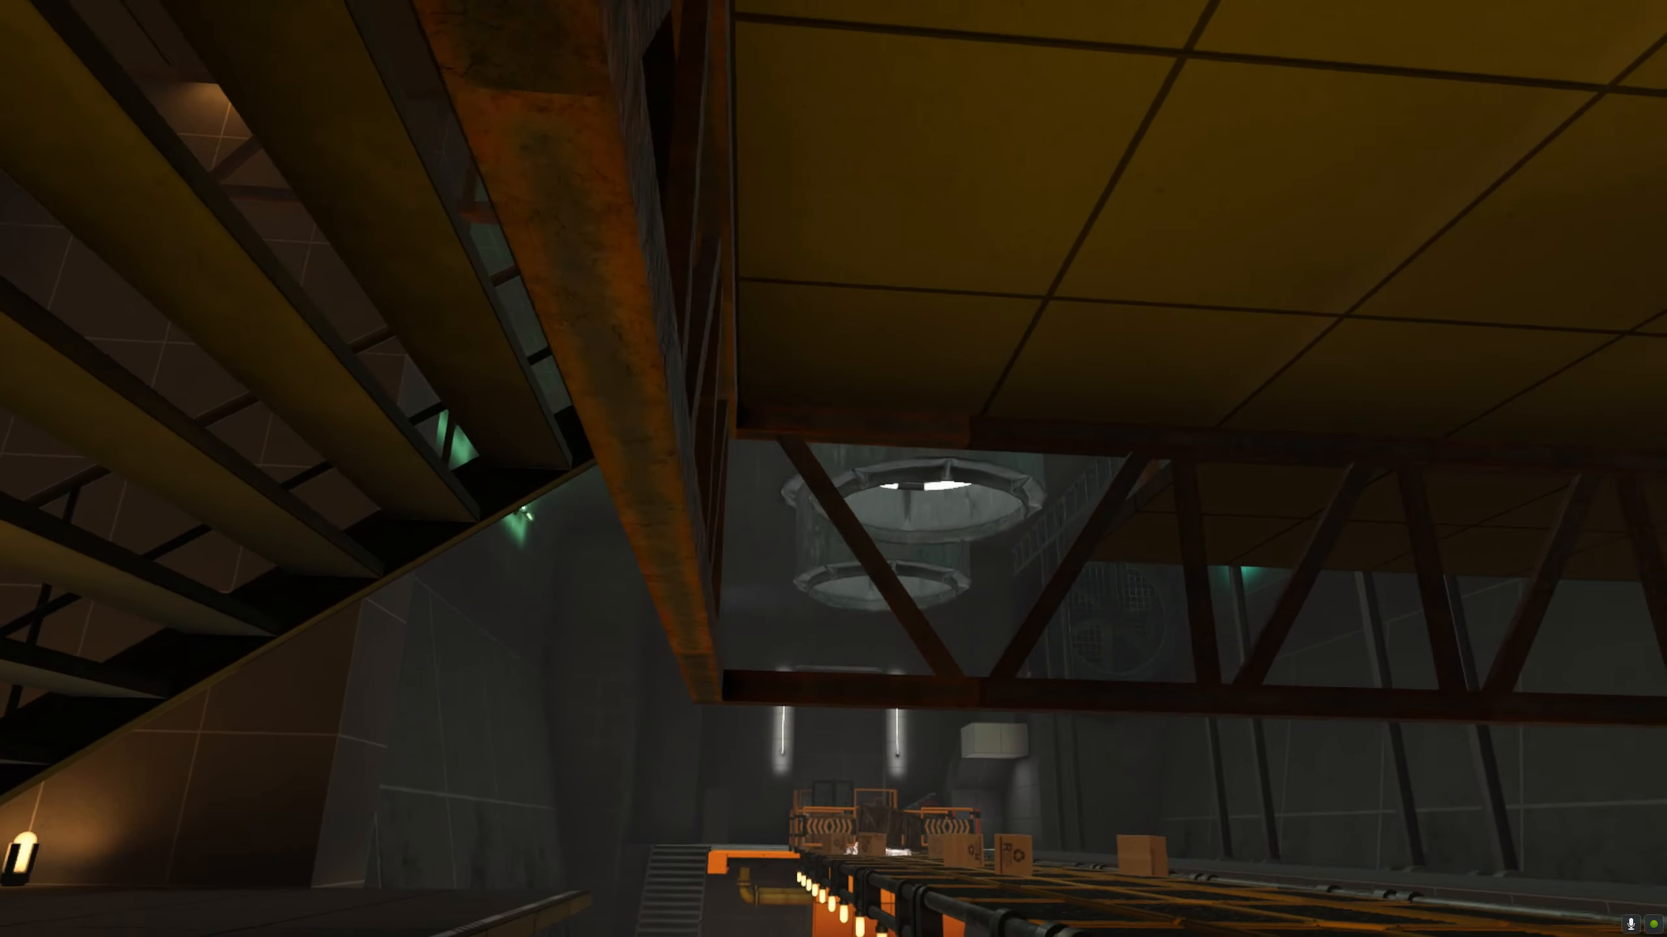
{"action": "mouse_move", "coordinate": [833, 468]}
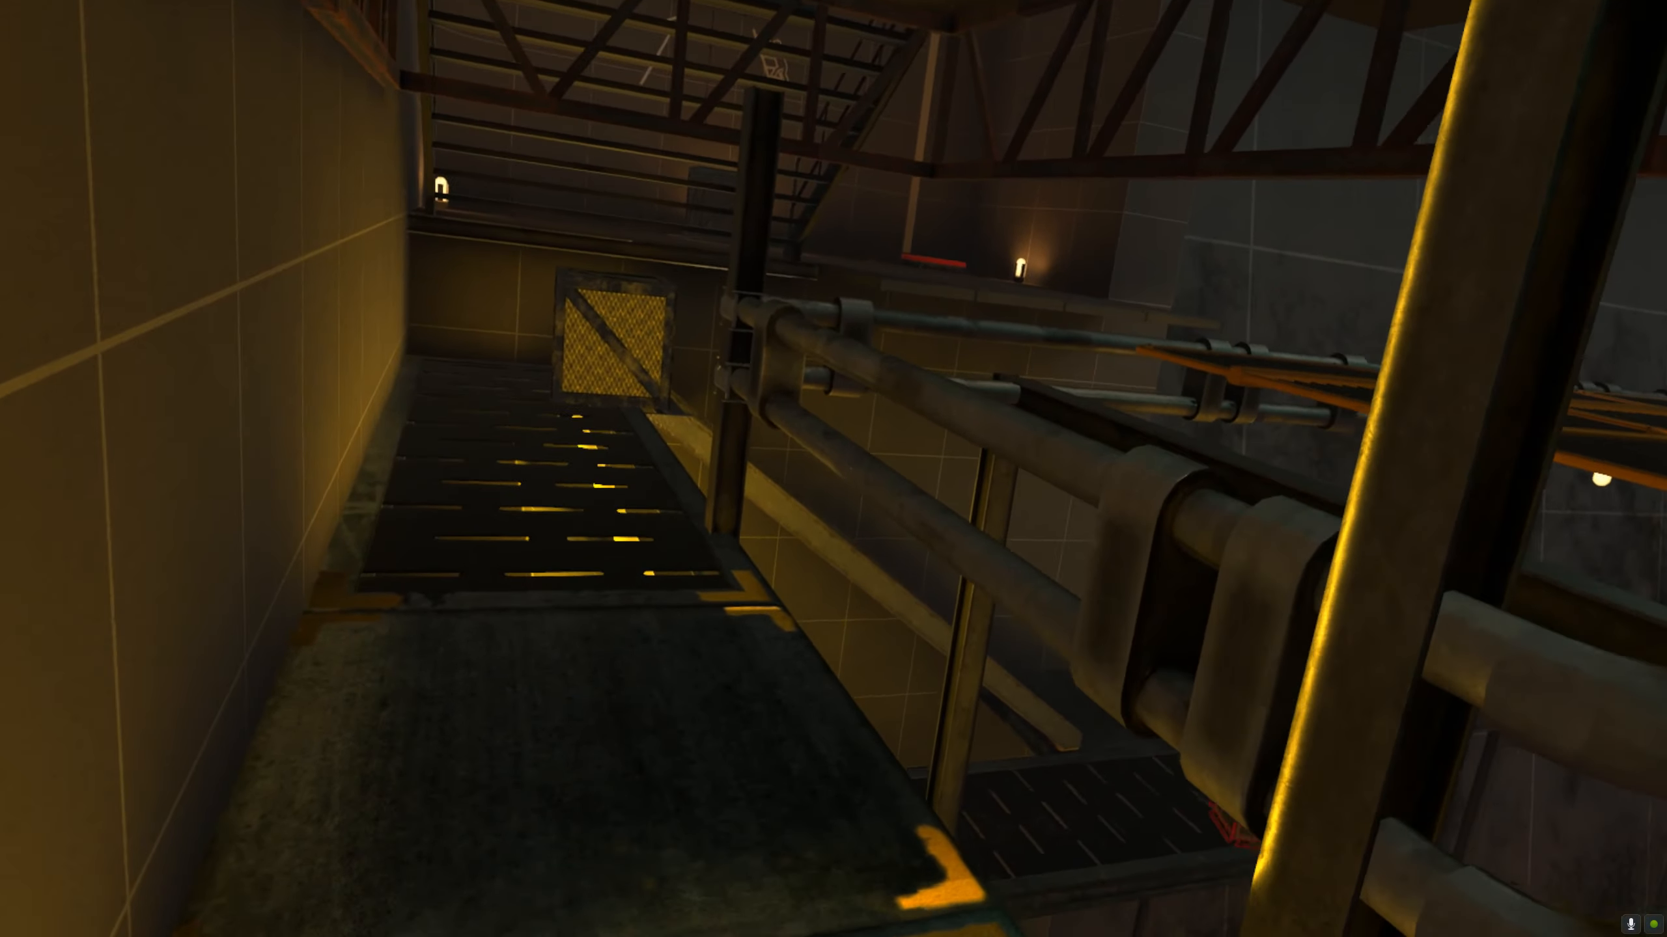
{"action": "mouse_move", "coordinate": [834, 469]}
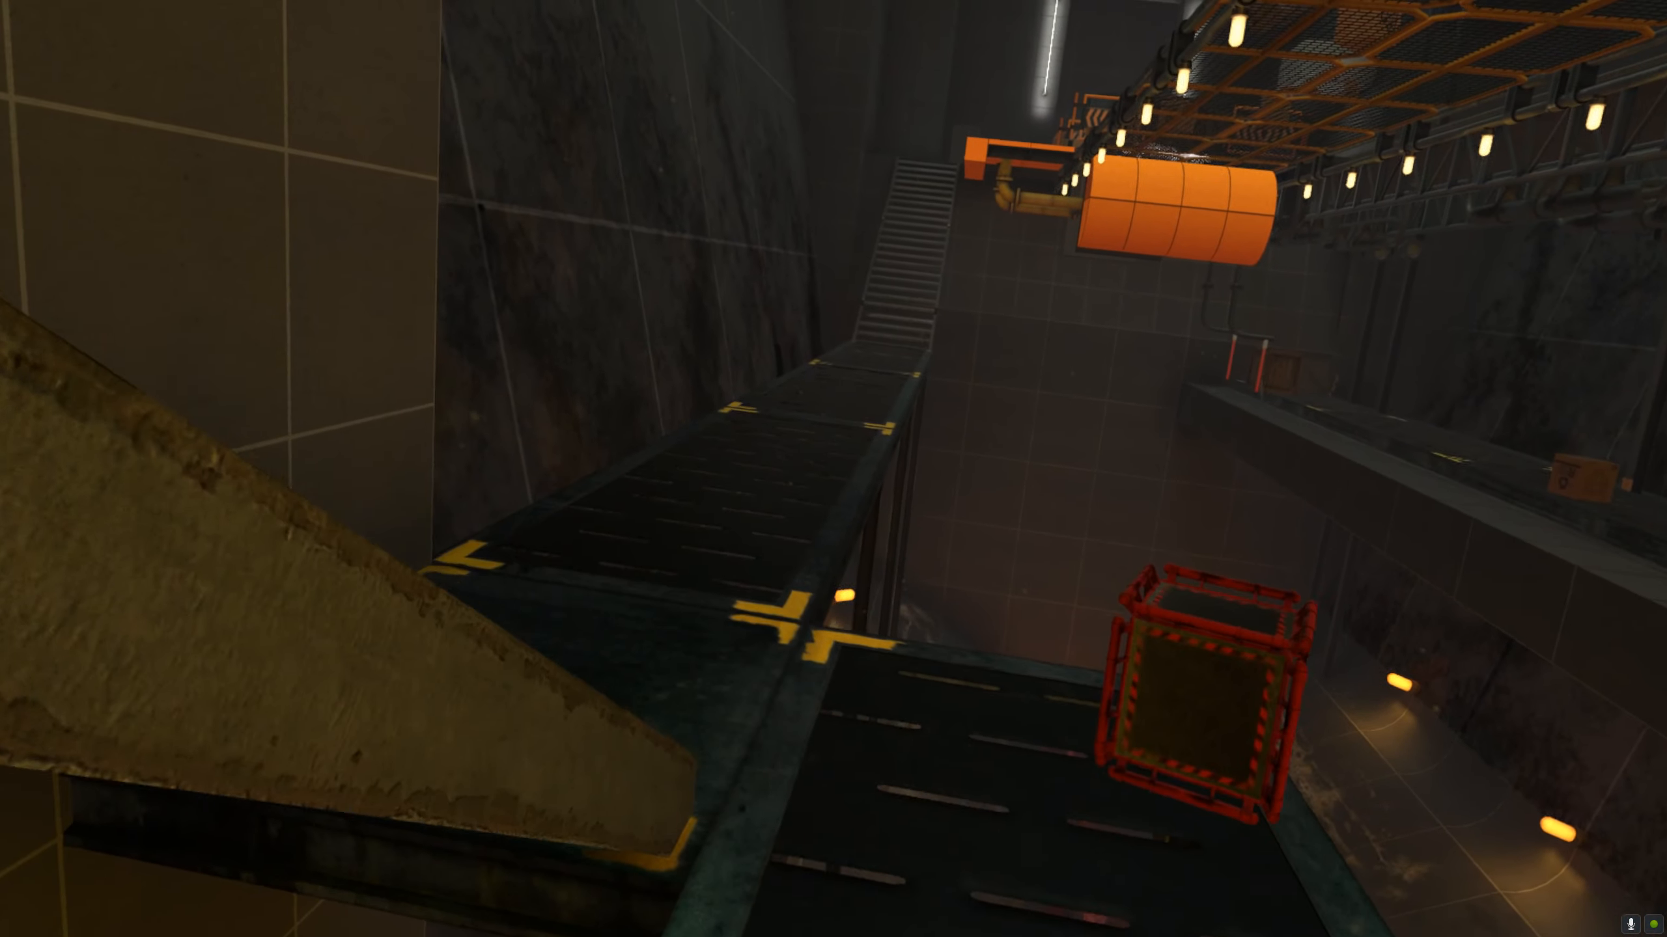
{"action": "mouse_move", "coordinate": [833, 469]}
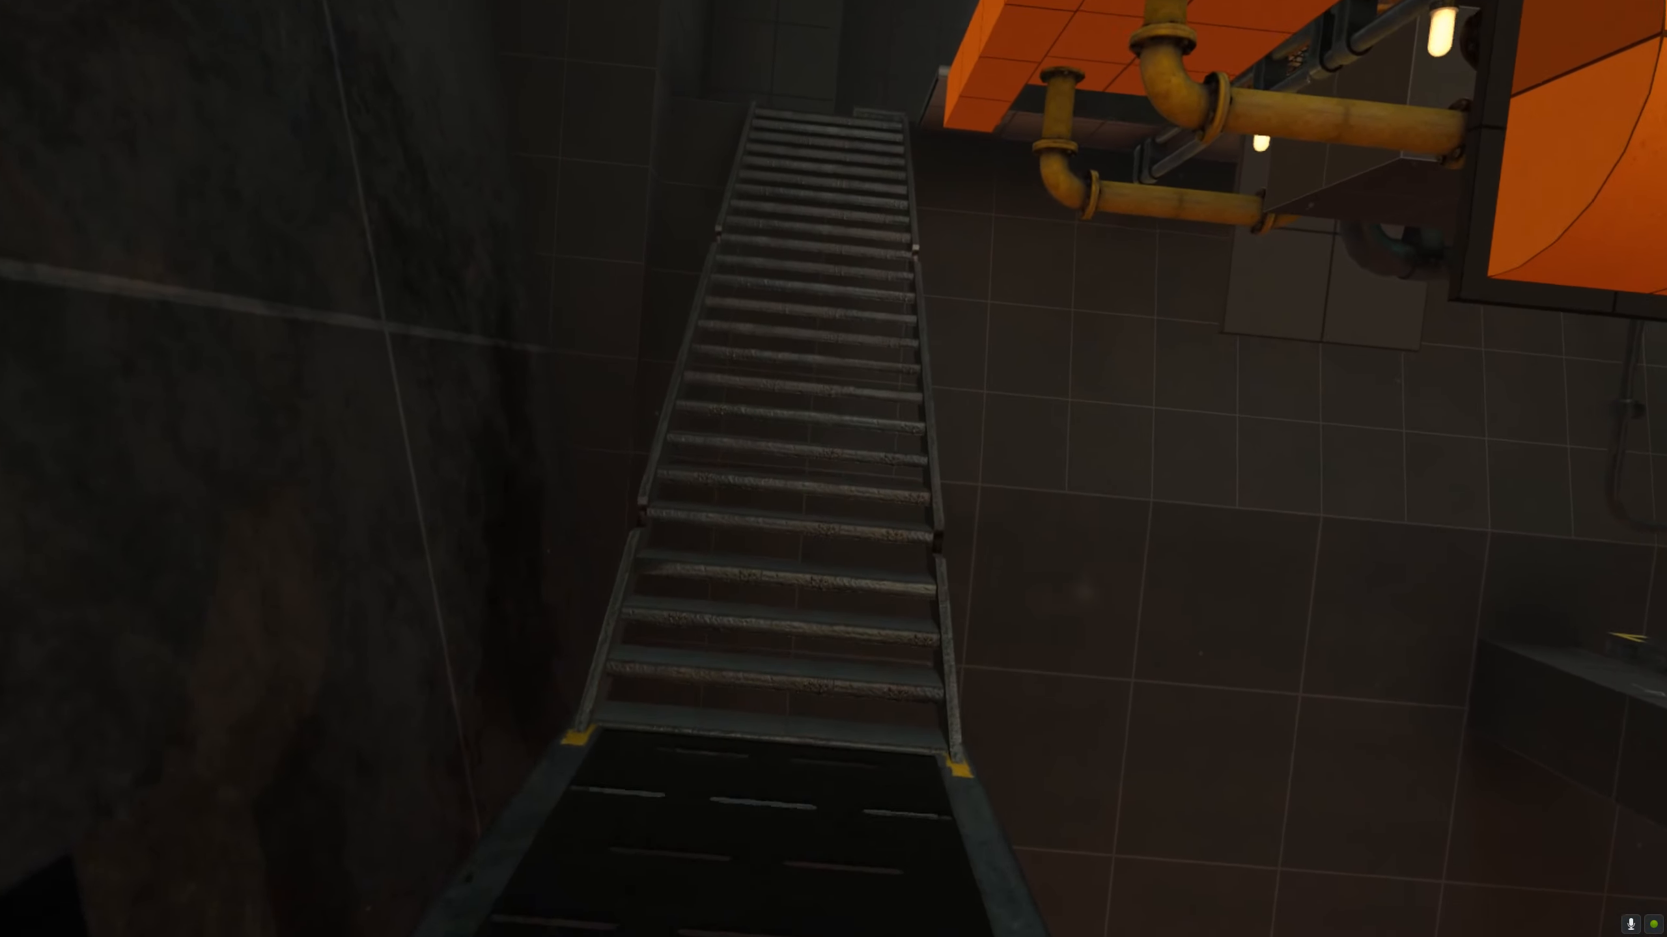
{"action": "mouse_move", "coordinate": [833, 468]}
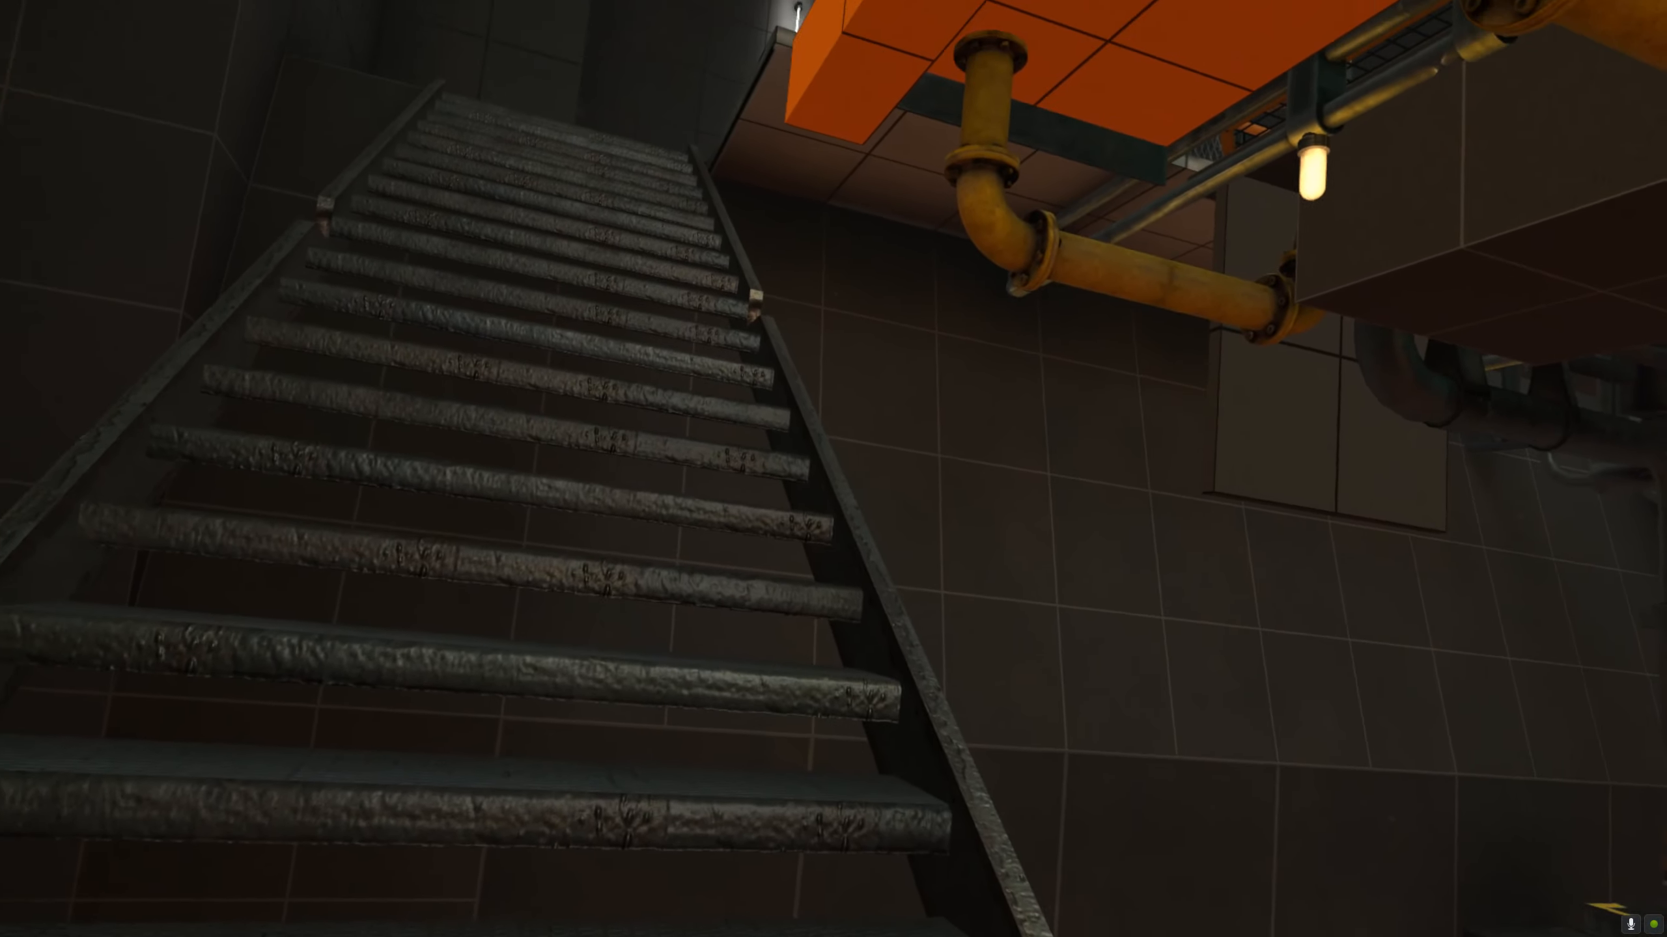
{"action": "mouse_move", "coordinate": [833, 469]}
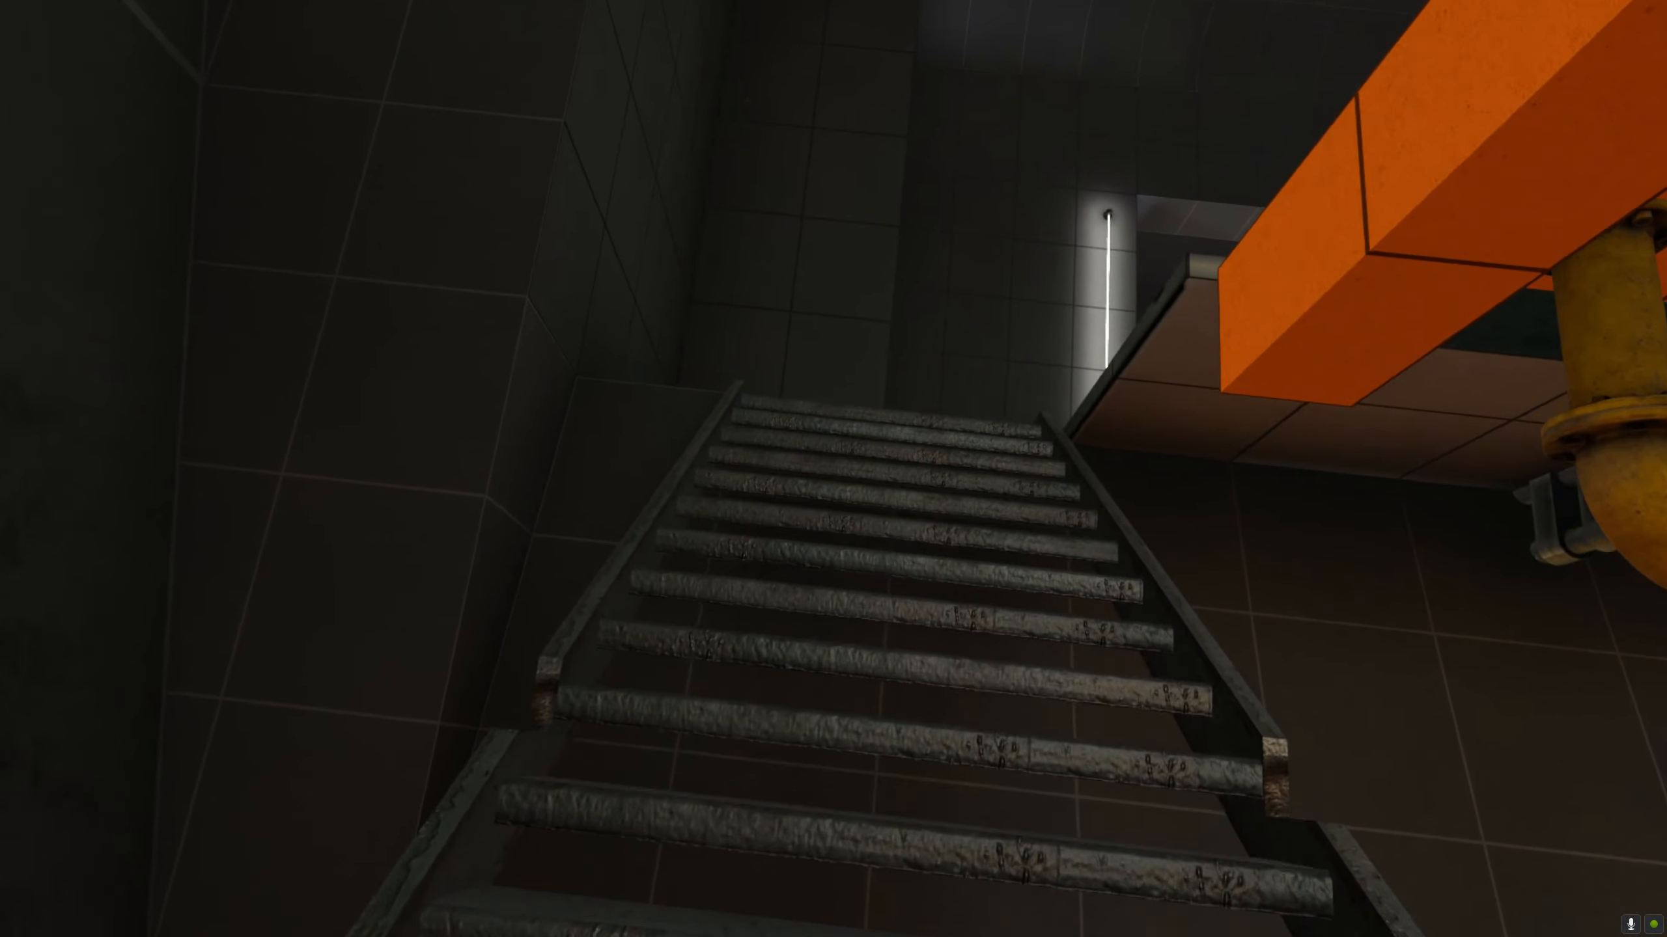
{"action": "mouse_move", "coordinate": [834, 469]}
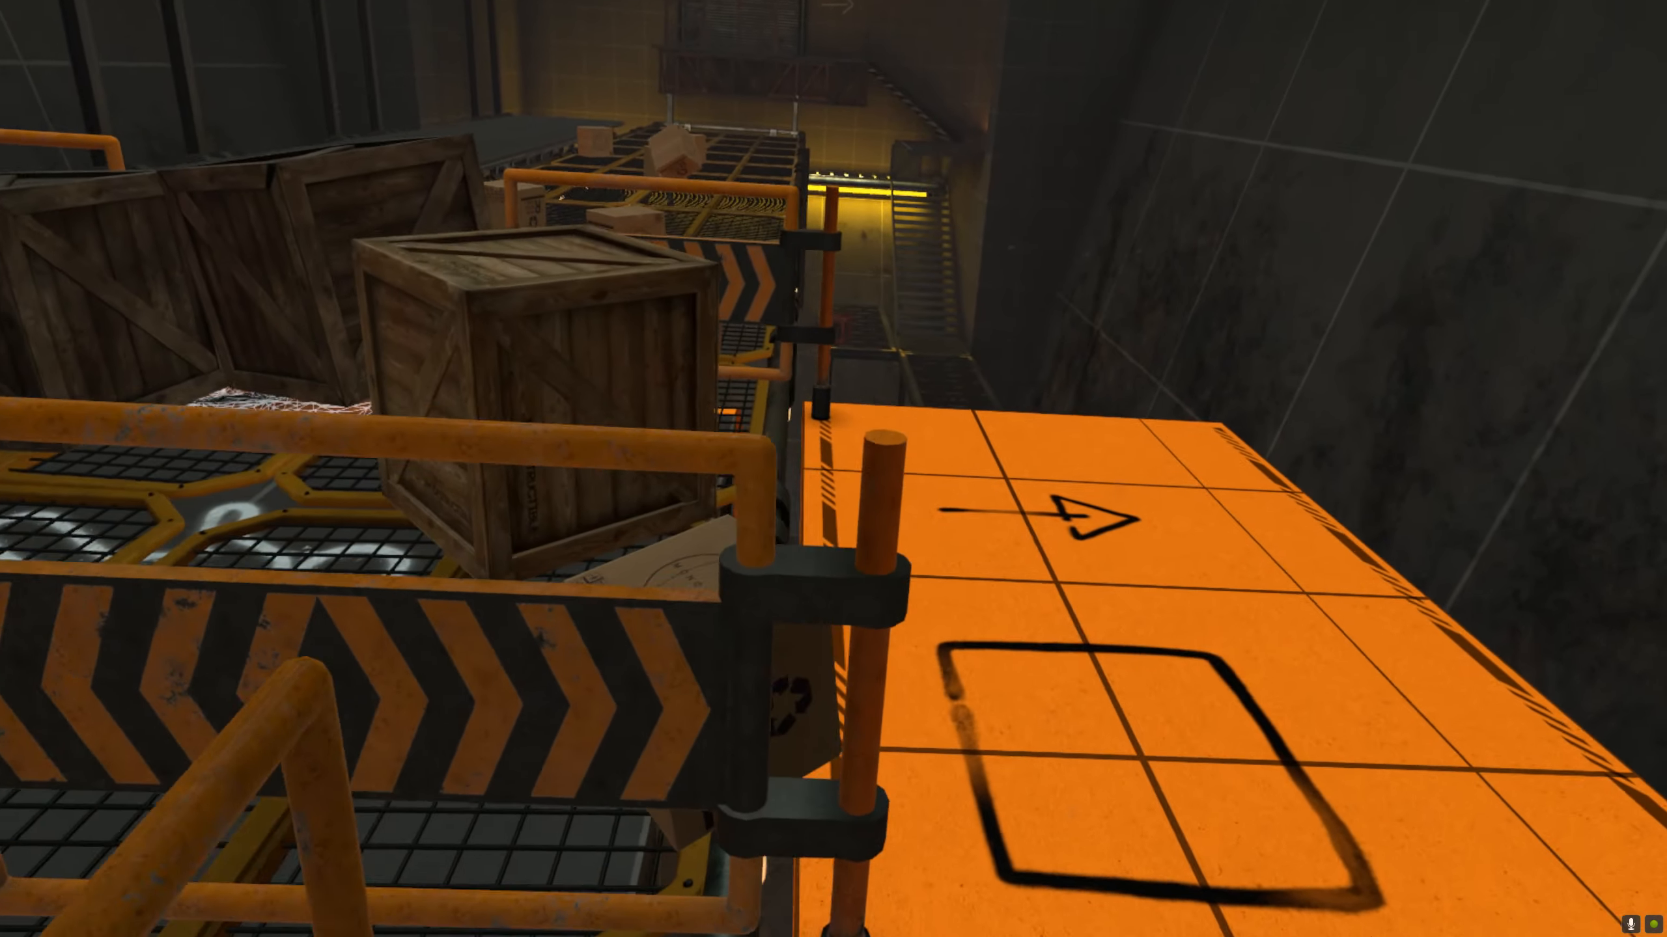
{"action": "mouse_move", "coordinate": [834, 469]}
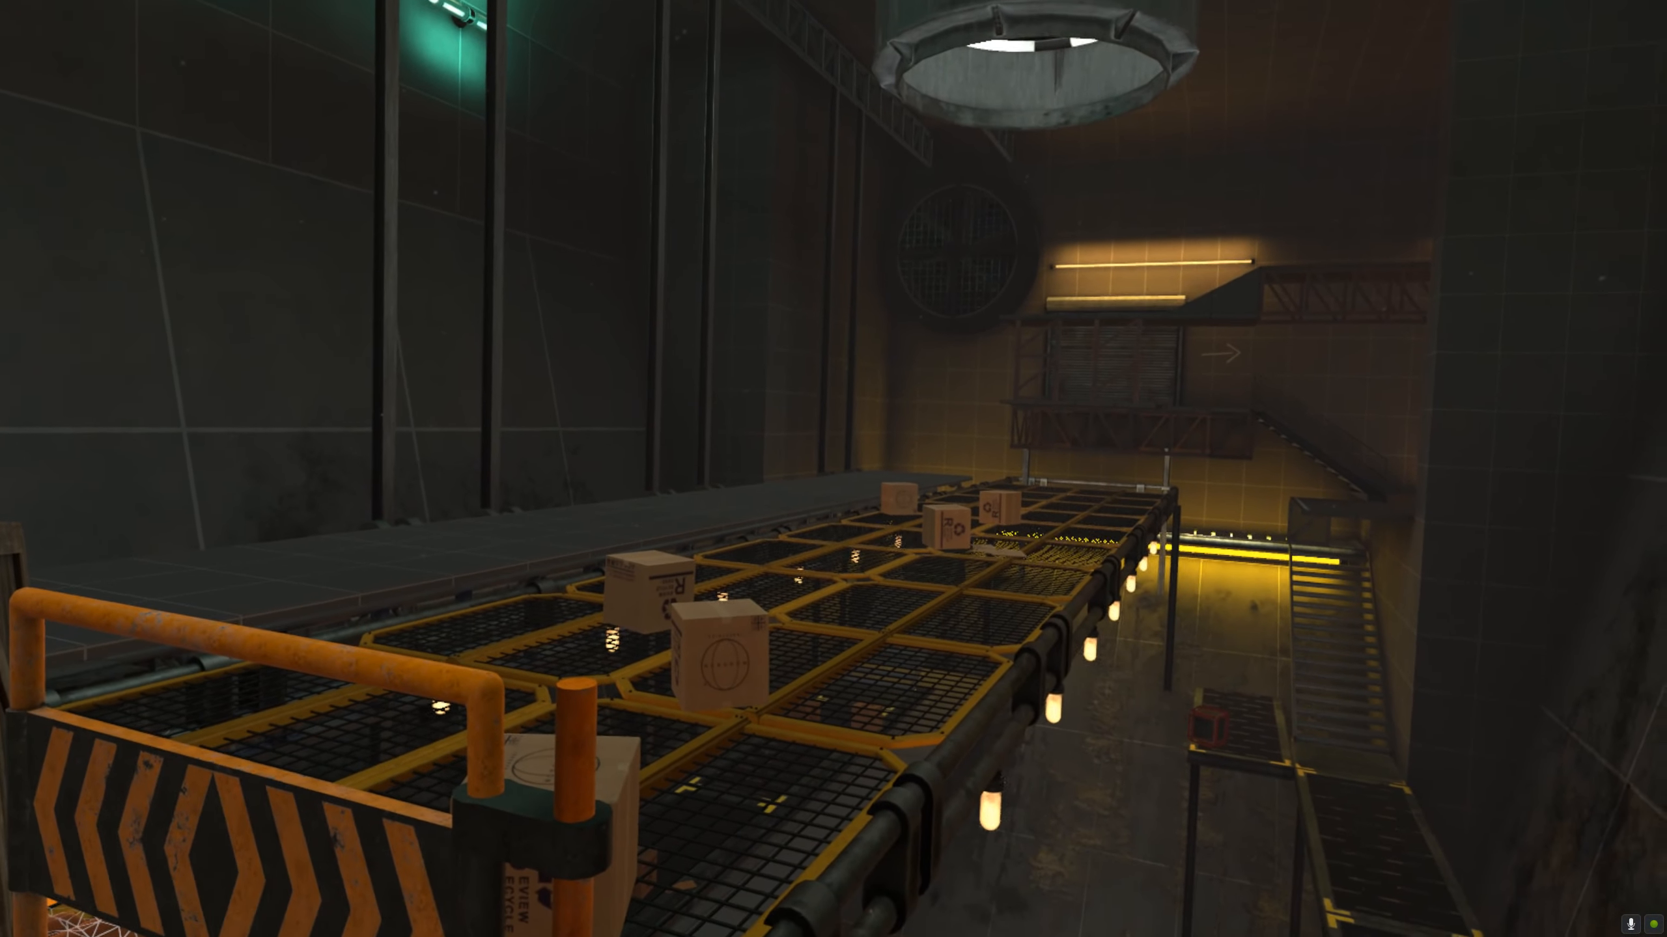
{"action": "mouse_move", "coordinate": [833, 469]}
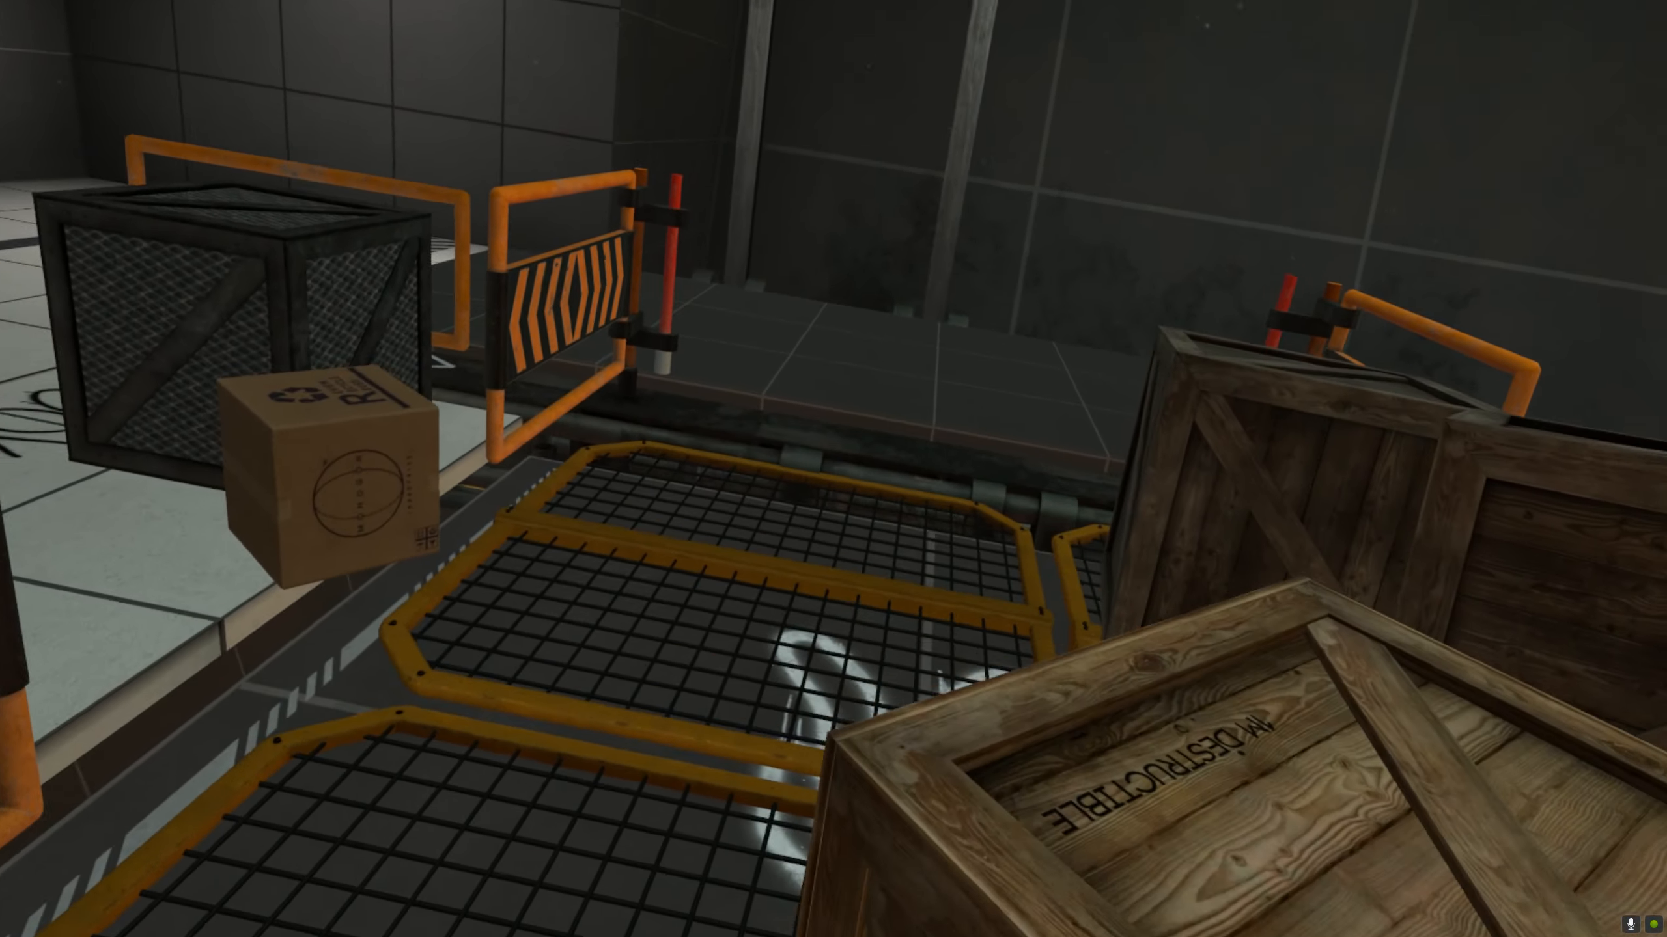
{"action": "mouse_move", "coordinate": [833, 468]}
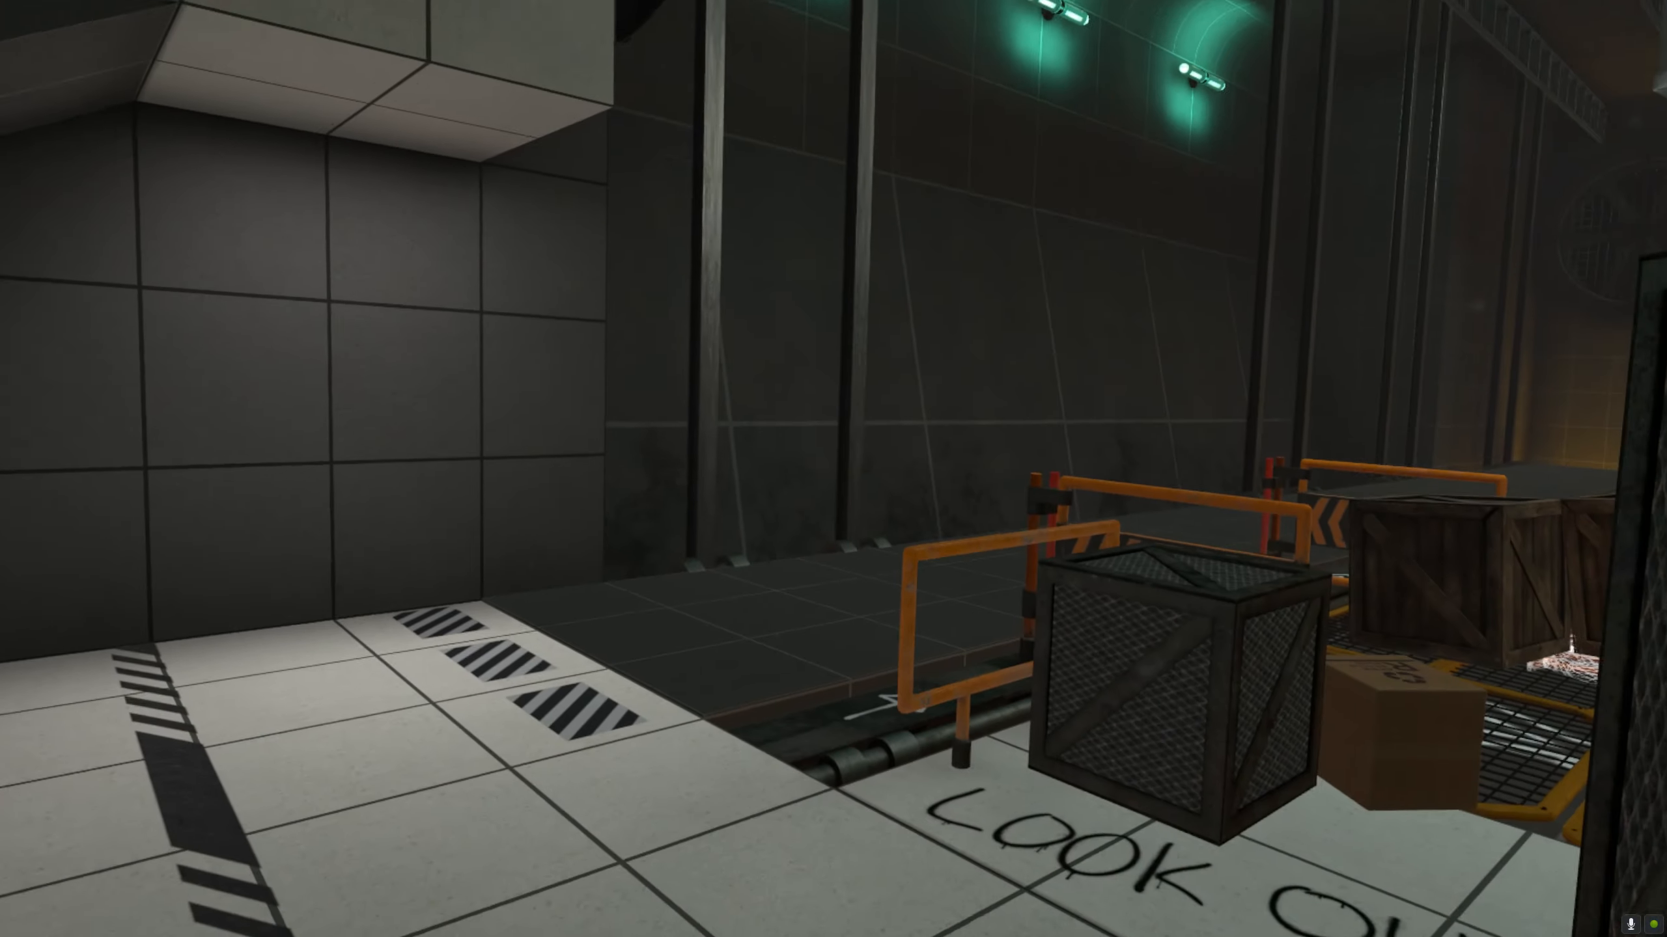
{"action": "mouse_move", "coordinate": [833, 468]}
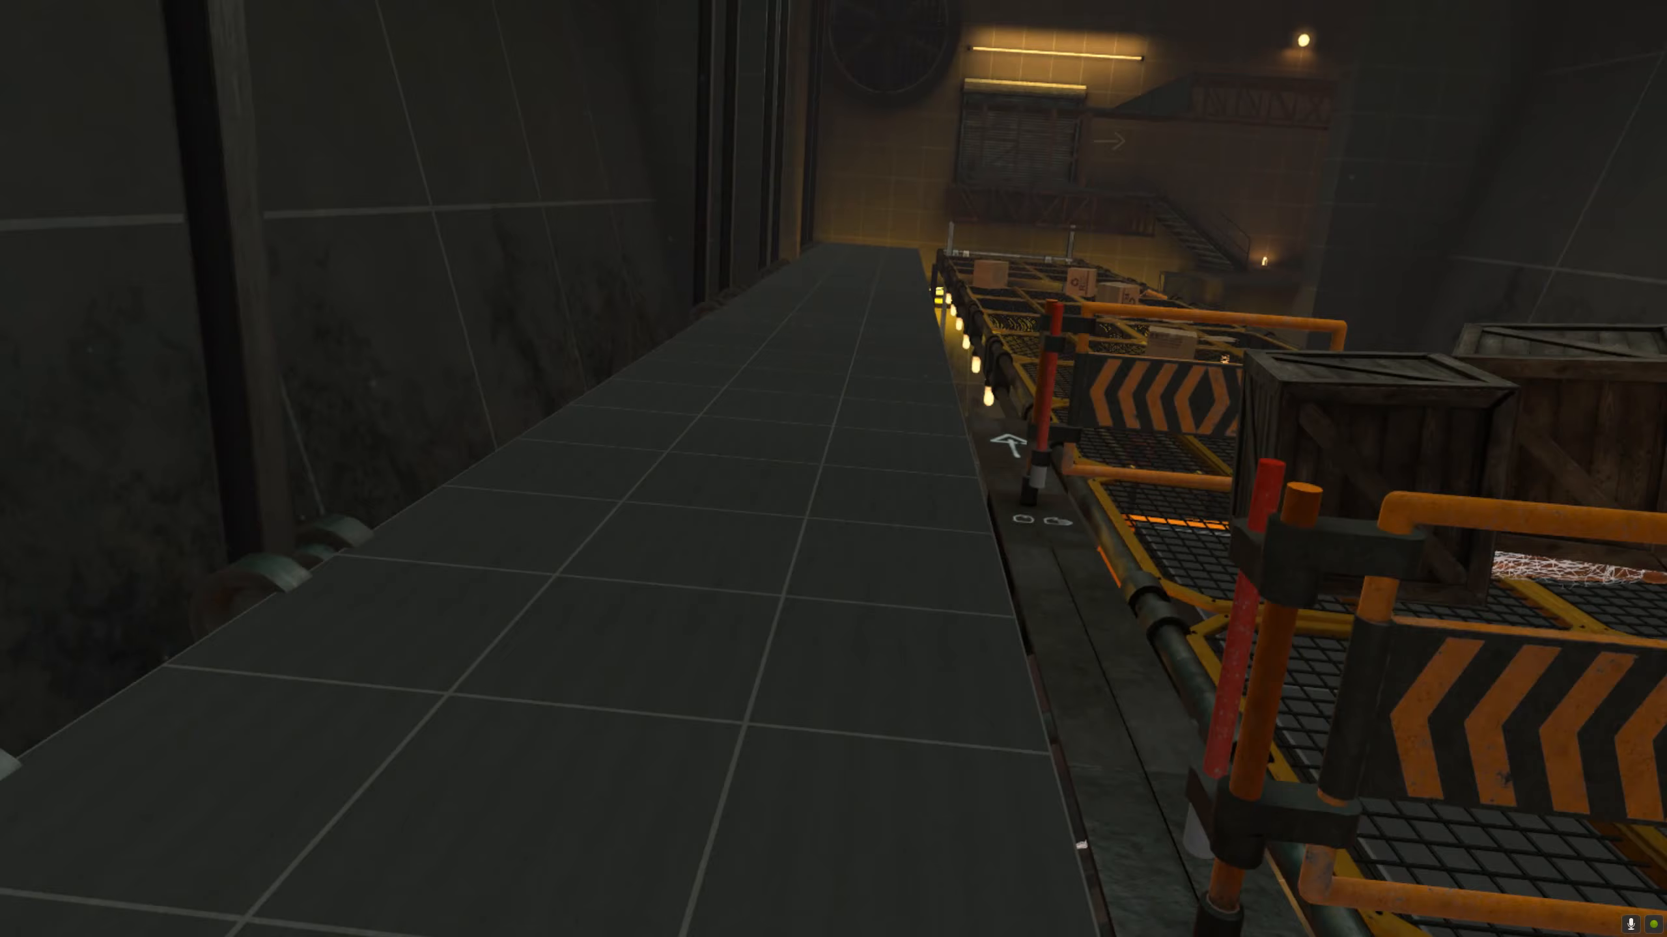
{"action": "mouse_move", "coordinate": [833, 469]}
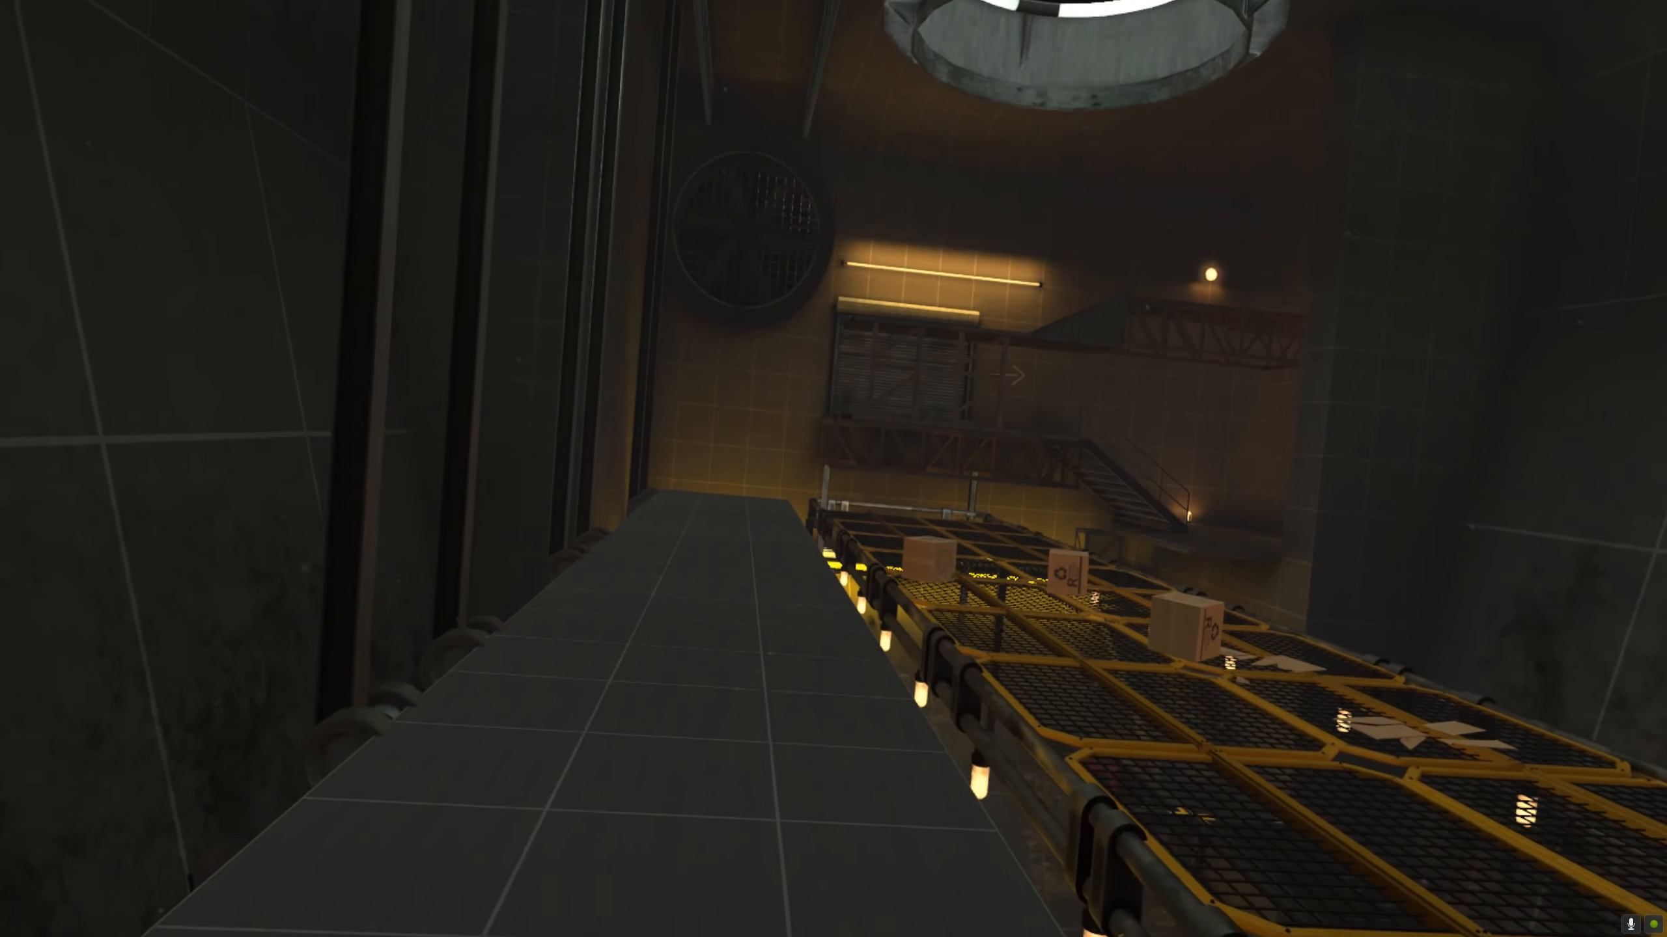
{"action": "mouse_move", "coordinate": [834, 469]}
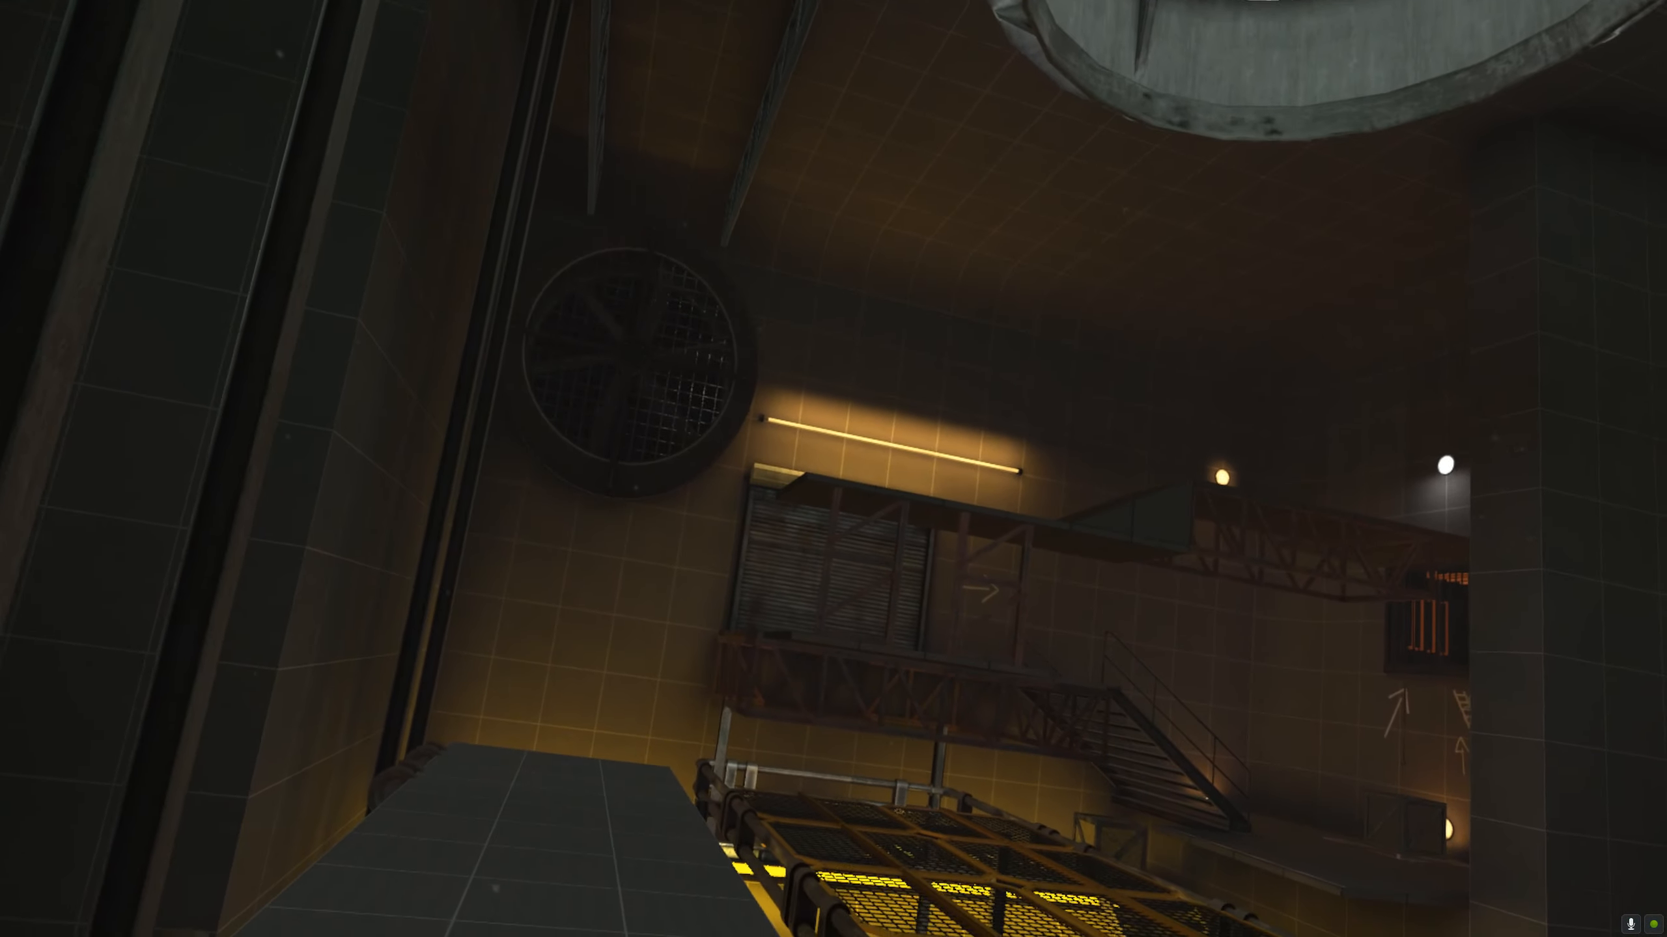
{"action": "mouse_move", "coordinate": [833, 468]}
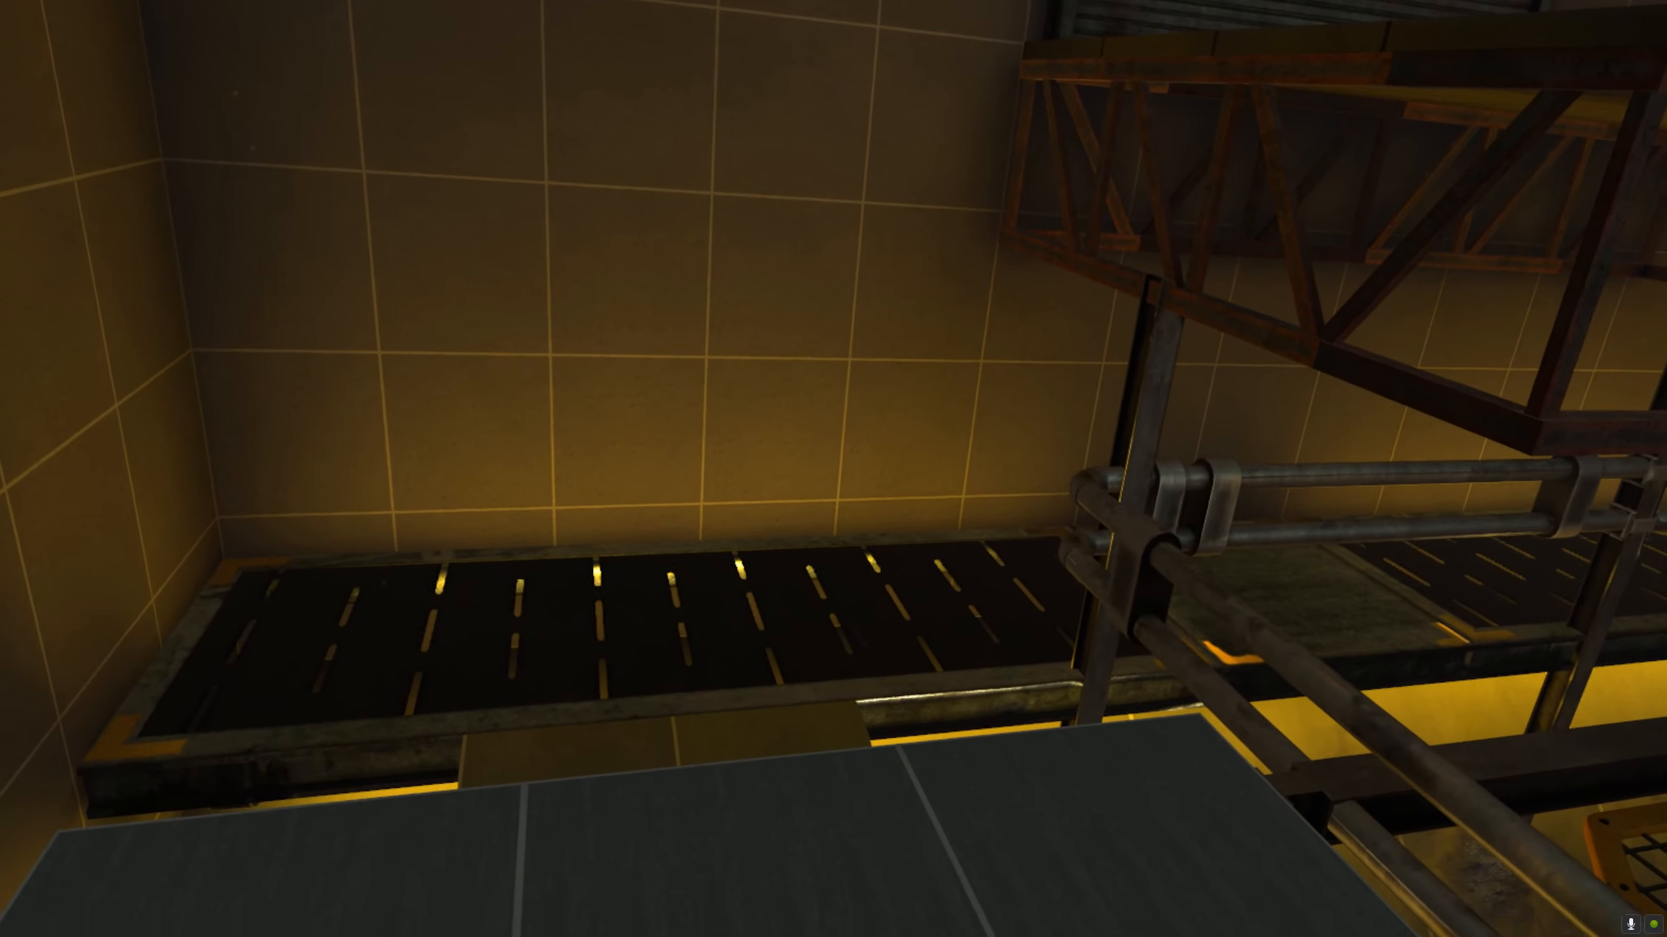
{"action": "mouse_move", "coordinate": [834, 469]}
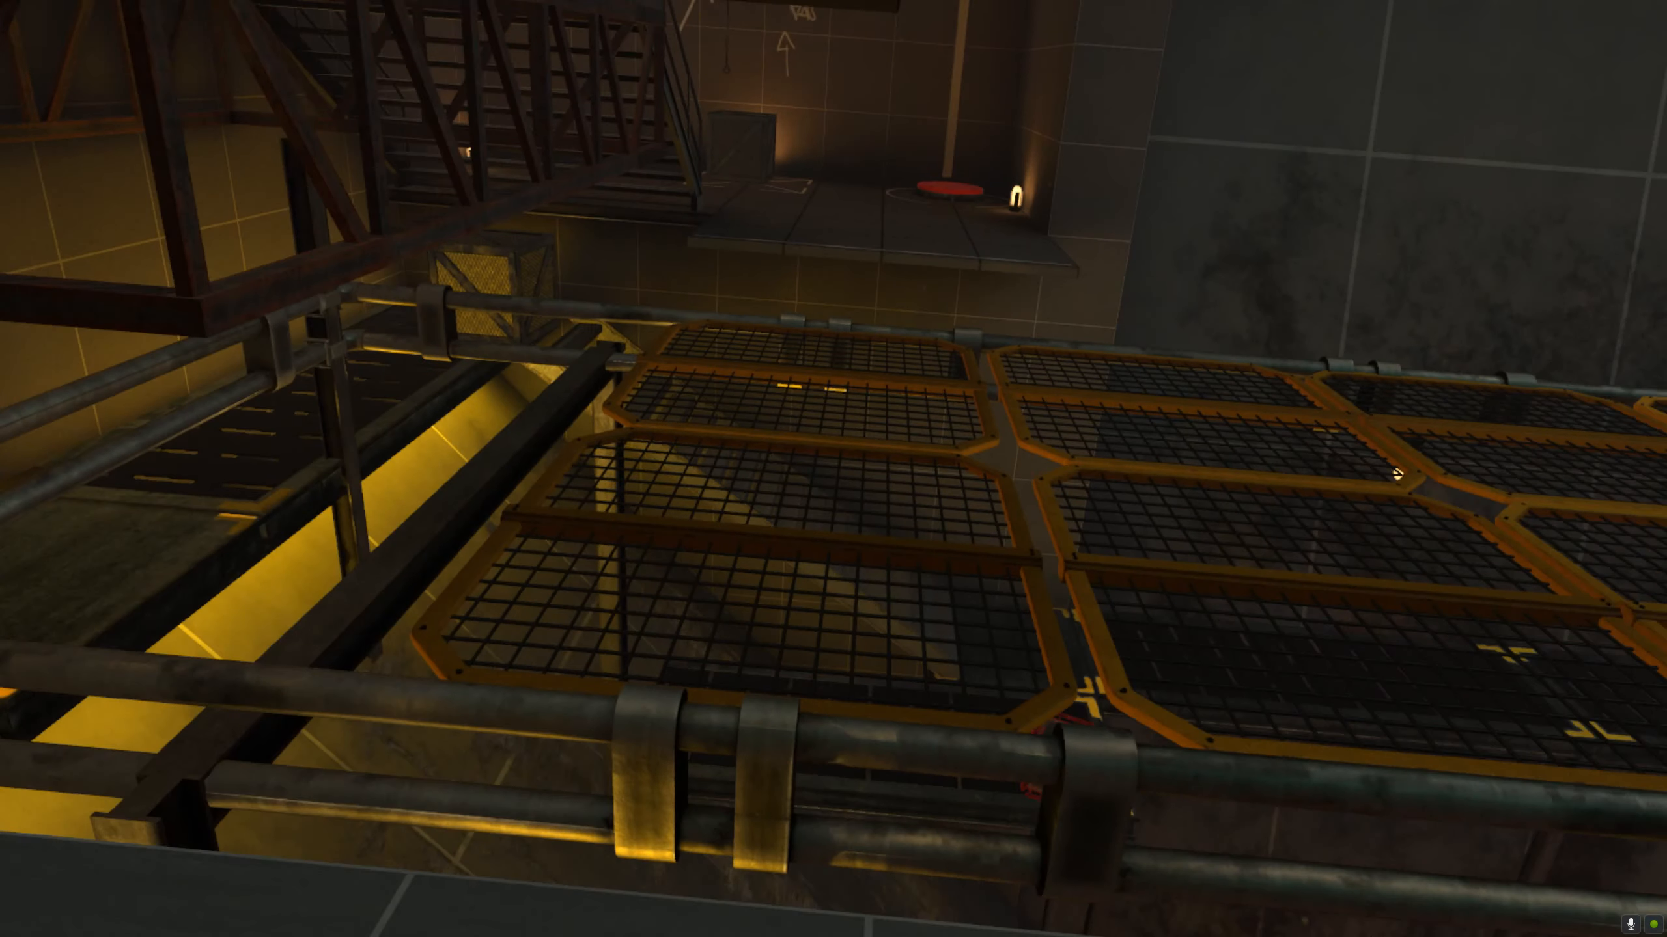
{"action": "mouse_move", "coordinate": [834, 469]}
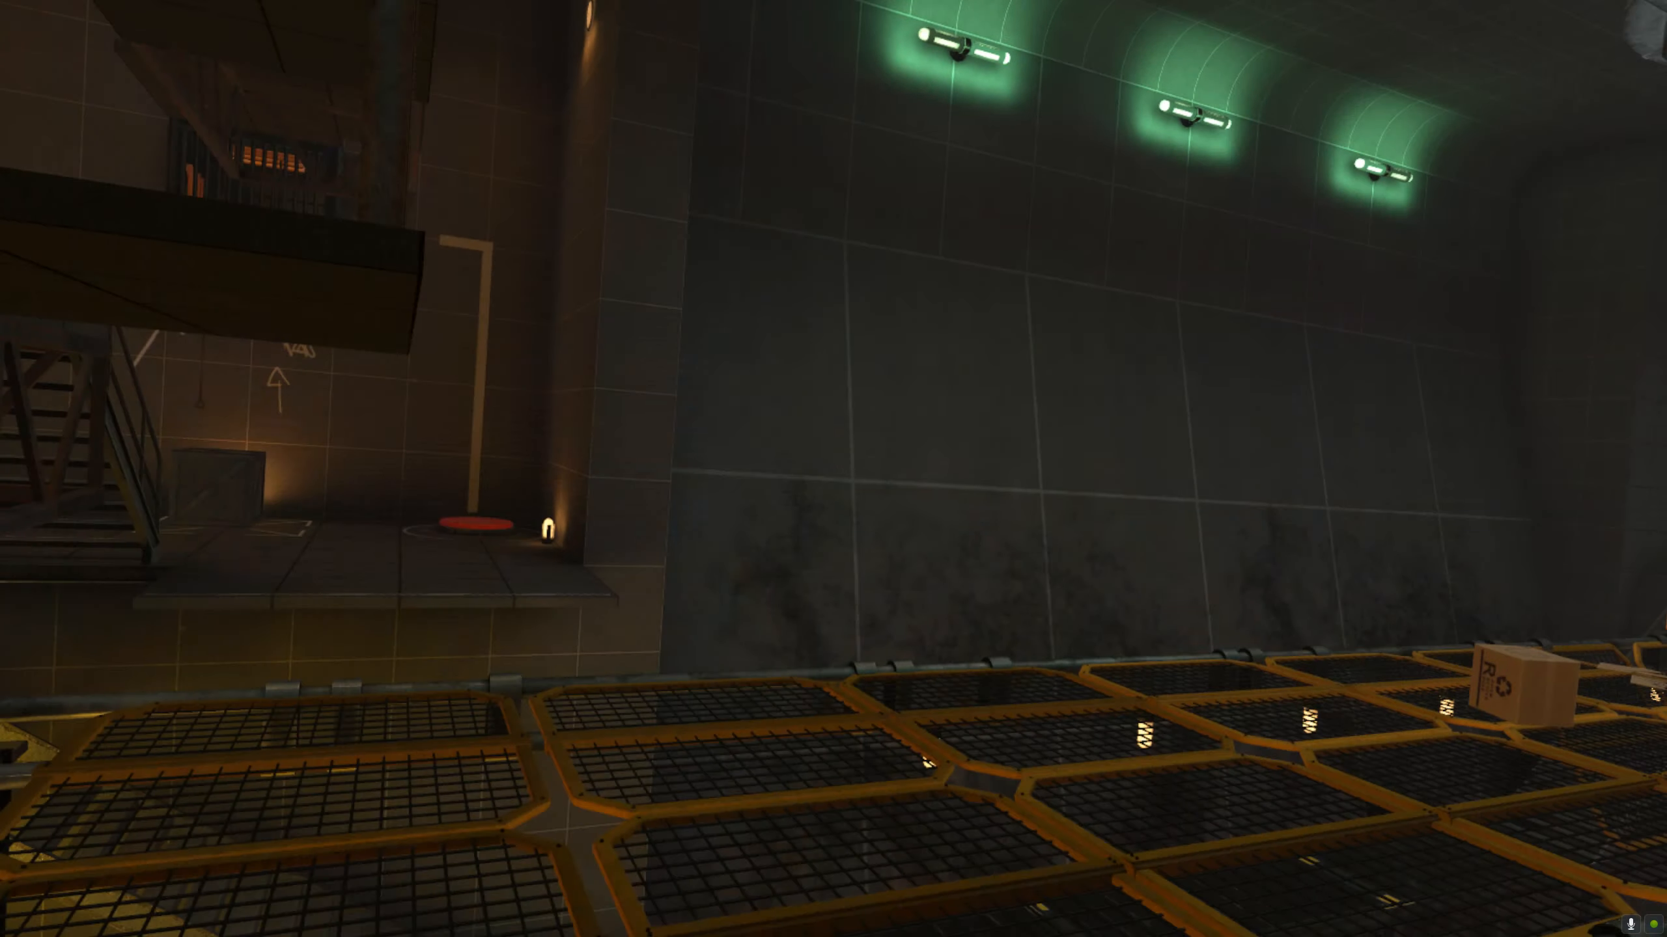
{"action": "mouse_move", "coordinate": [833, 468]}
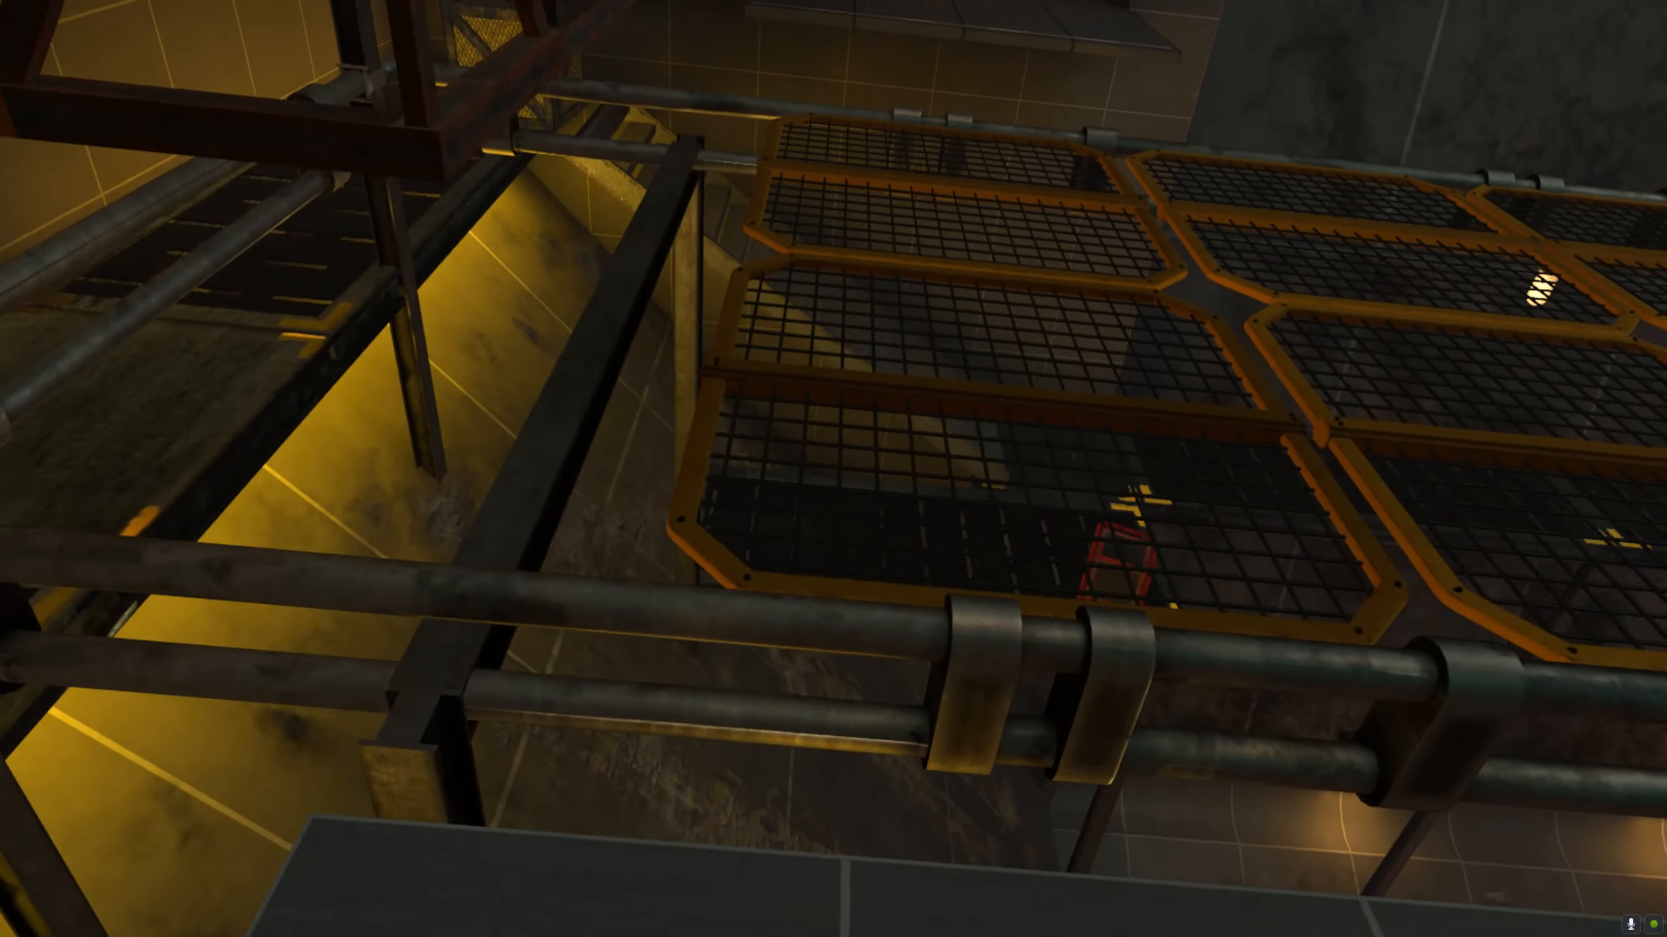
{"action": "mouse_move", "coordinate": [834, 468]}
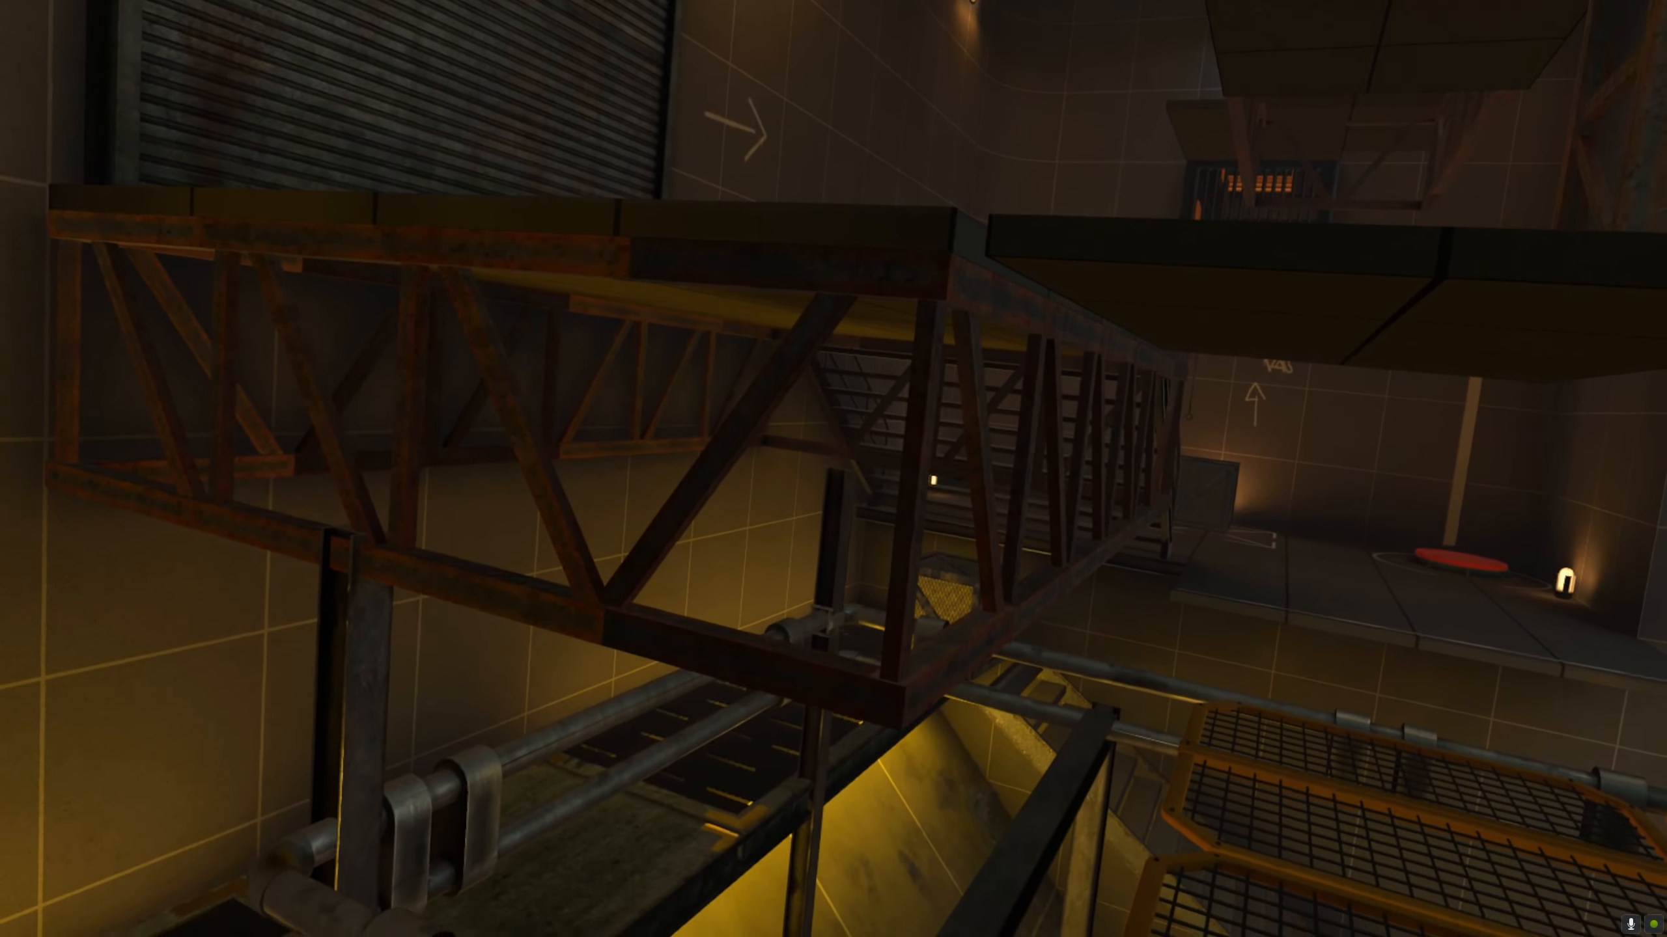
{"action": "mouse_move", "coordinate": [833, 468]}
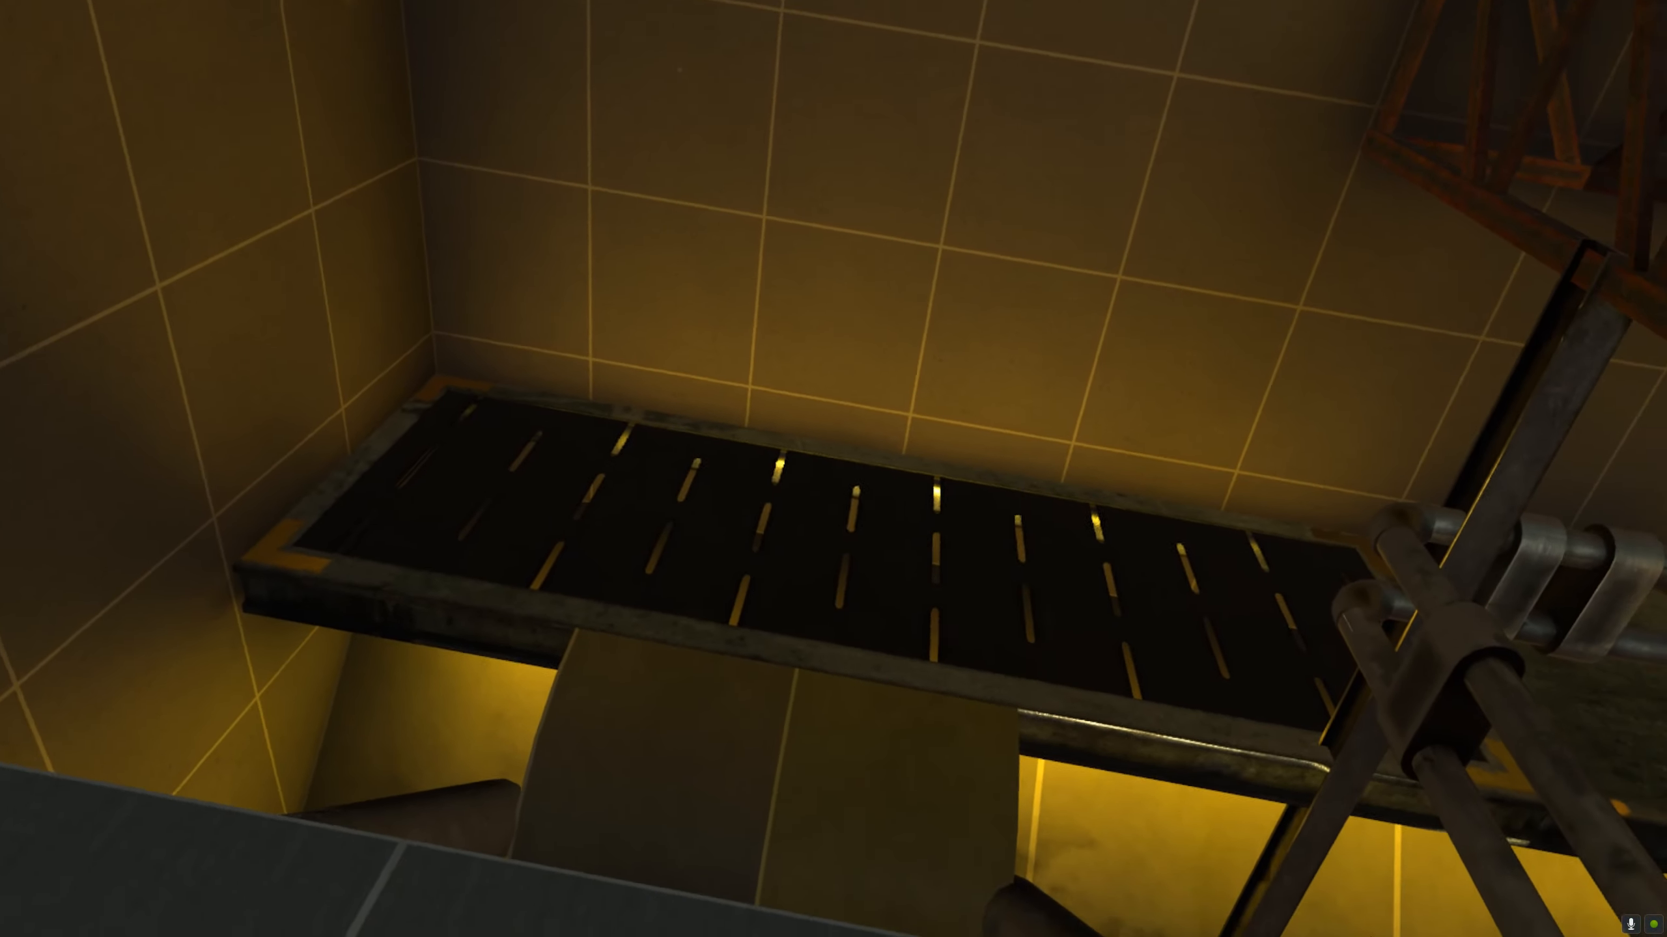
{"action": "mouse_move", "coordinate": [833, 468]}
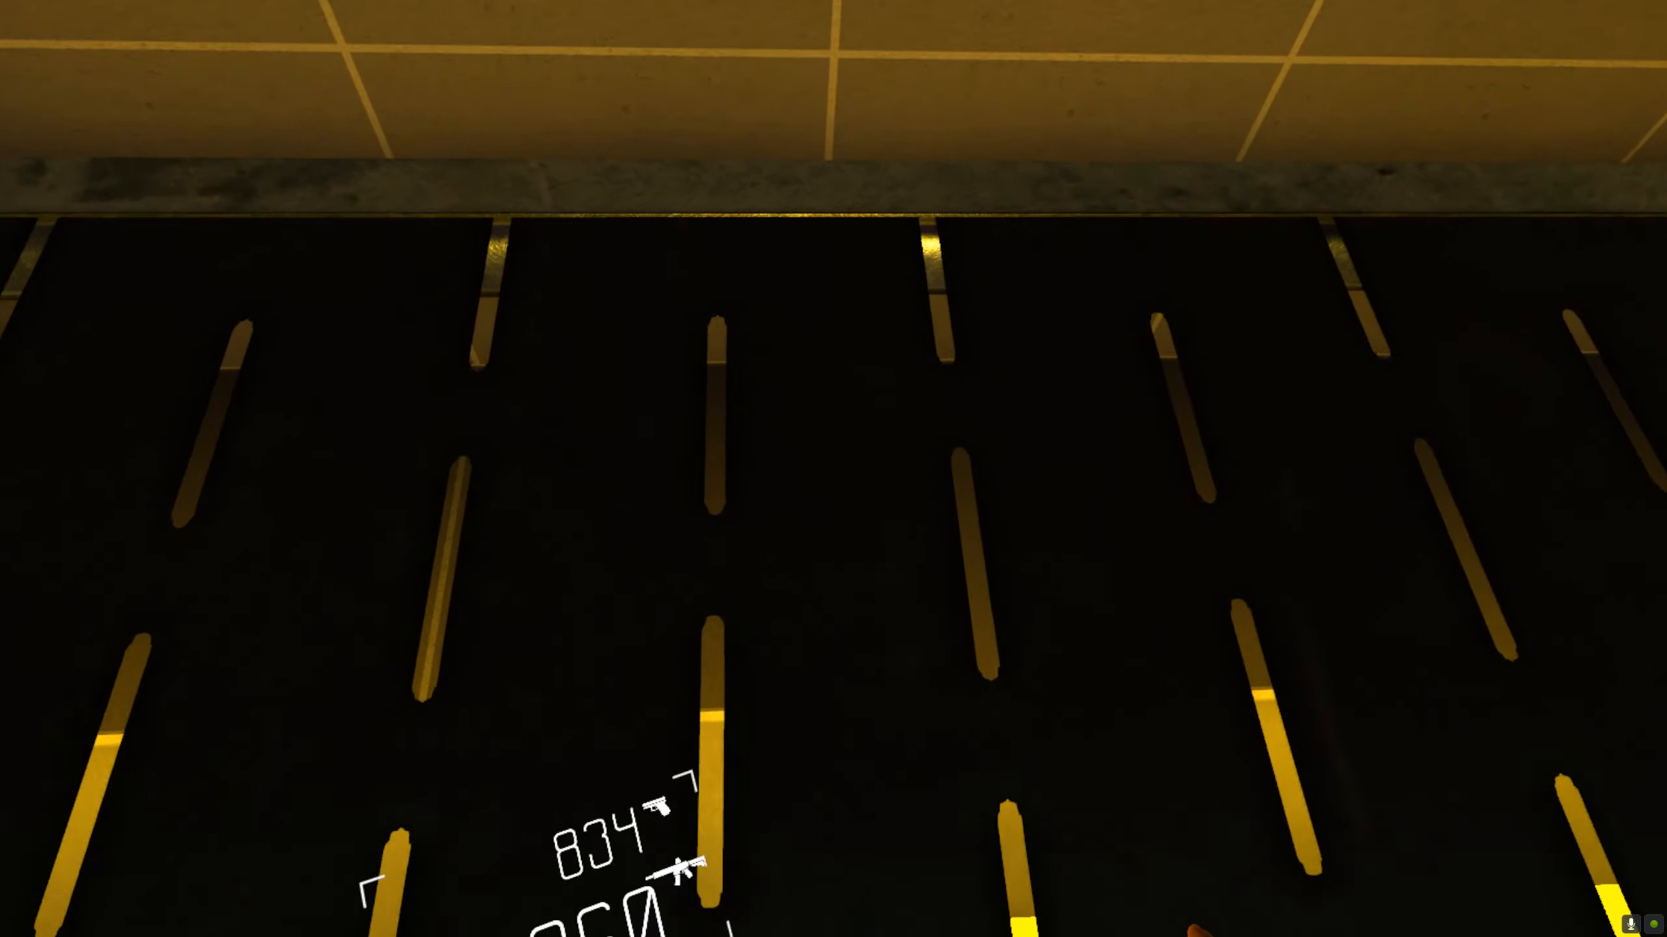
{"action": "mouse_move", "coordinate": [833, 468]}
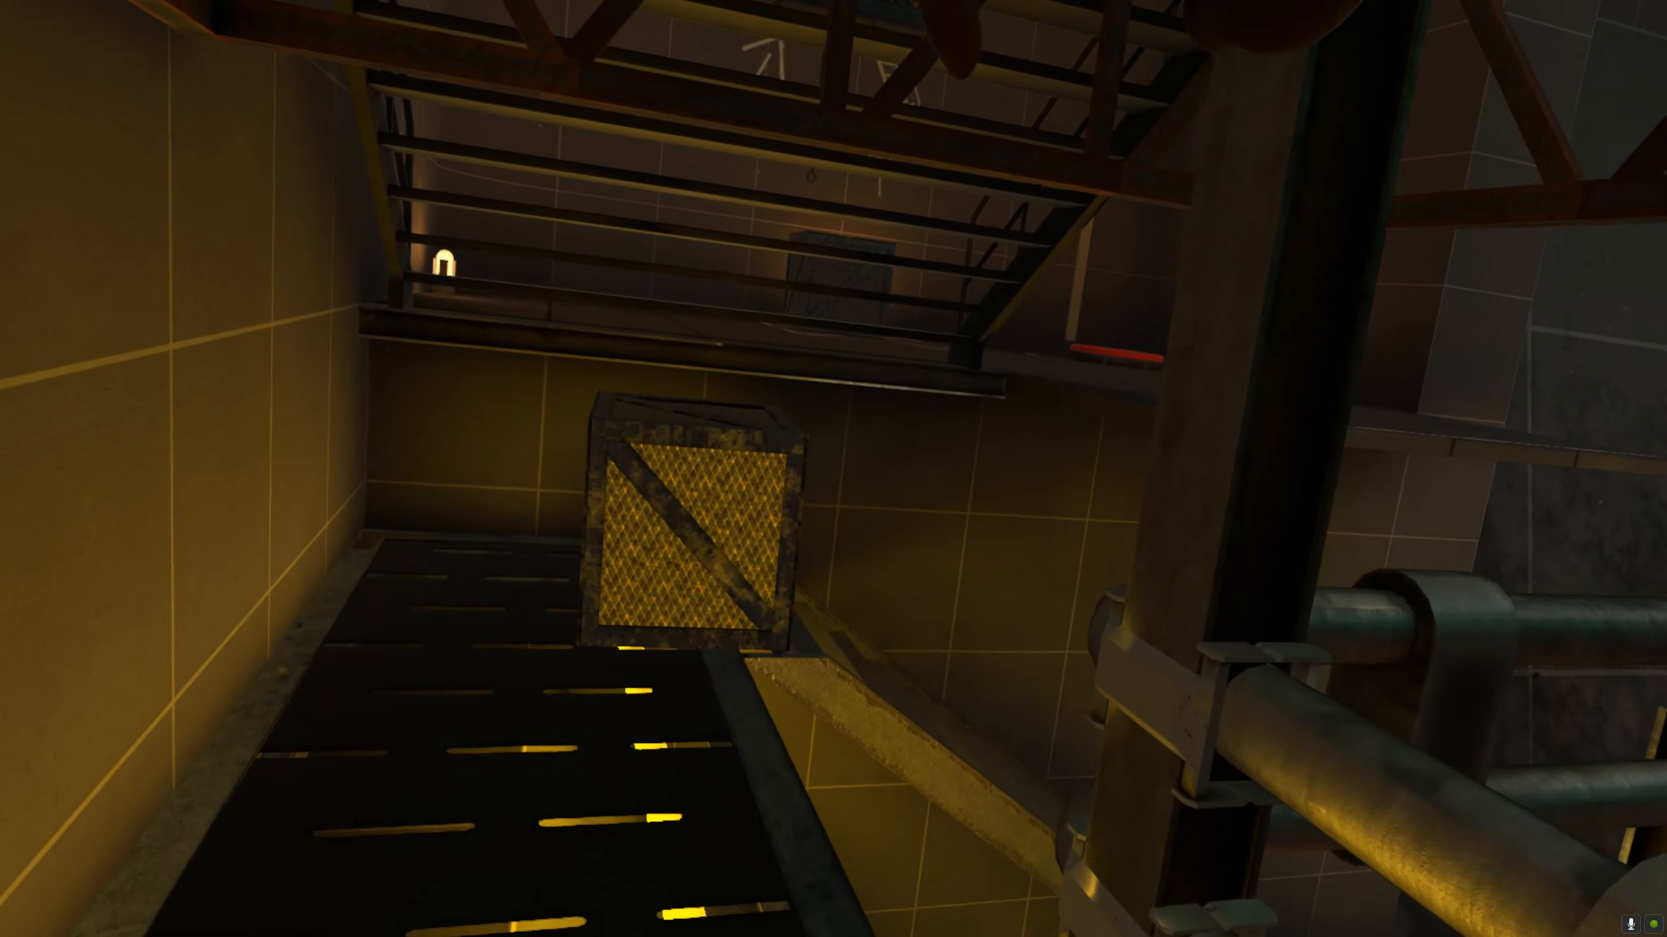
{"action": "mouse_move", "coordinate": [834, 469]}
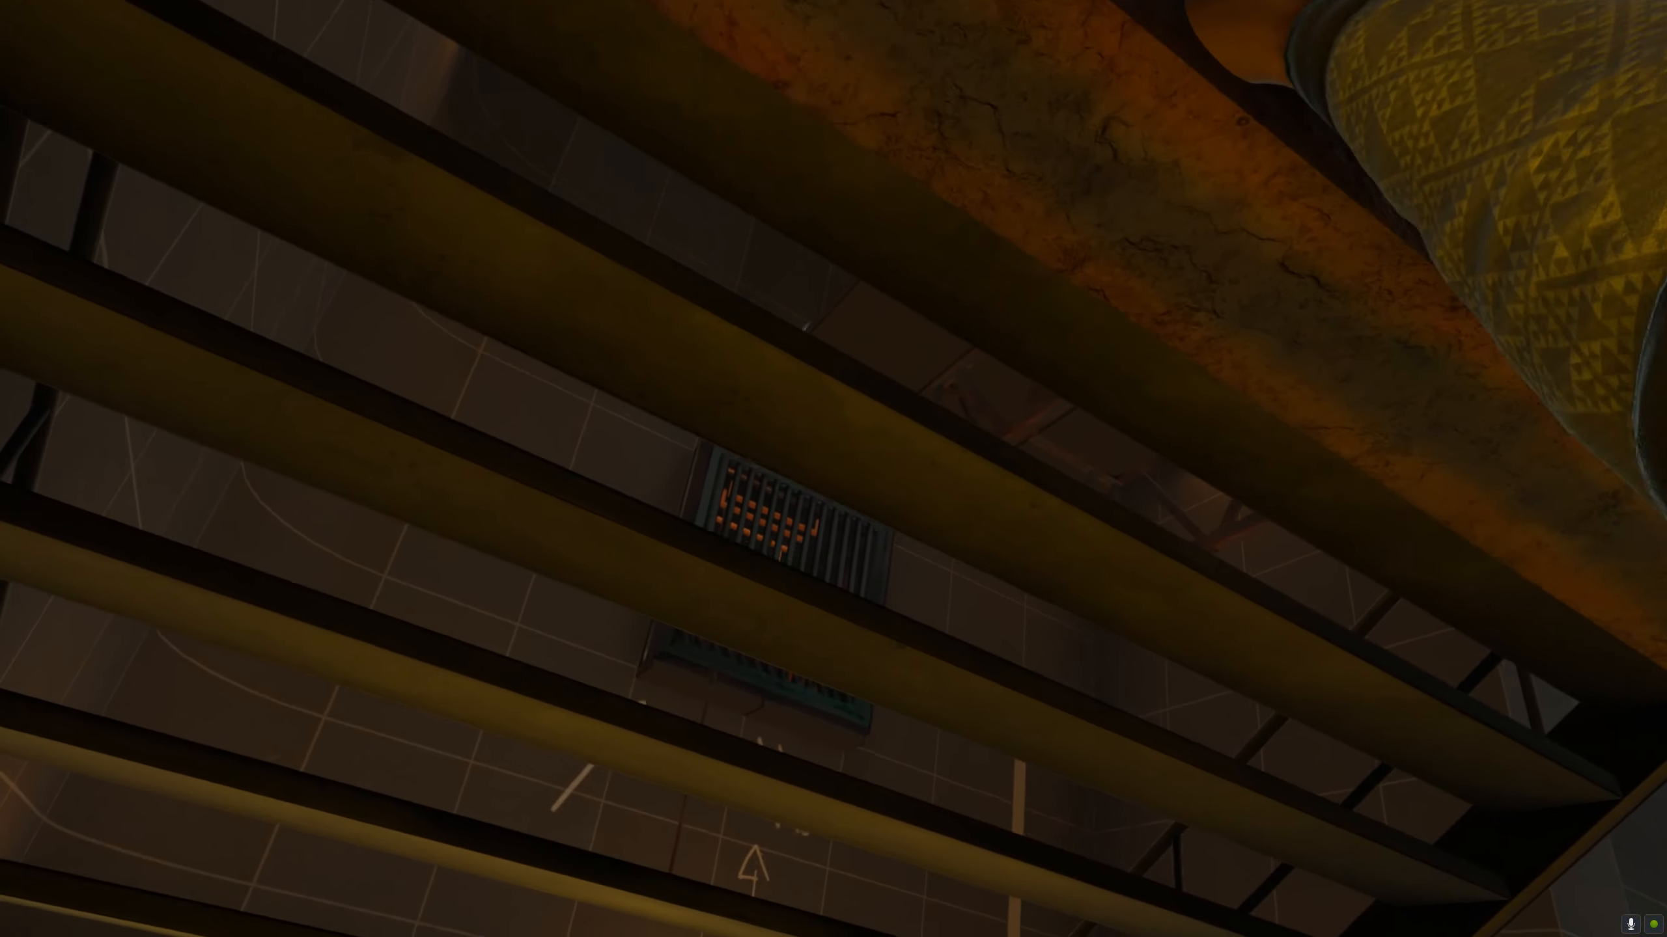
{"action": "mouse_move", "coordinate": [833, 468]}
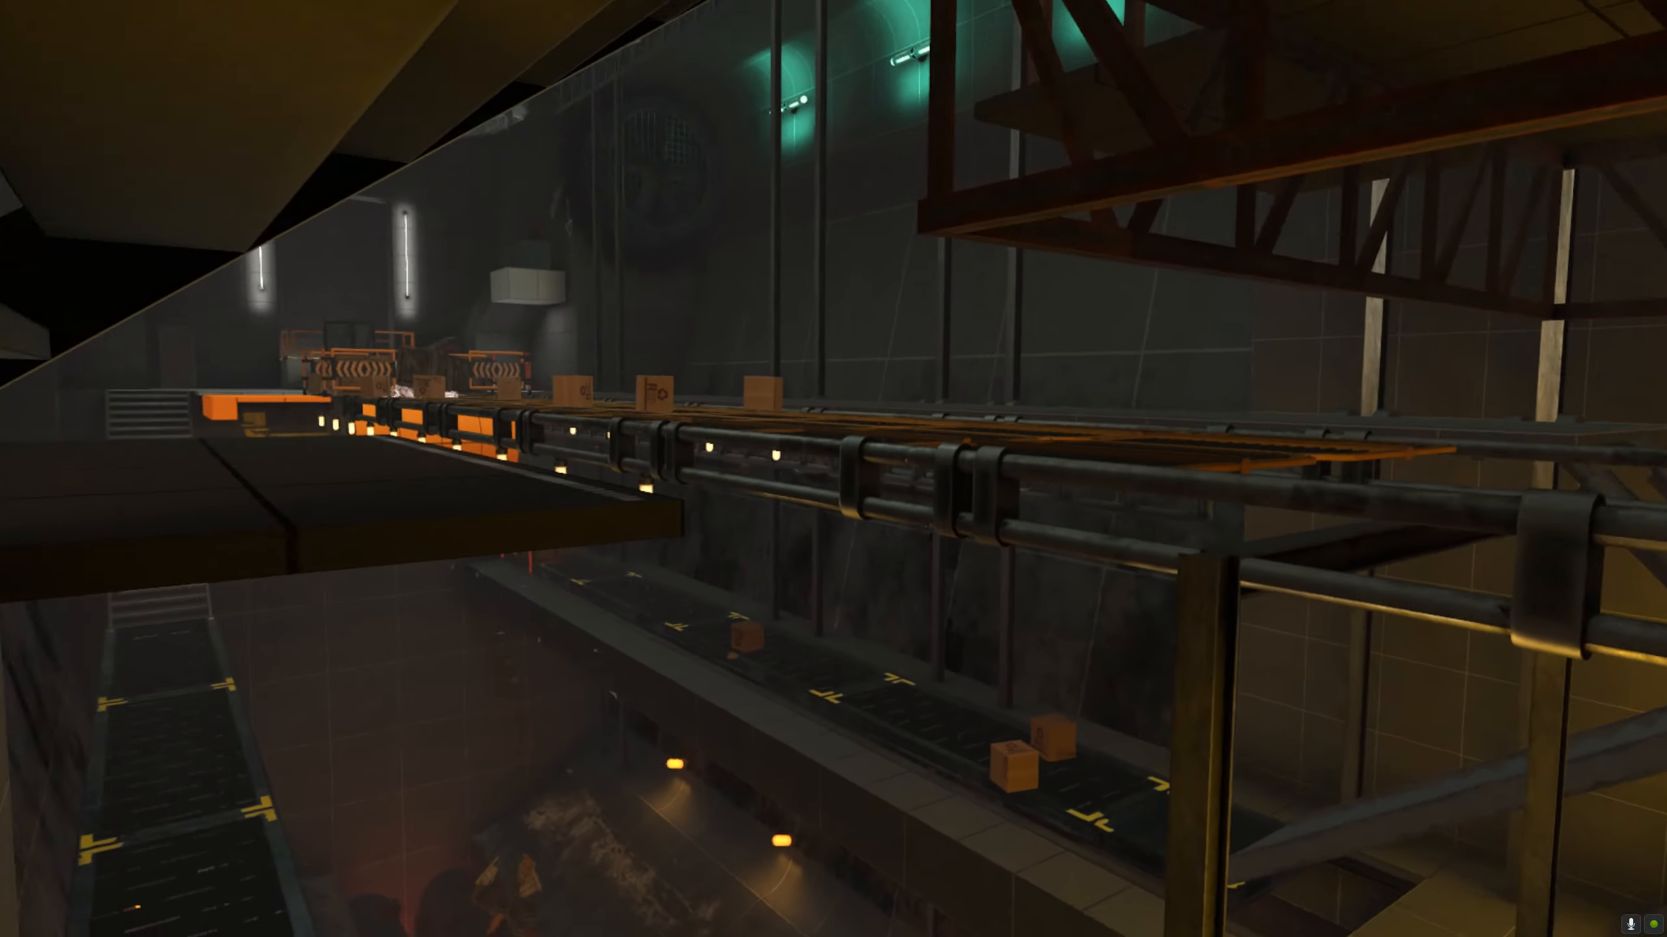
{"action": "mouse_move", "coordinate": [833, 469]}
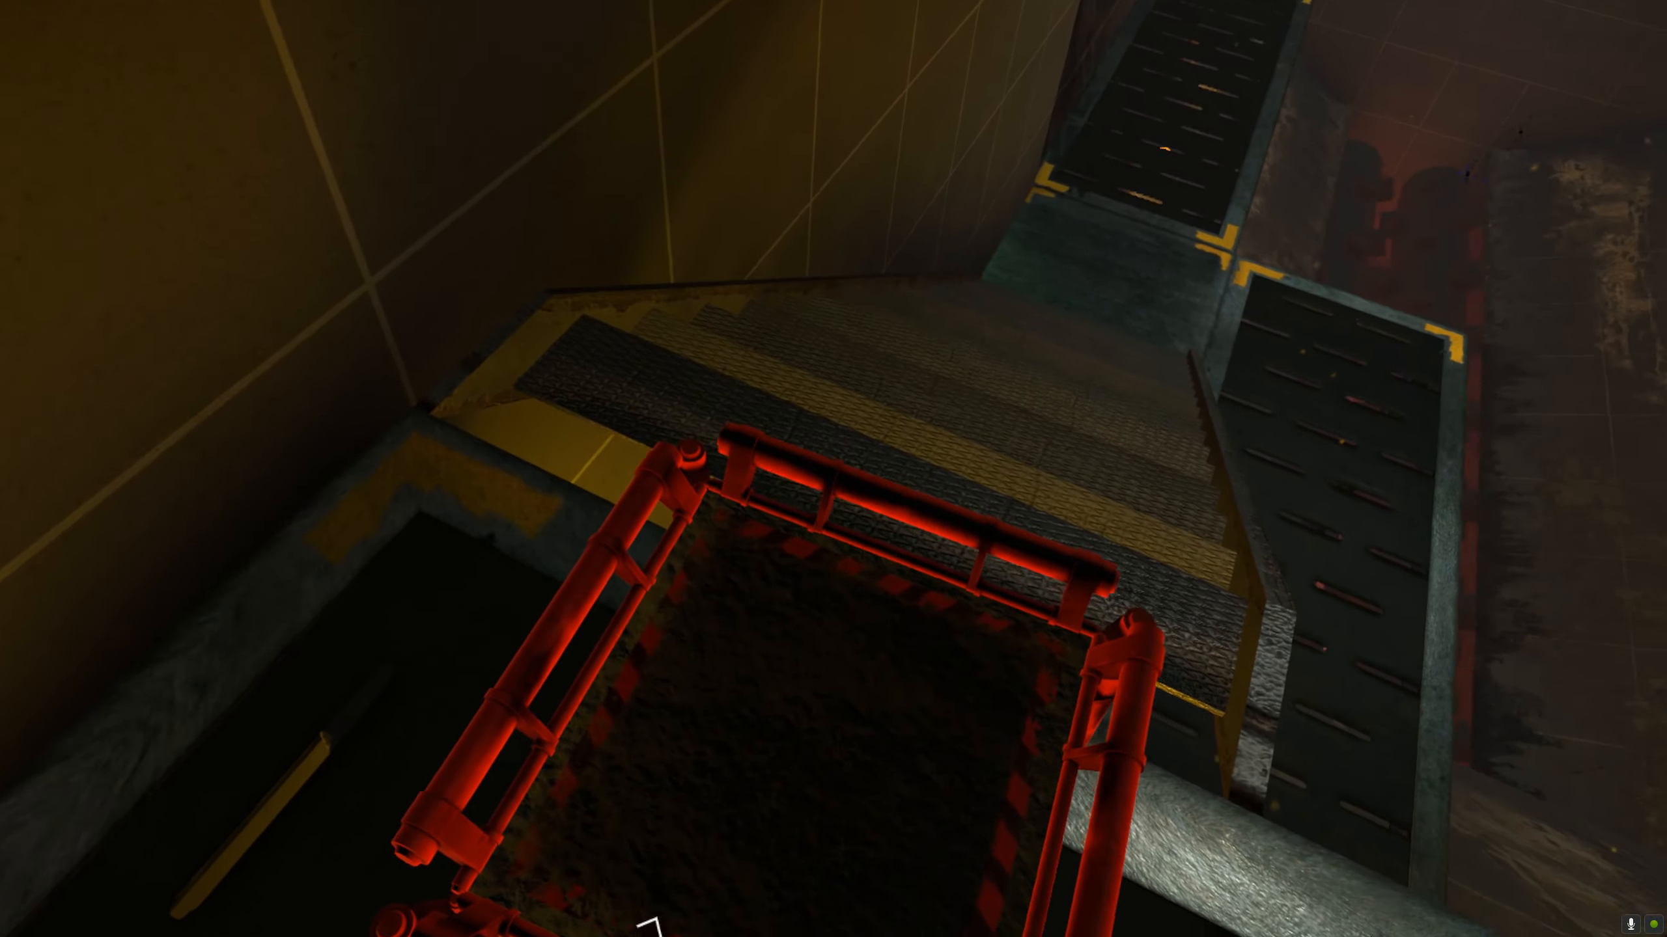
{"action": "mouse_move", "coordinate": [833, 469]}
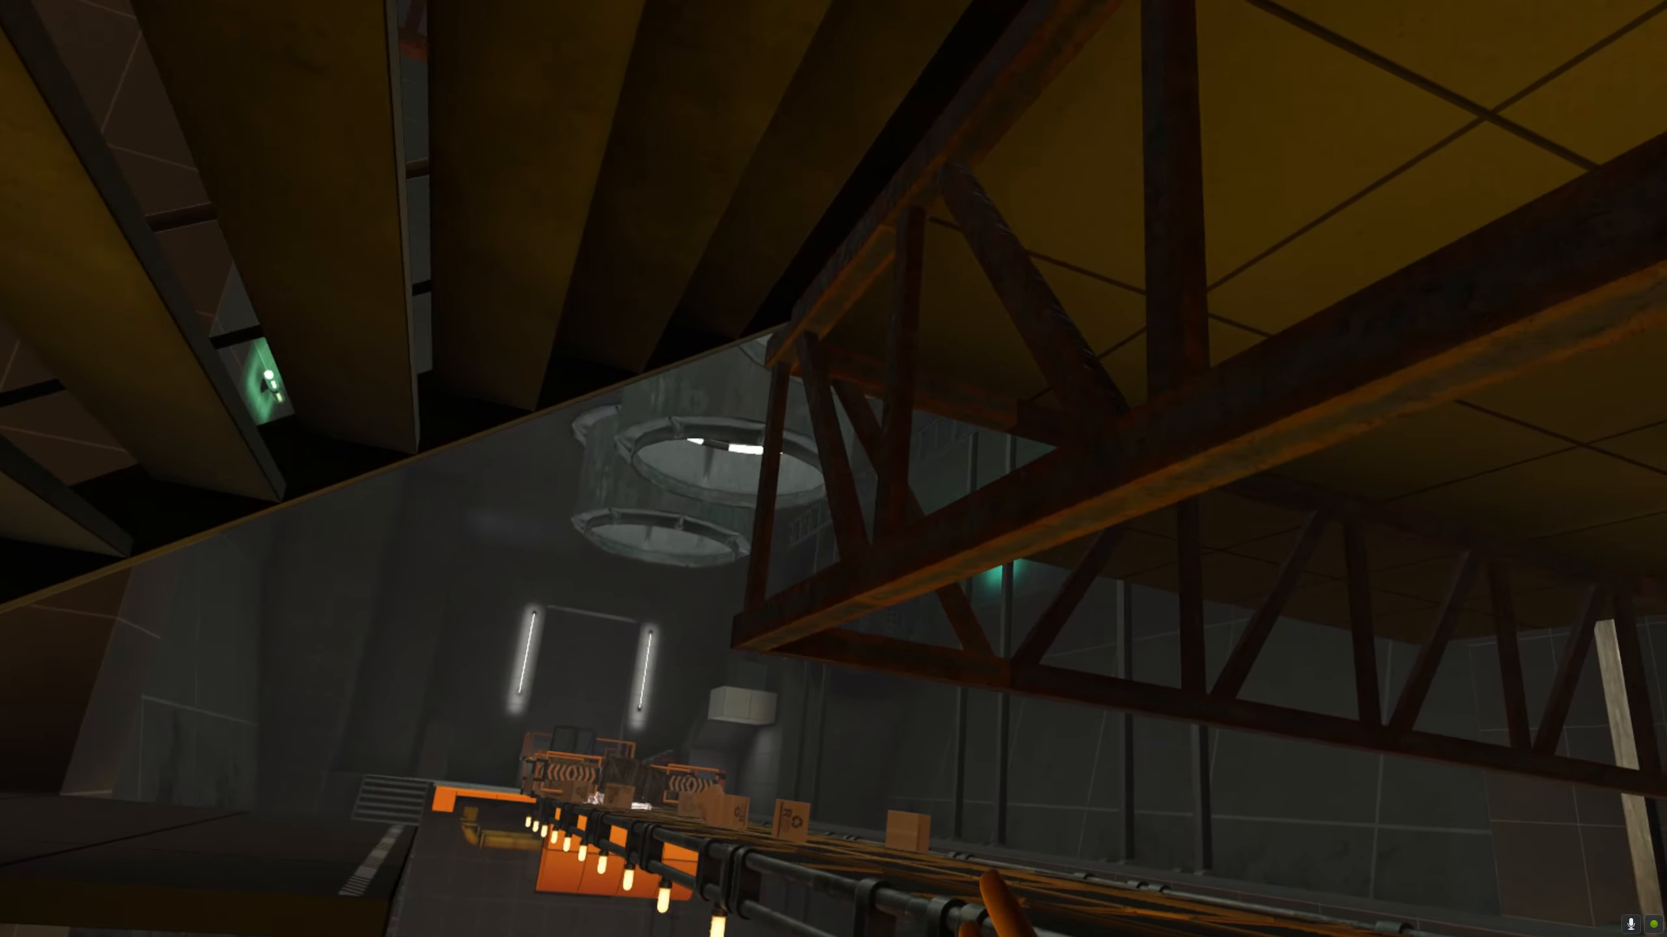
{"action": "mouse_move", "coordinate": [834, 469]}
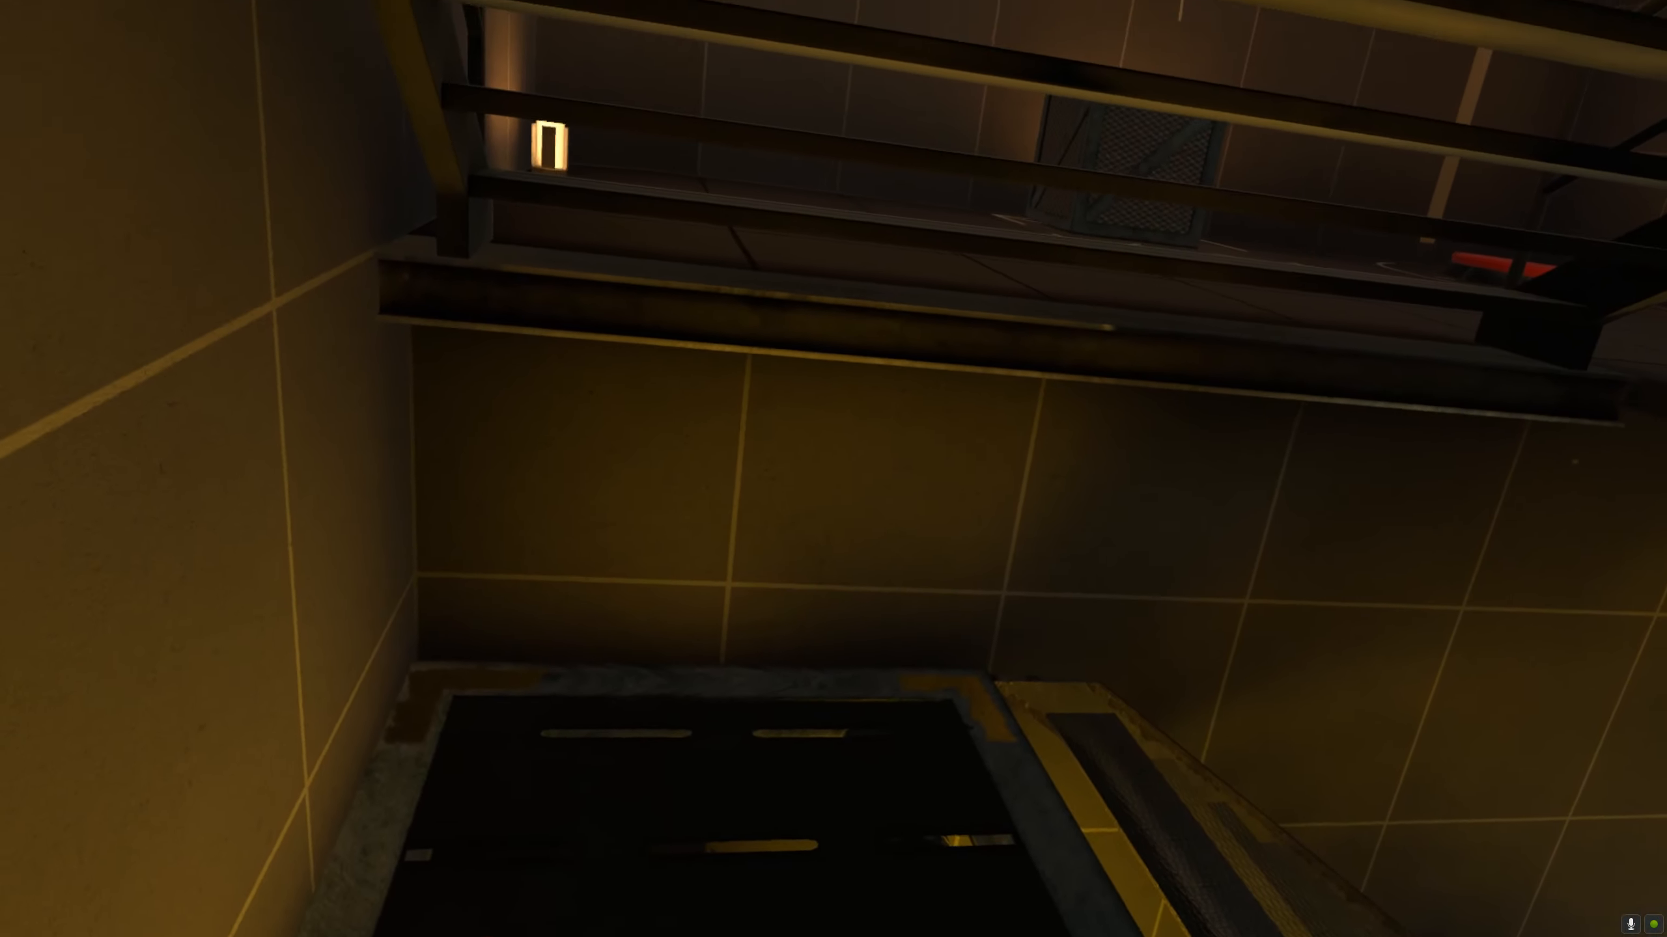
{"action": "mouse_move", "coordinate": [833, 468]}
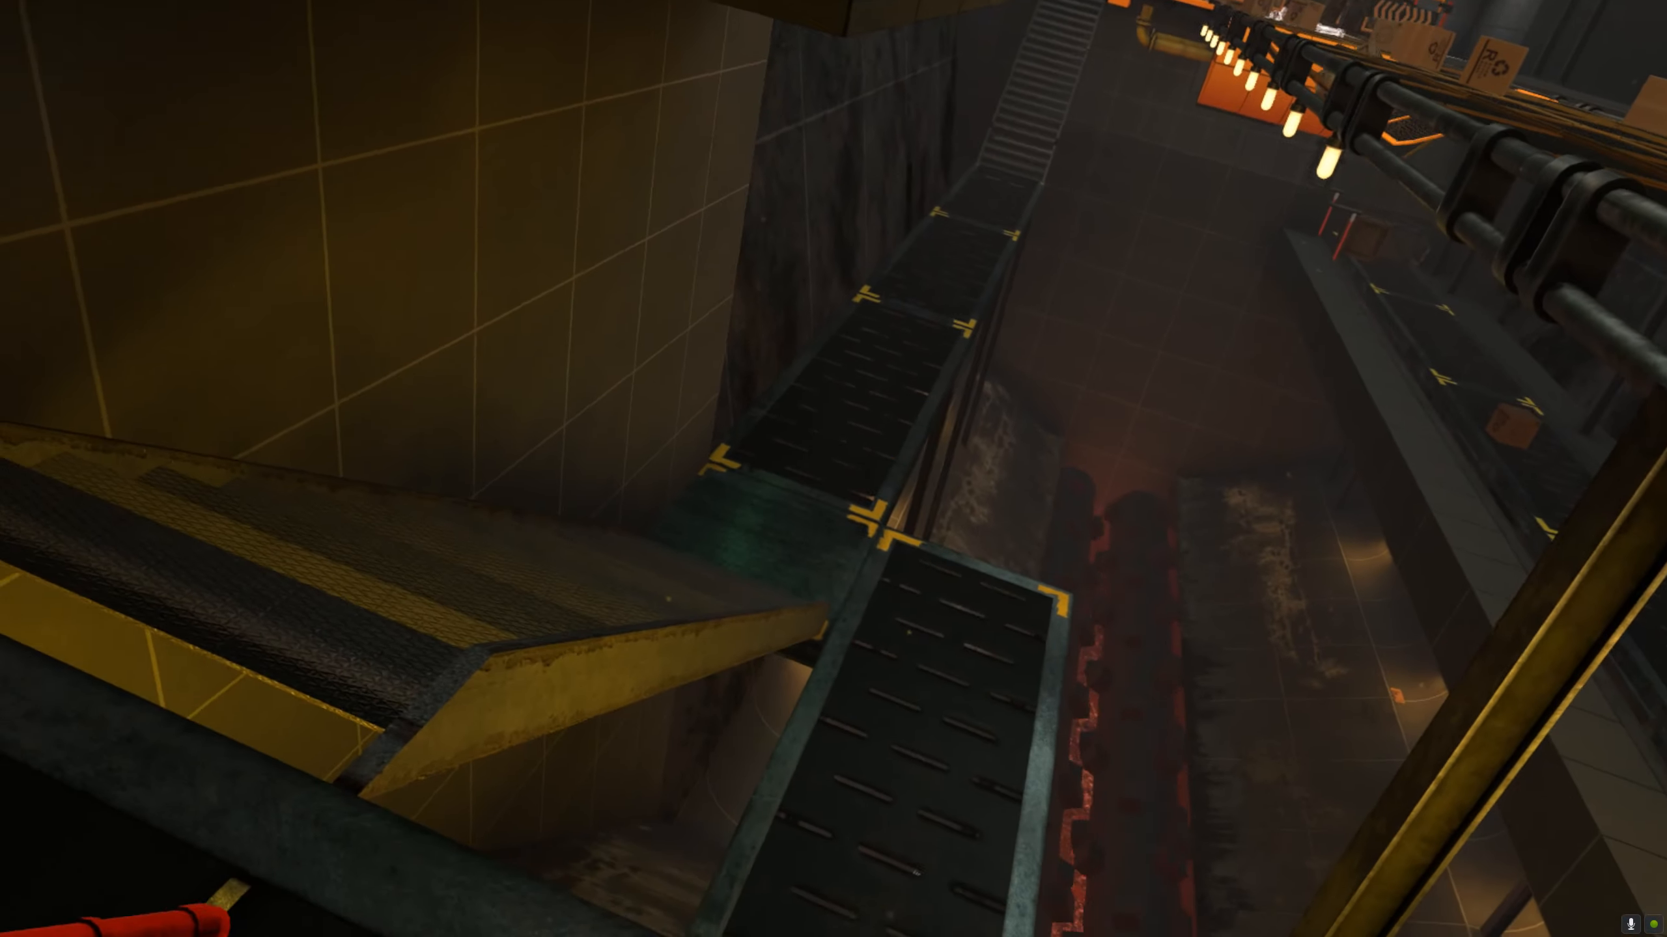
{"action": "mouse_move", "coordinate": [833, 468]}
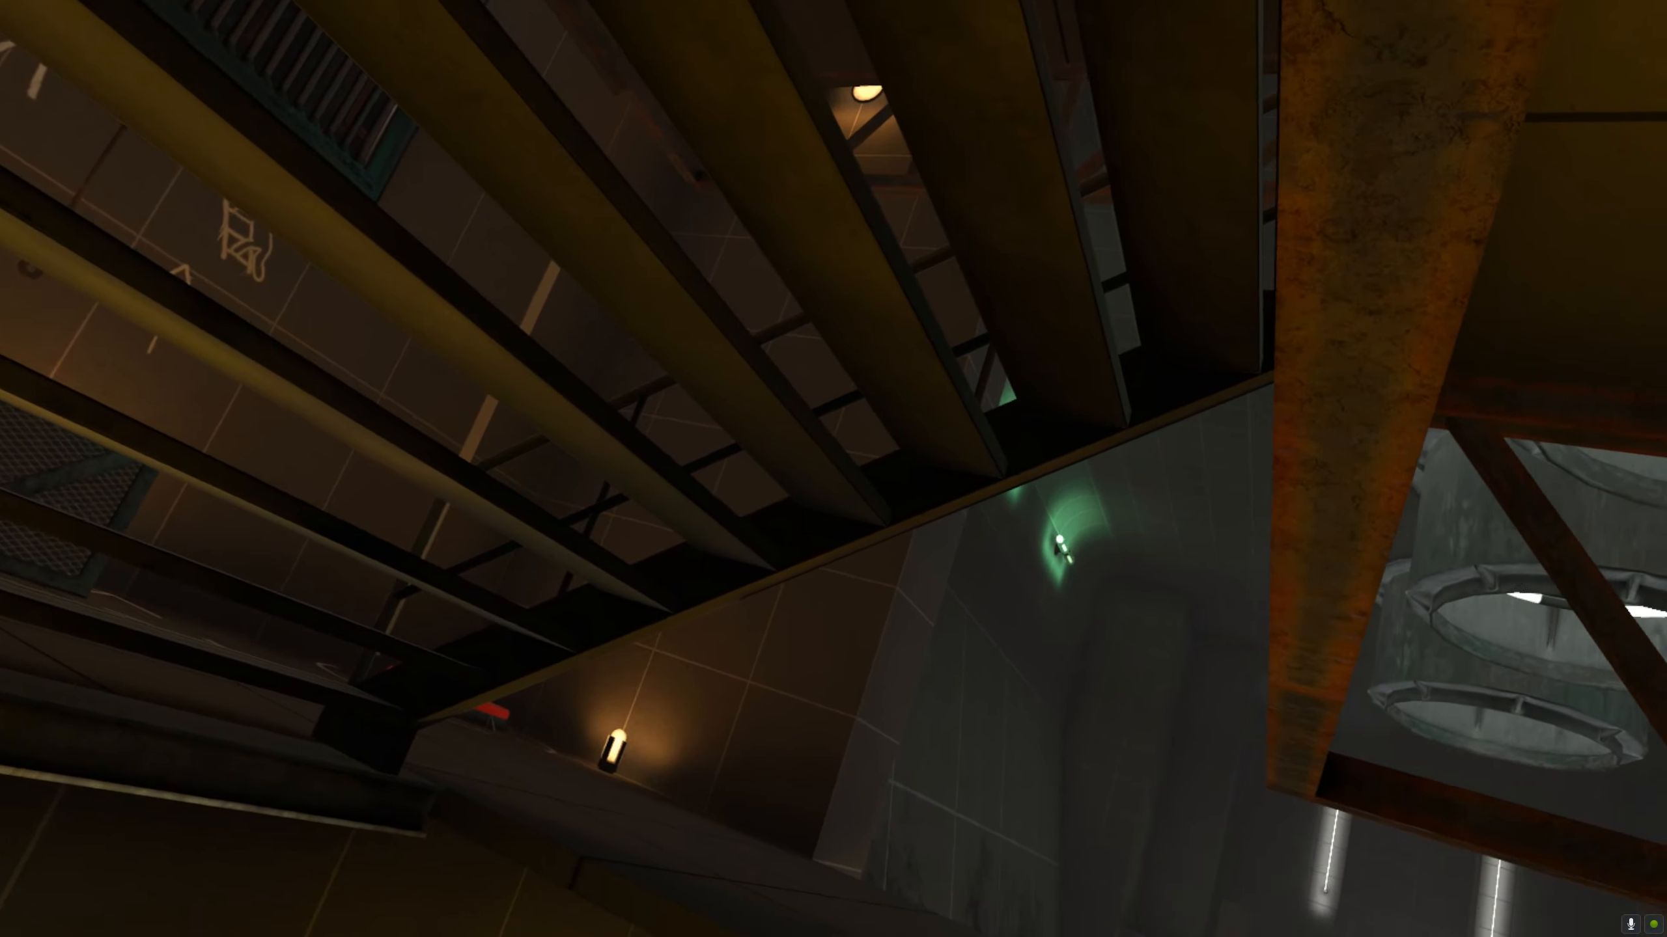
{"action": "mouse_move", "coordinate": [834, 469]}
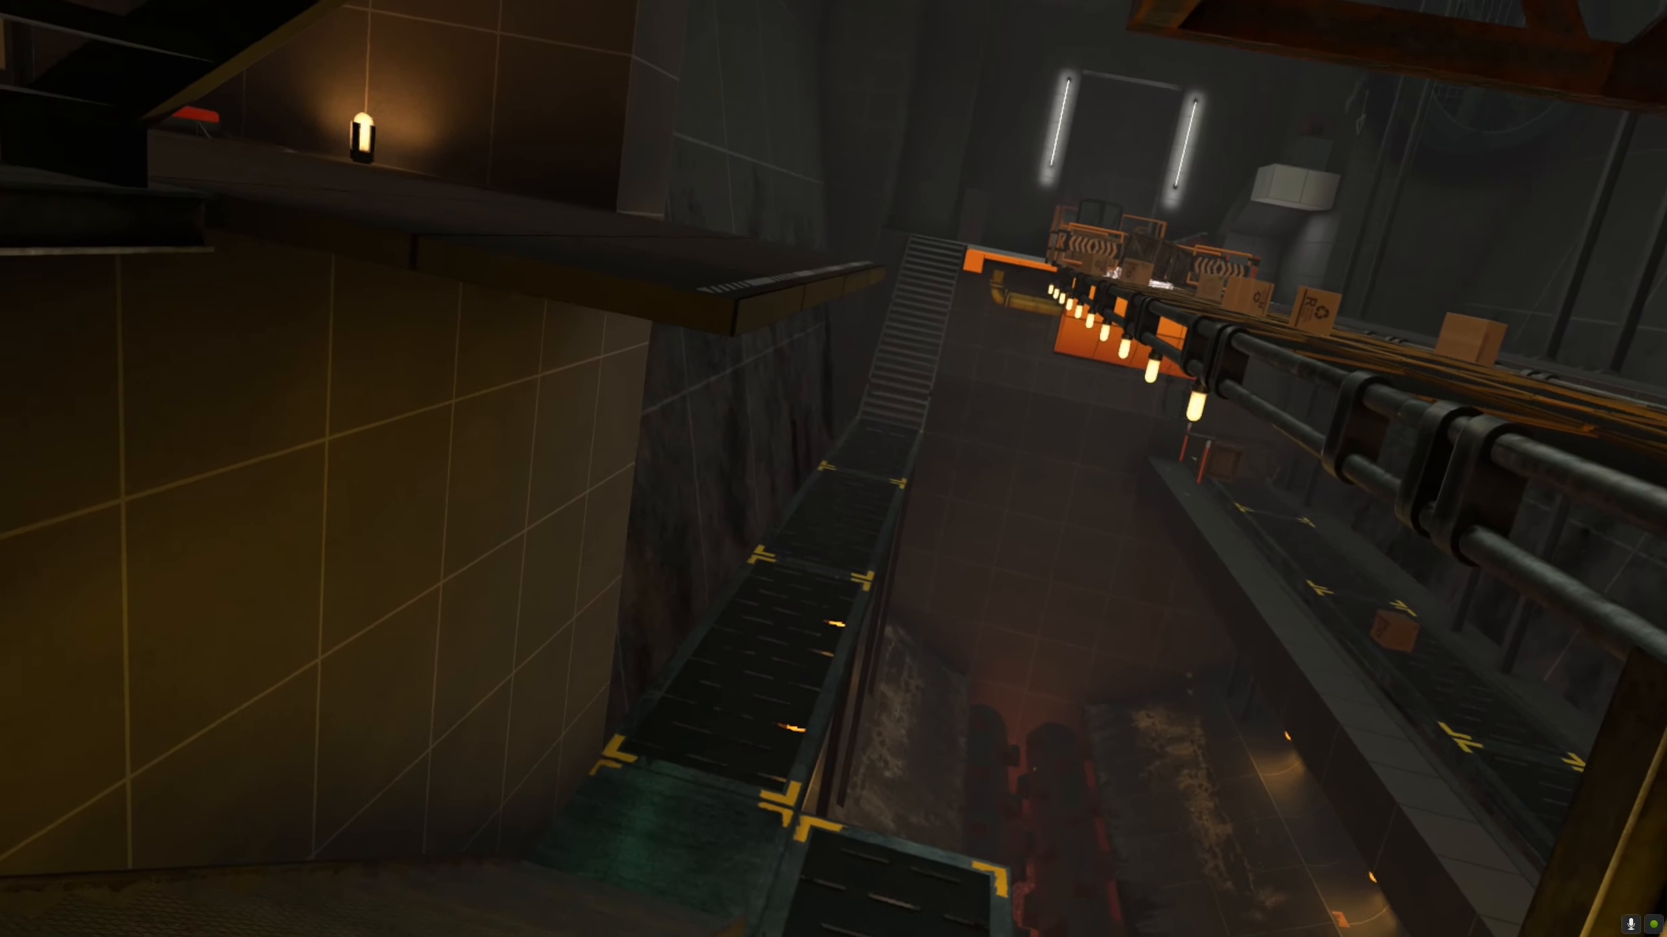
{"action": "mouse_move", "coordinate": [834, 469]}
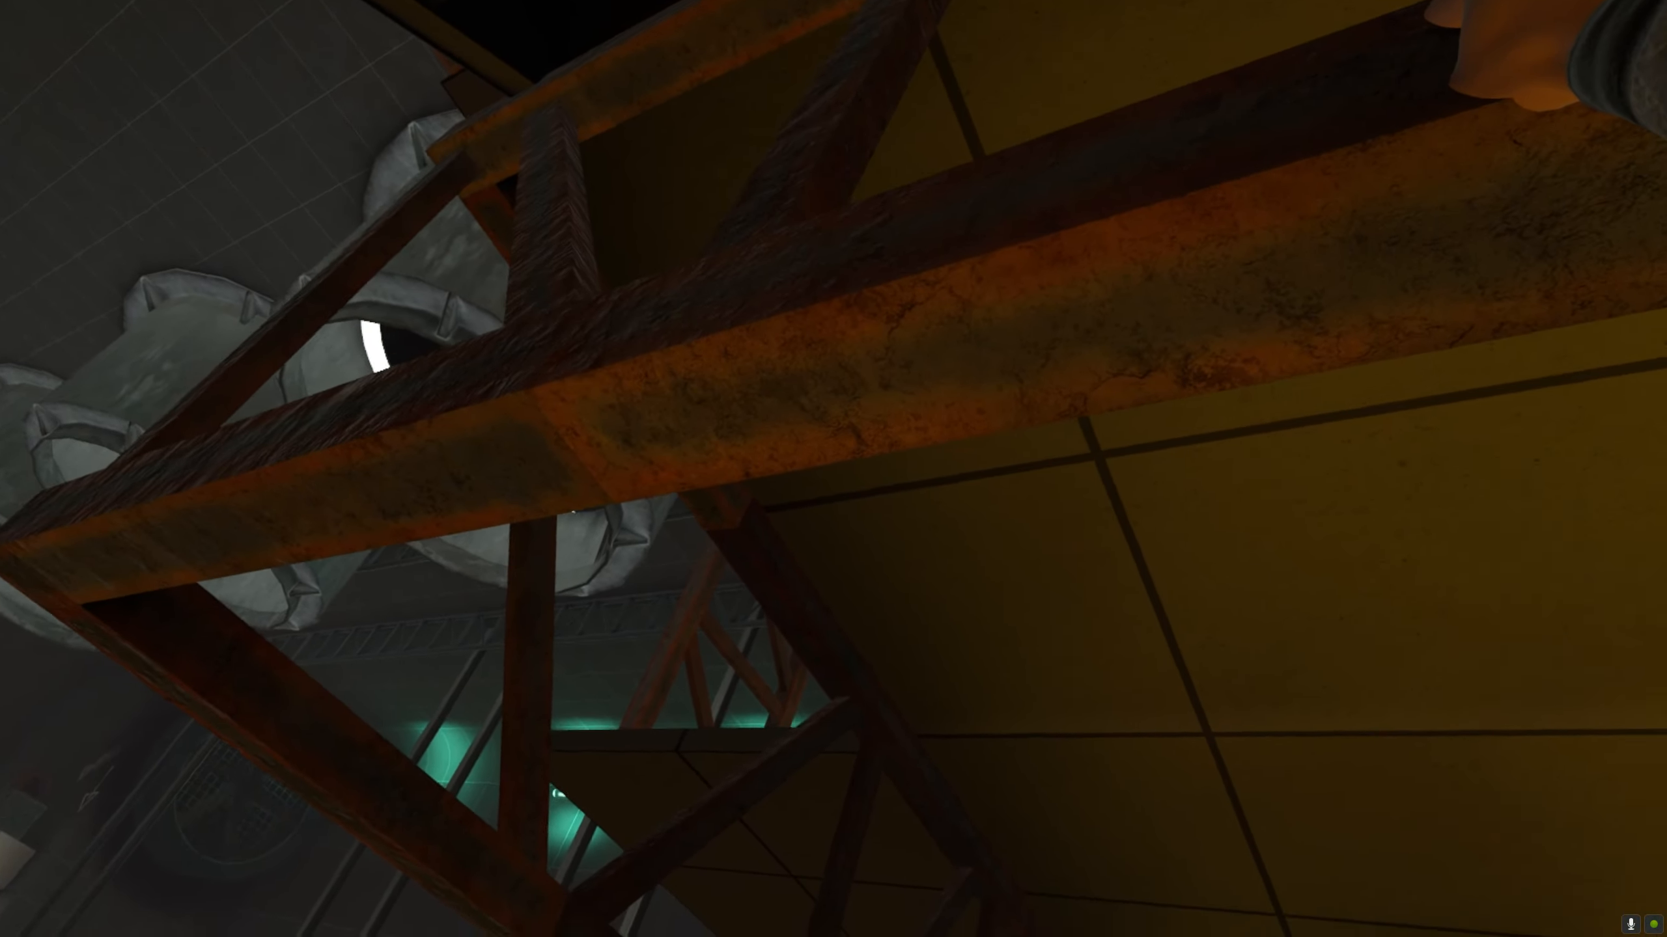
{"action": "mouse_move", "coordinate": [833, 469]}
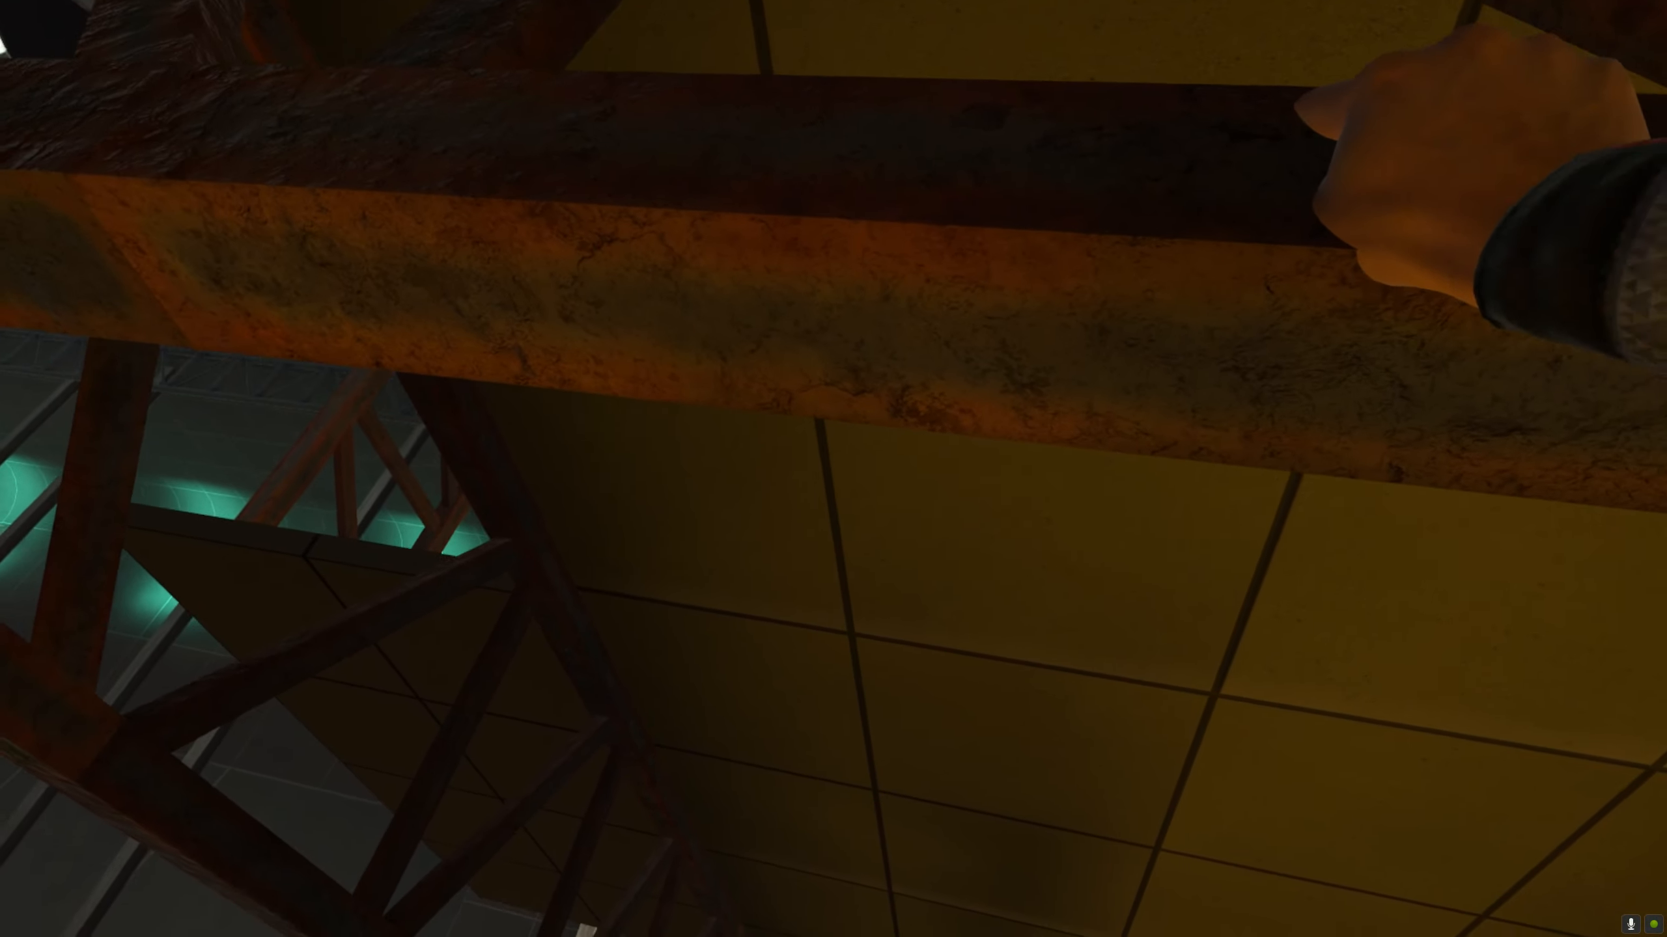
{"action": "mouse_move", "coordinate": [833, 468]}
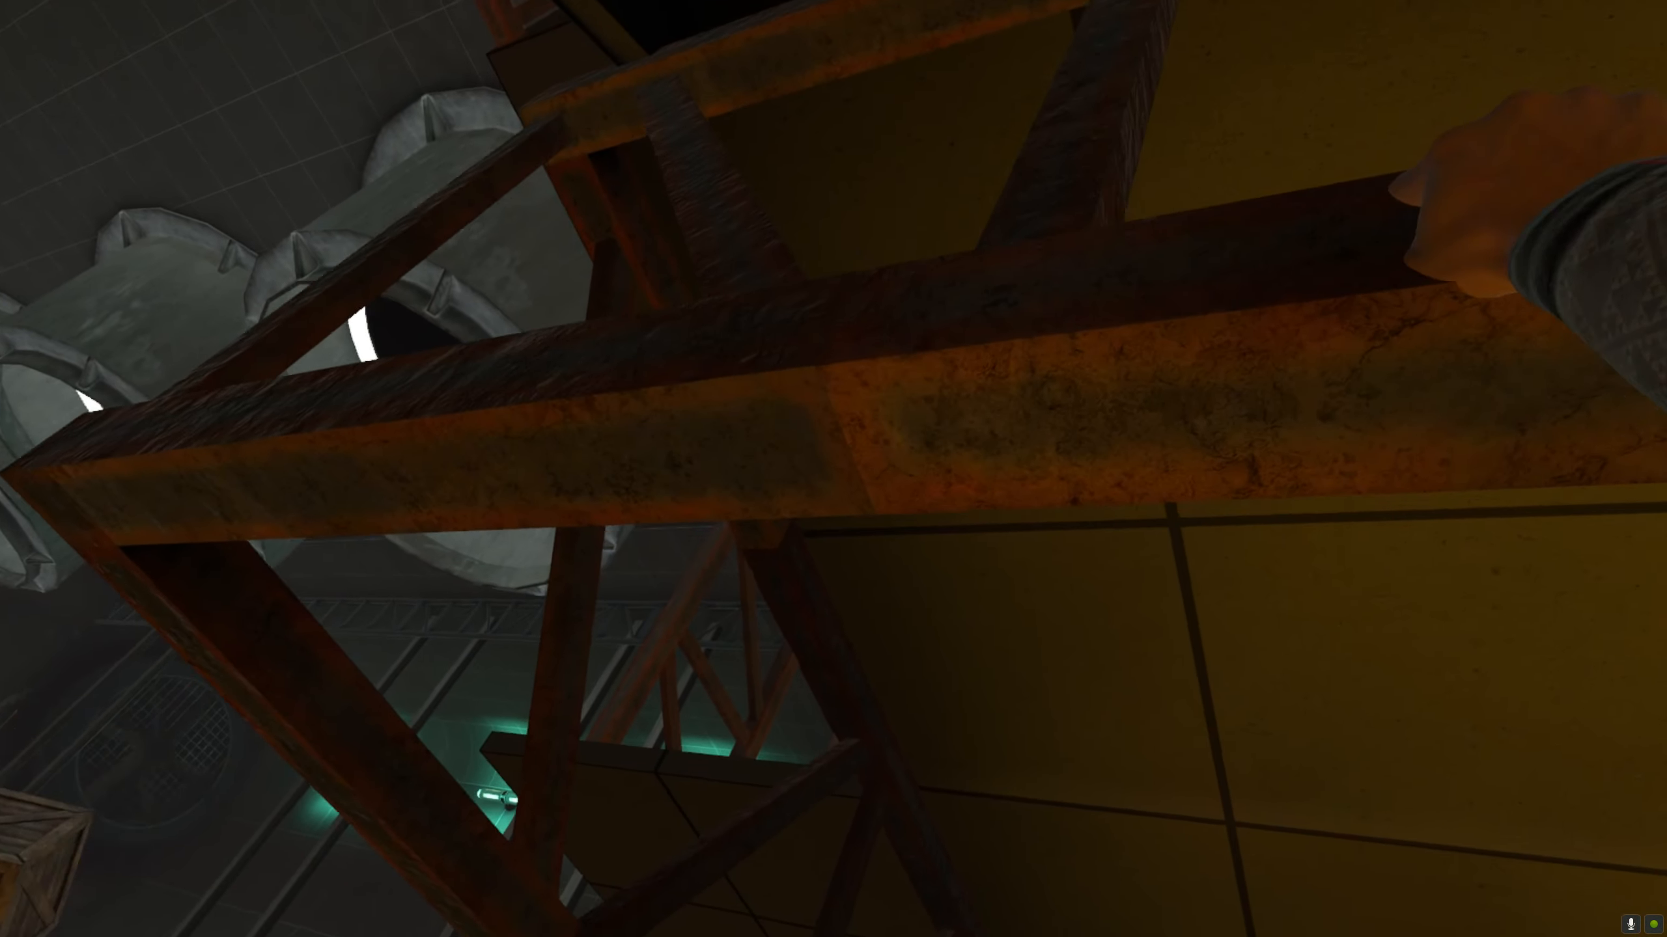
{"action": "mouse_move", "coordinate": [833, 468]}
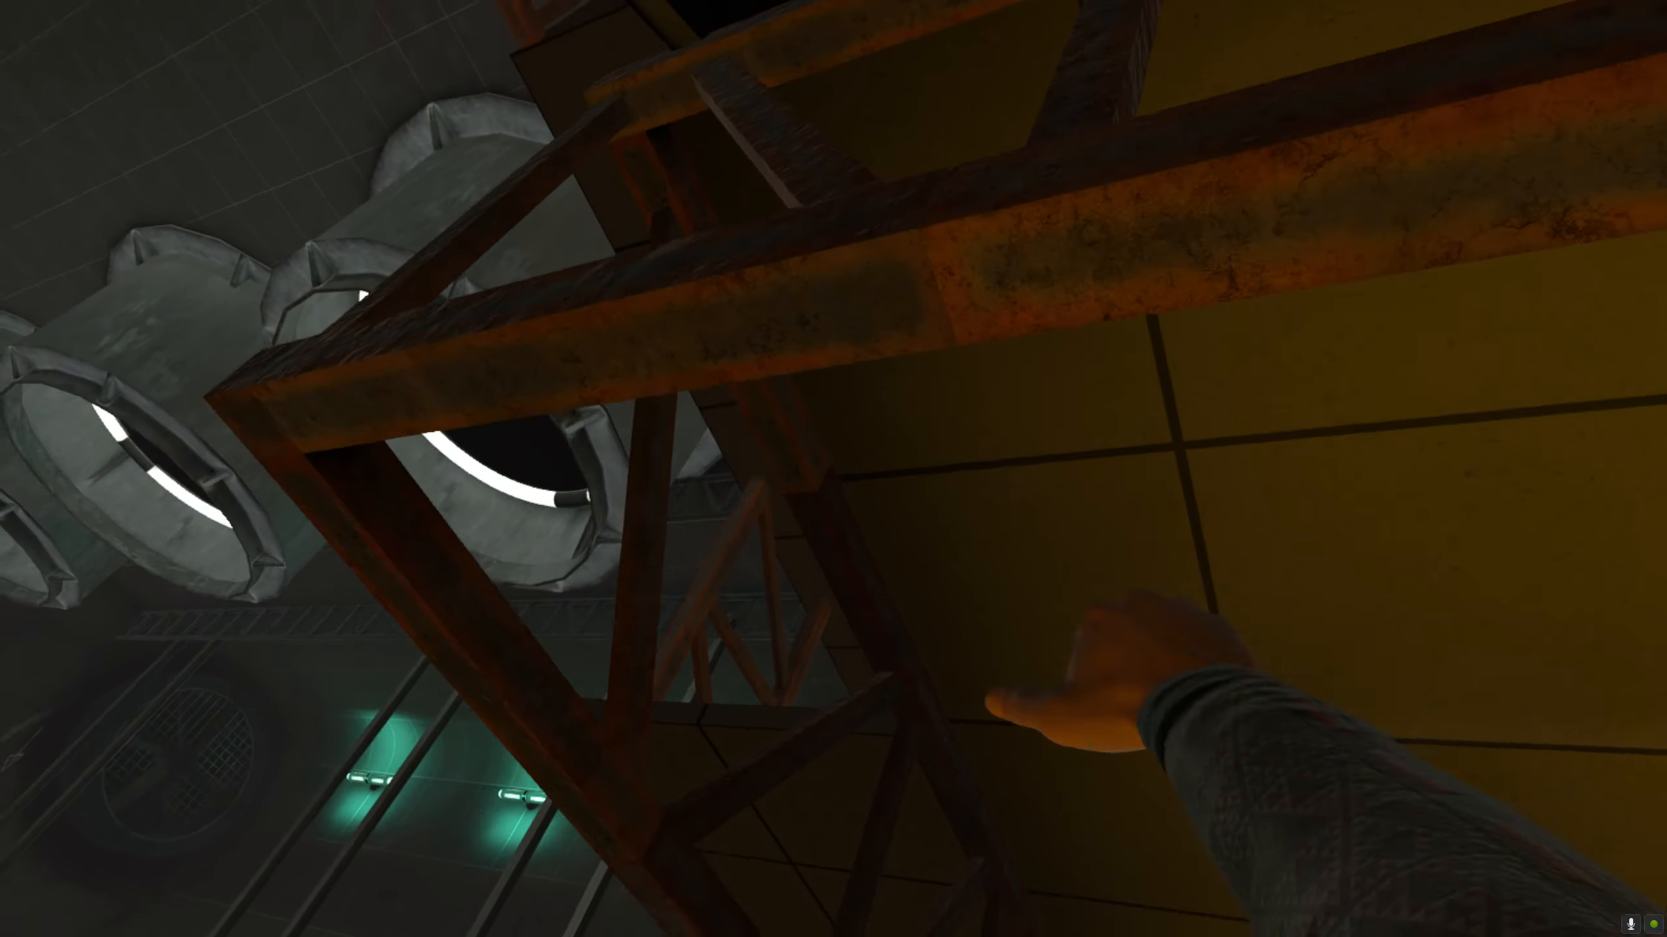
{"action": "mouse_move", "coordinate": [833, 468]}
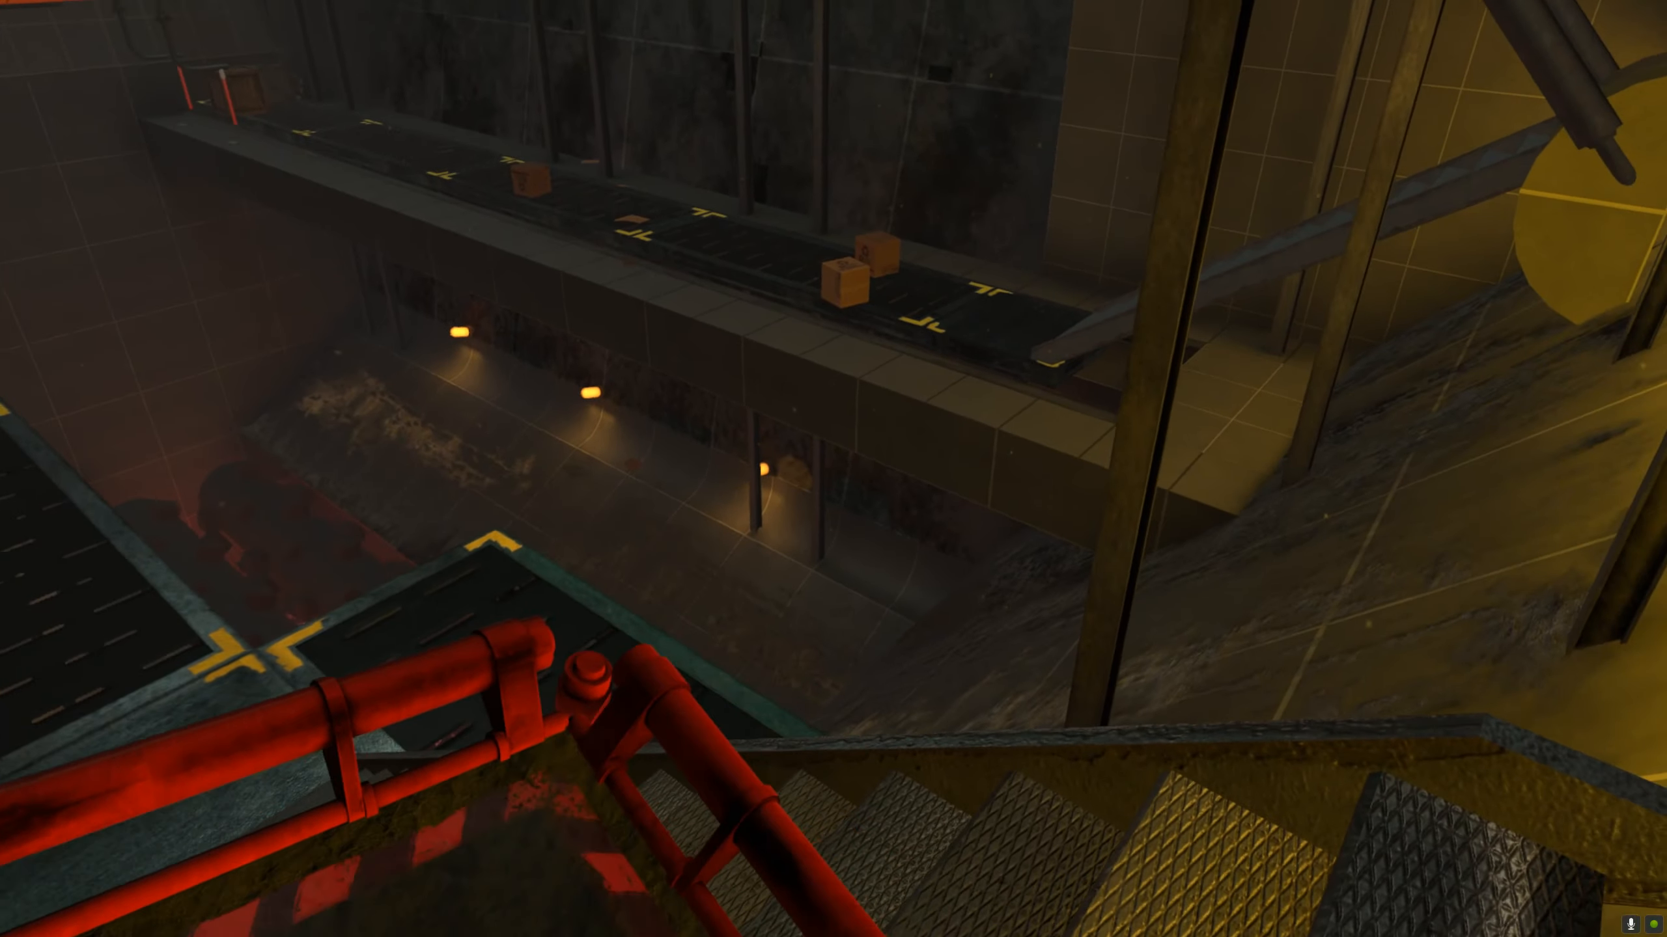
{"action": "mouse_move", "coordinate": [834, 469]}
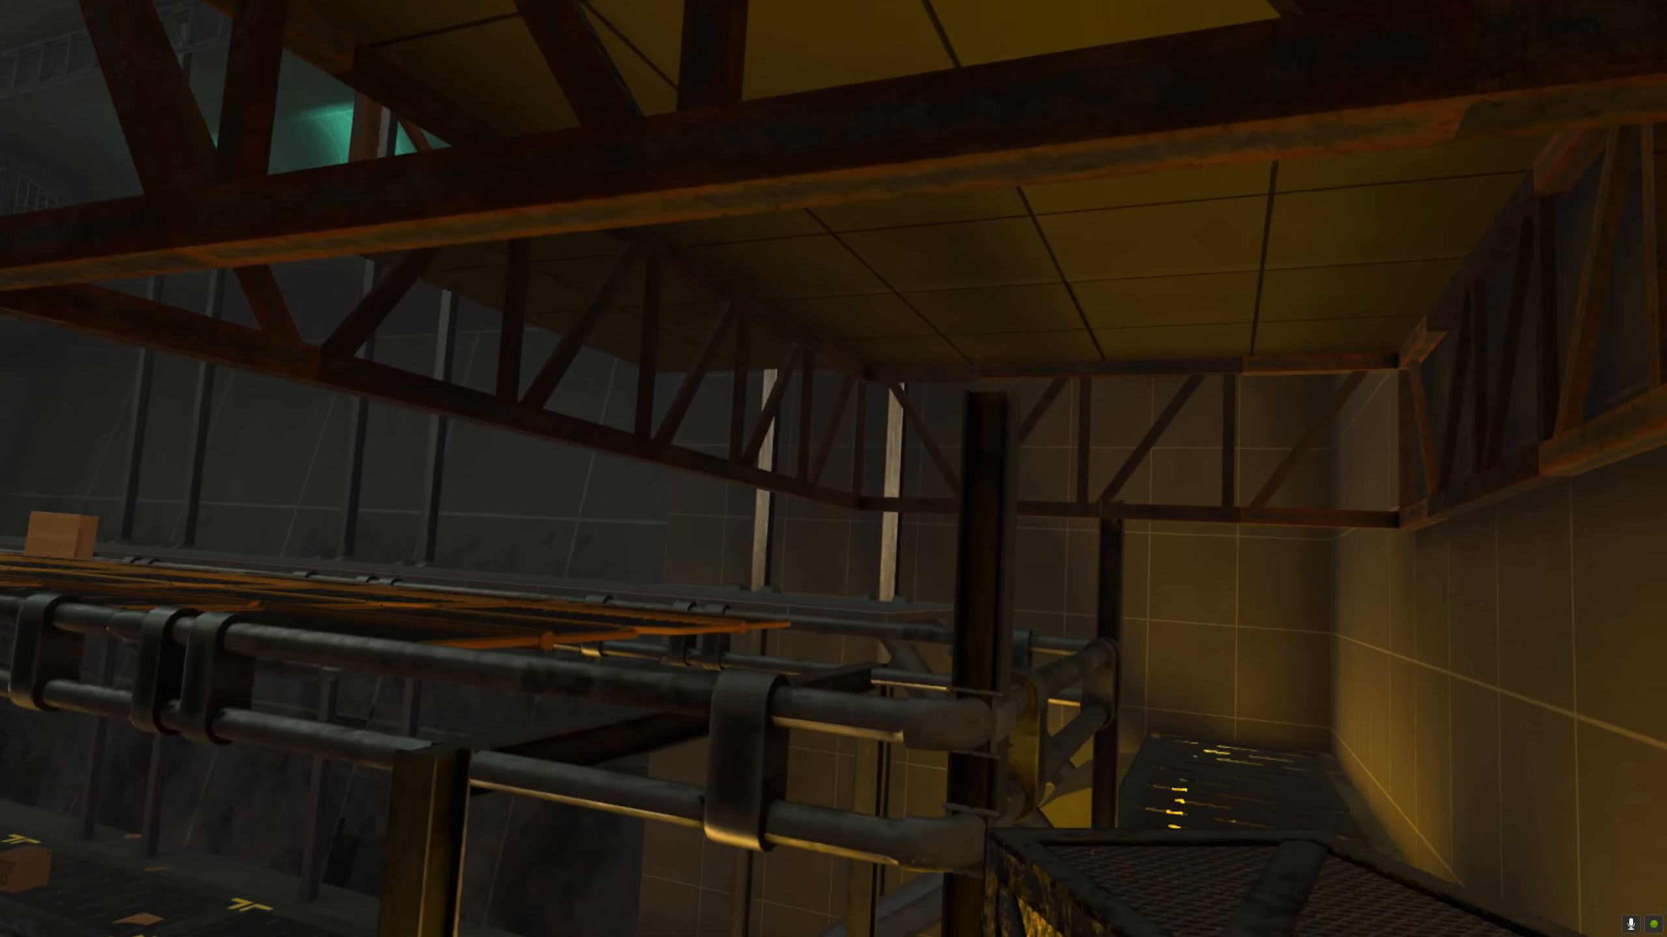
{"action": "mouse_move", "coordinate": [833, 469]}
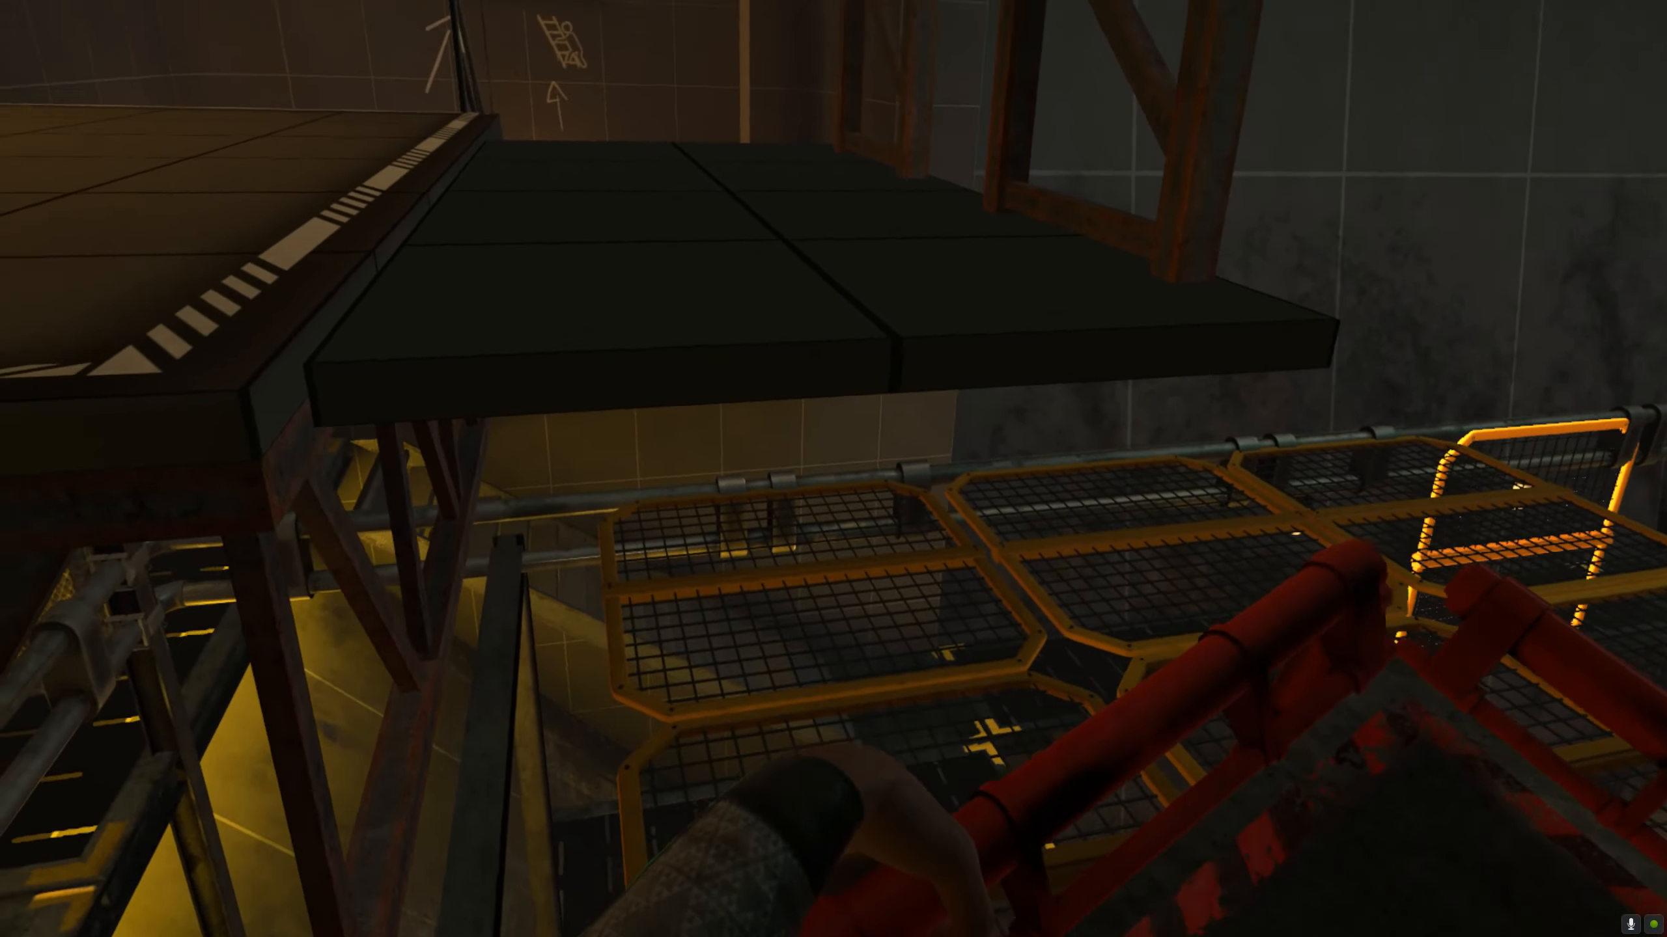
{"action": "mouse_move", "coordinate": [833, 469]}
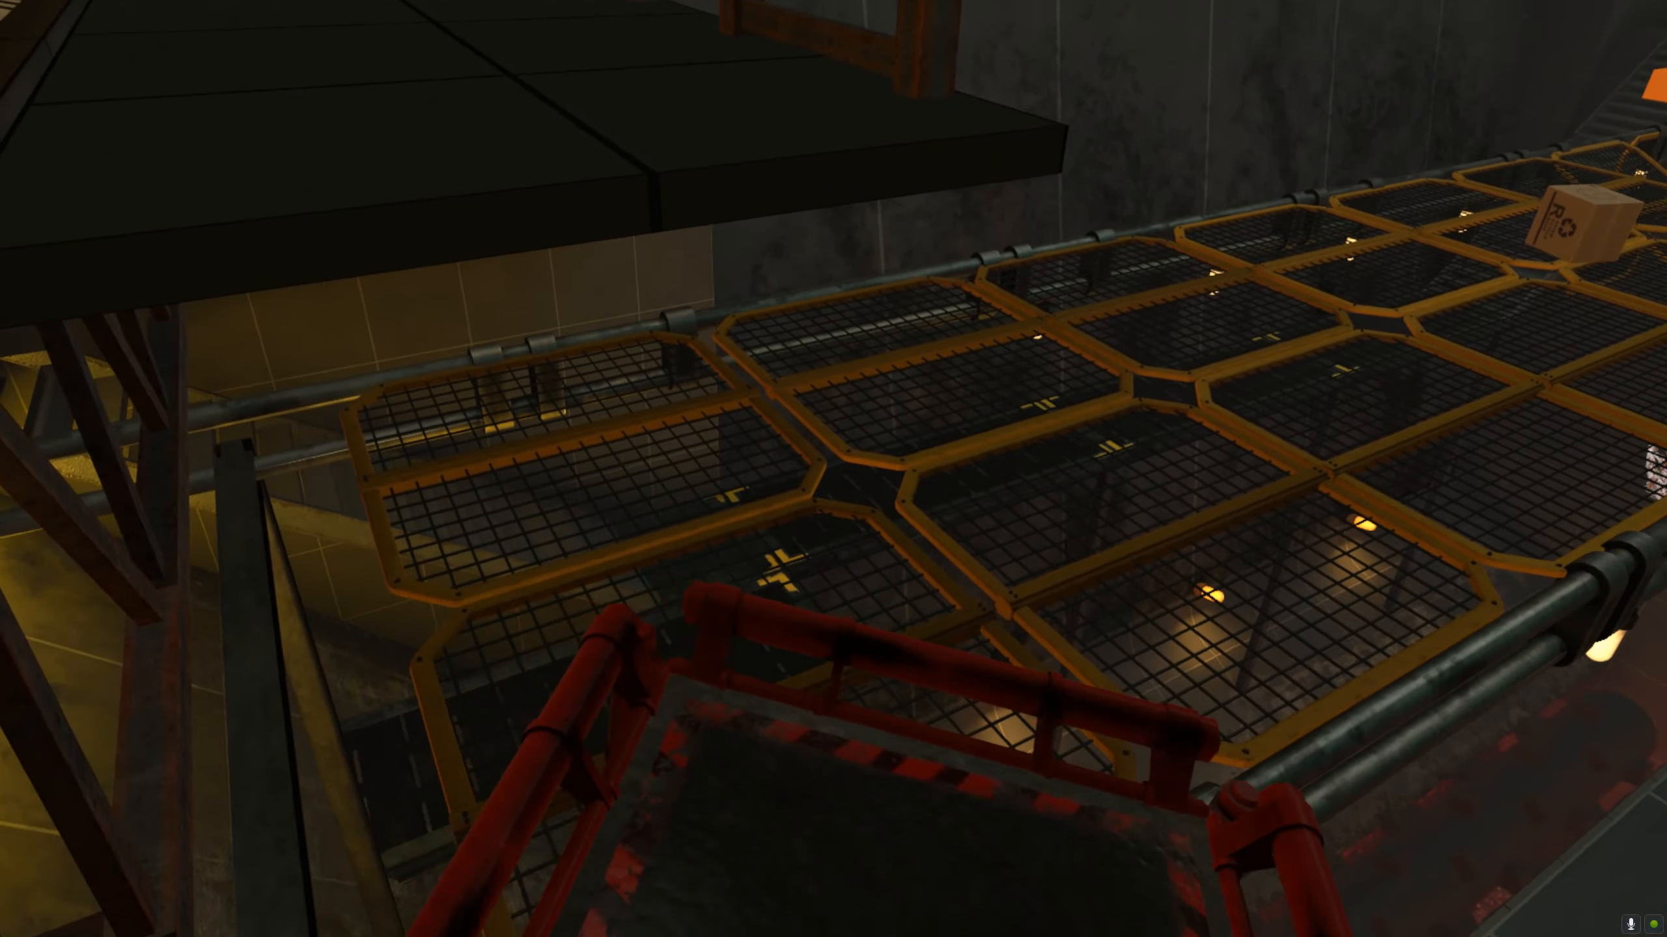
{"action": "mouse_move", "coordinate": [834, 468]}
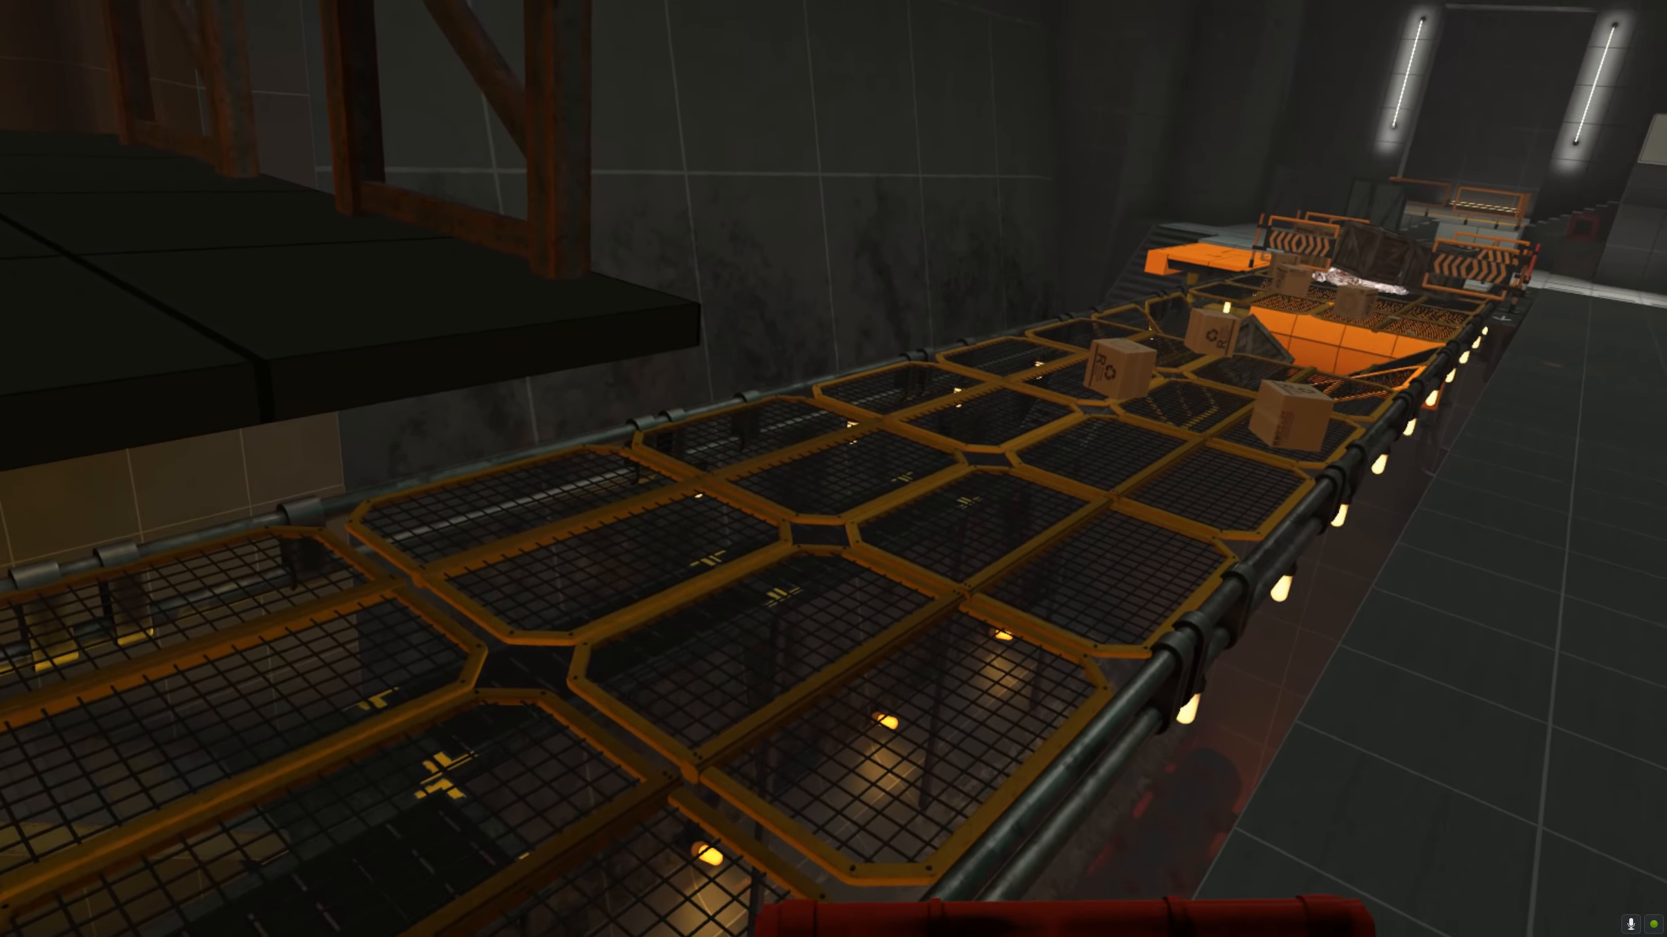
{"action": "mouse_move", "coordinate": [833, 469]}
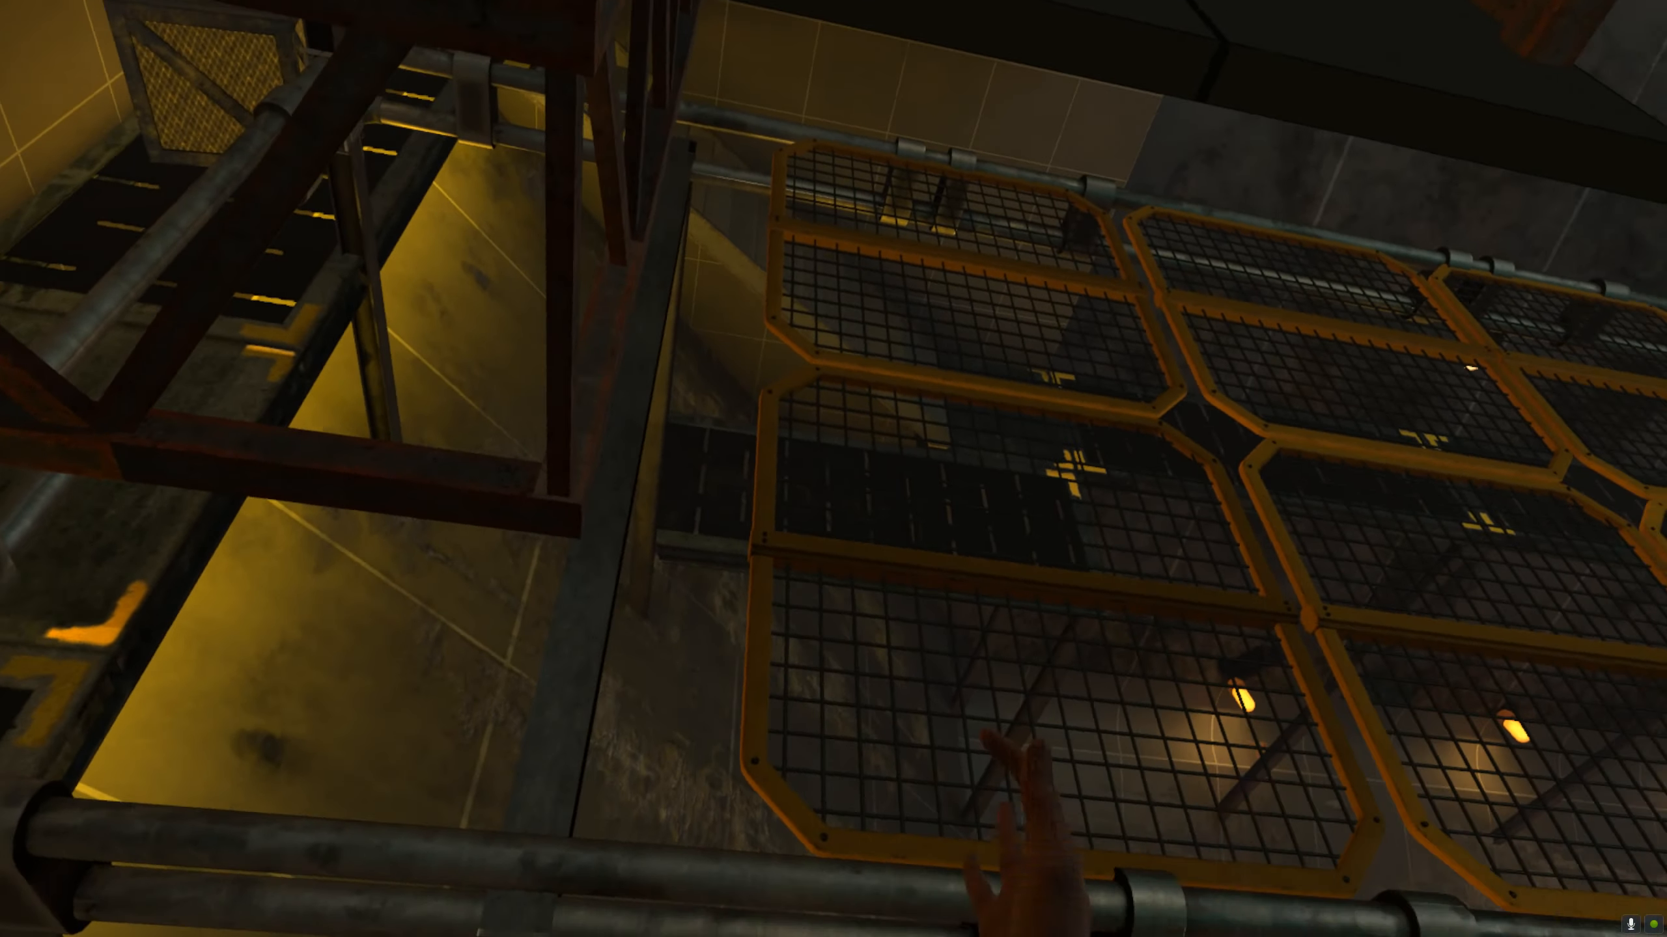
{"action": "mouse_move", "coordinate": [834, 468]}
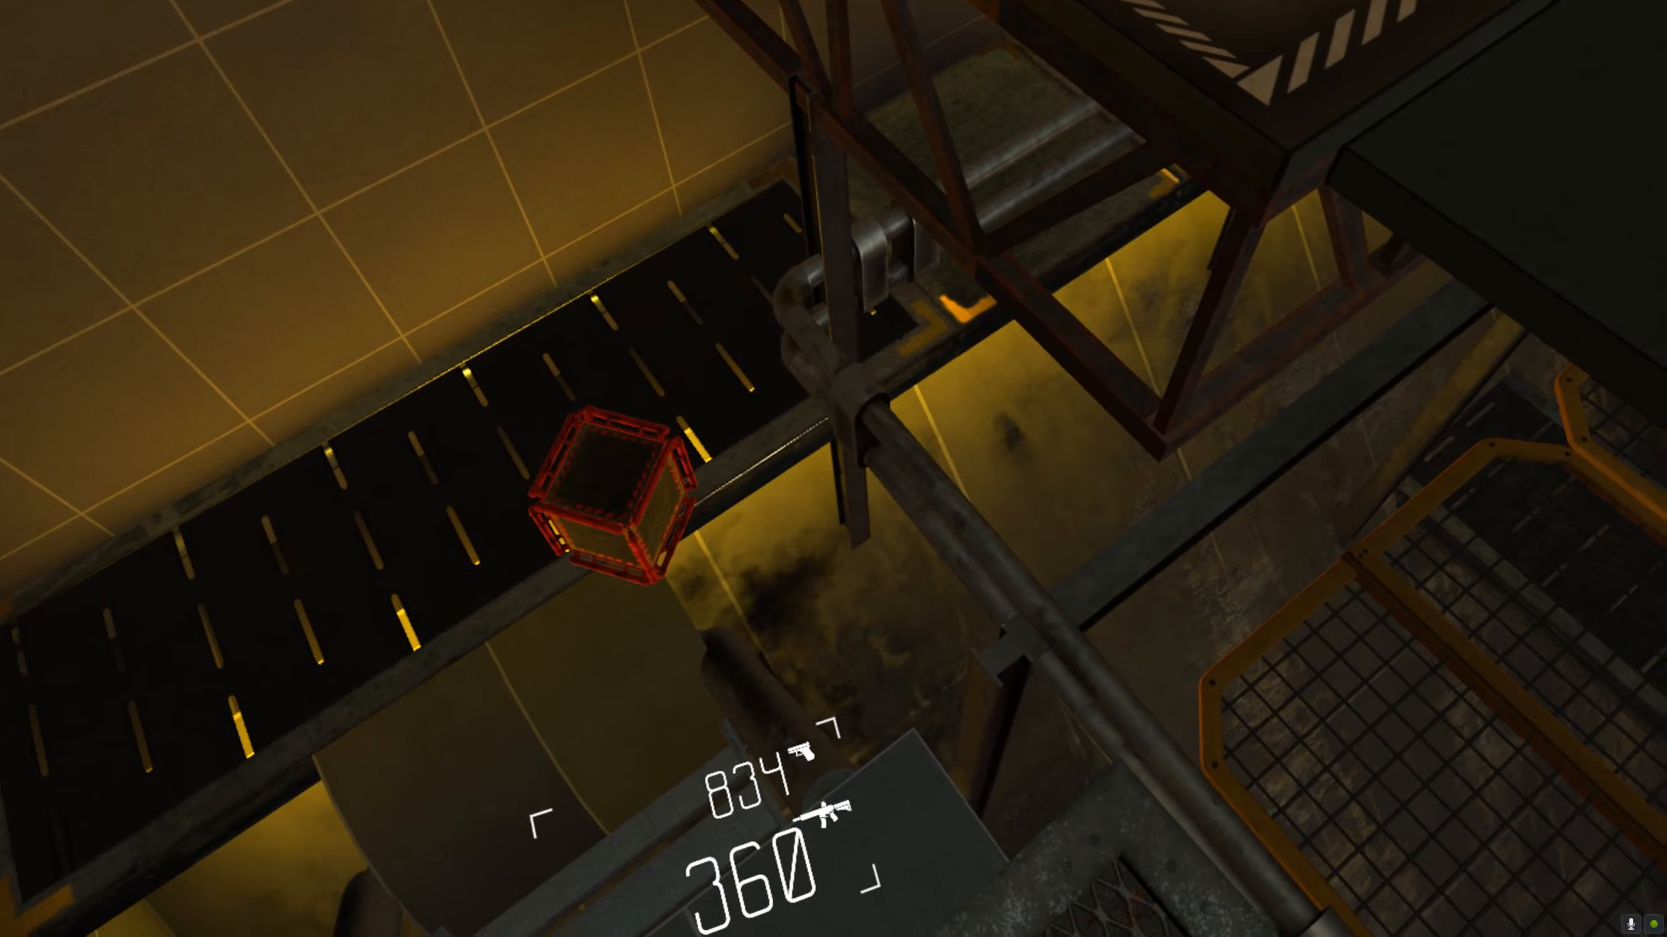
{"action": "mouse_move", "coordinate": [833, 469]}
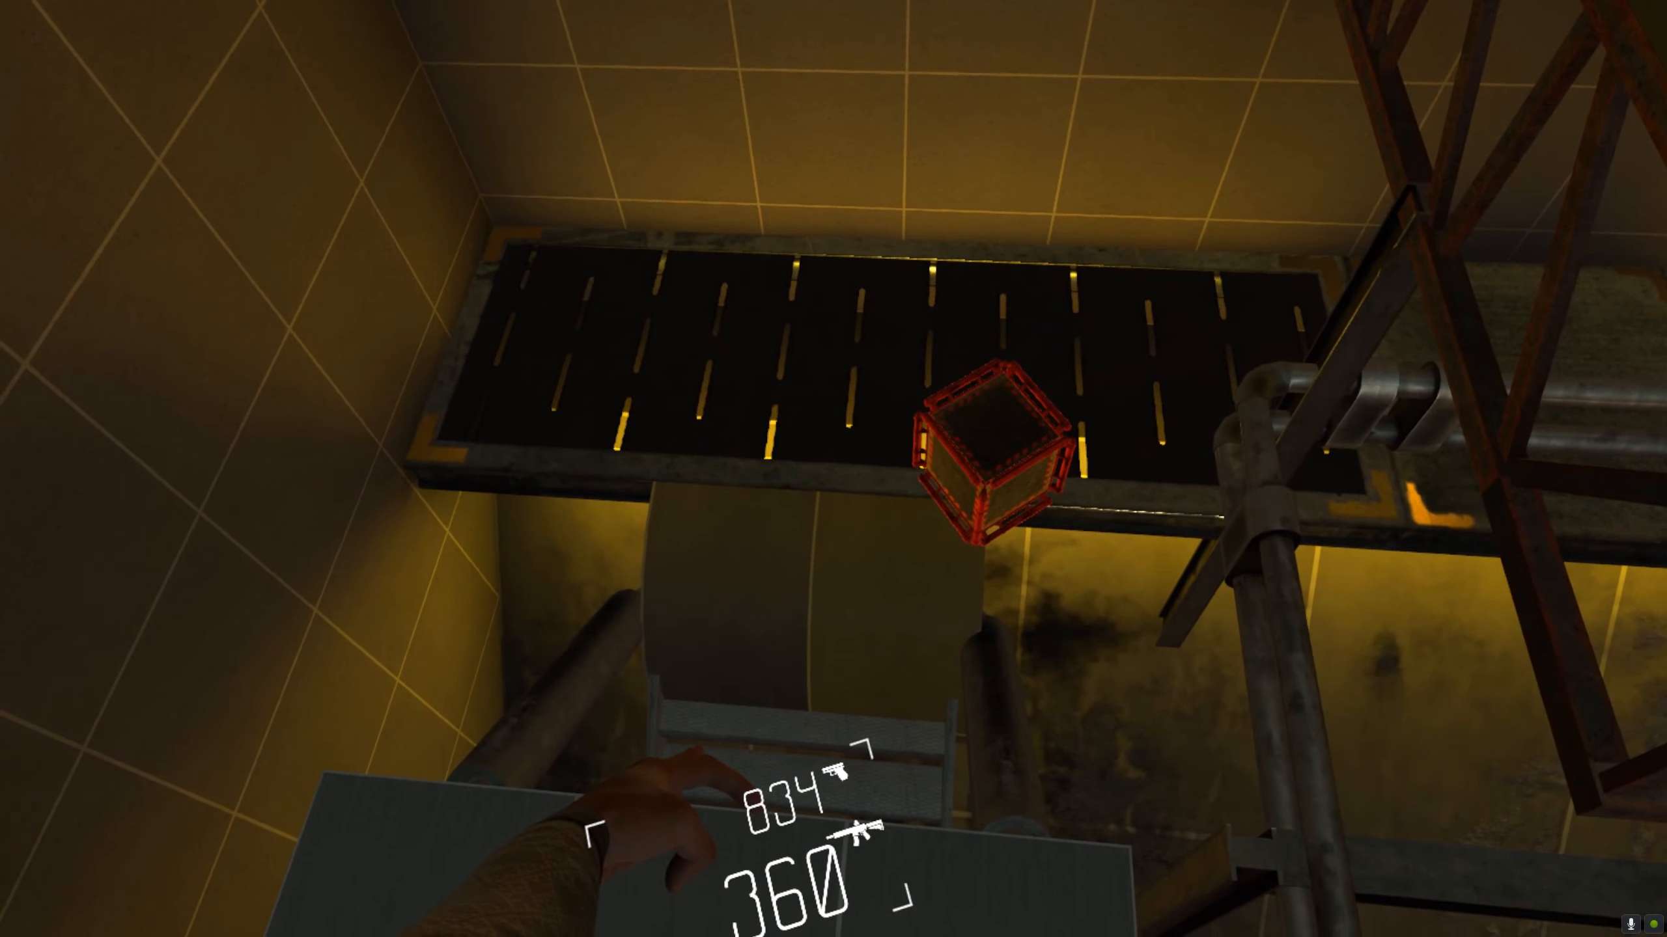
{"action": "mouse_move", "coordinate": [834, 469]}
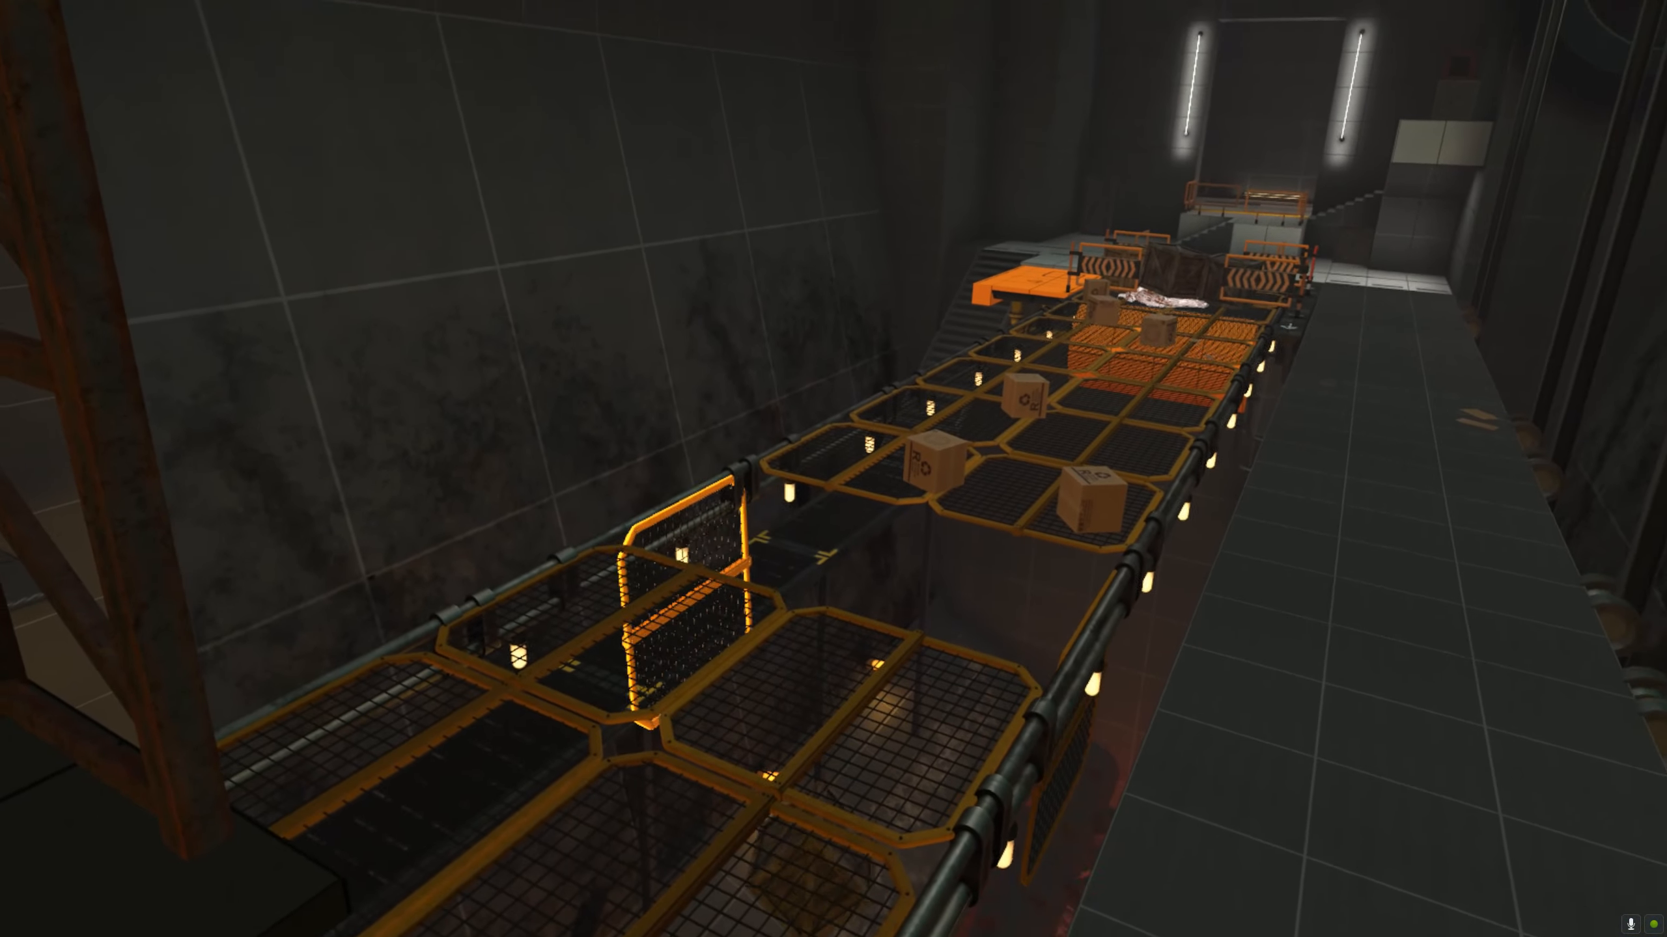
{"action": "mouse_move", "coordinate": [834, 469]}
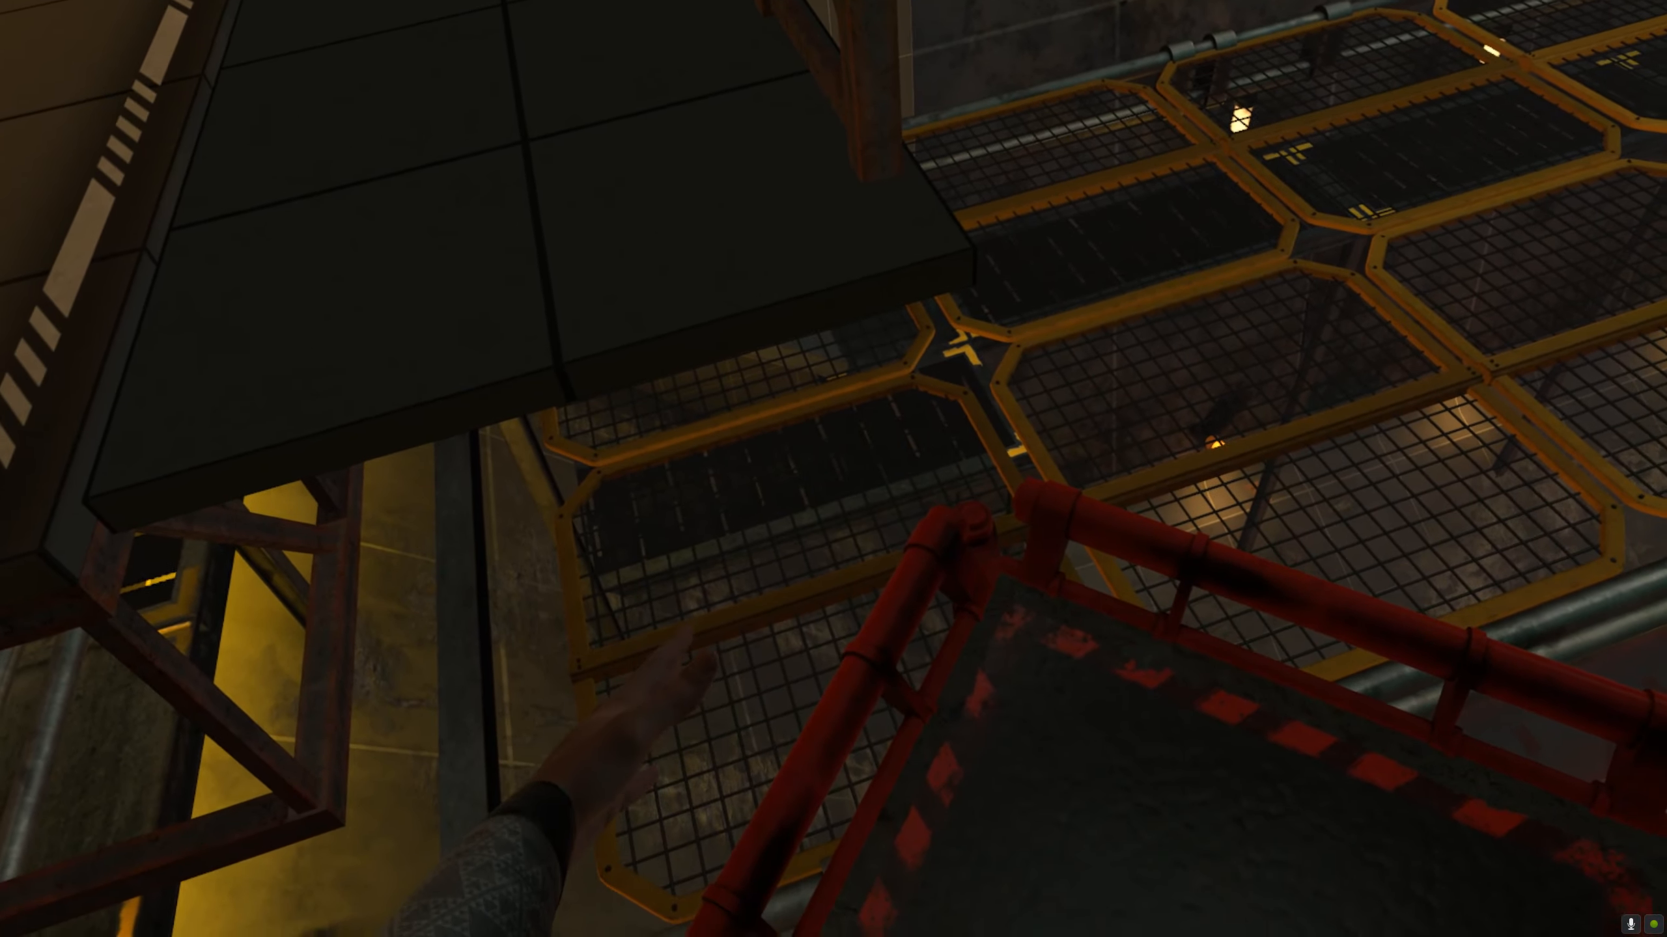
{"action": "mouse_move", "coordinate": [834, 469]}
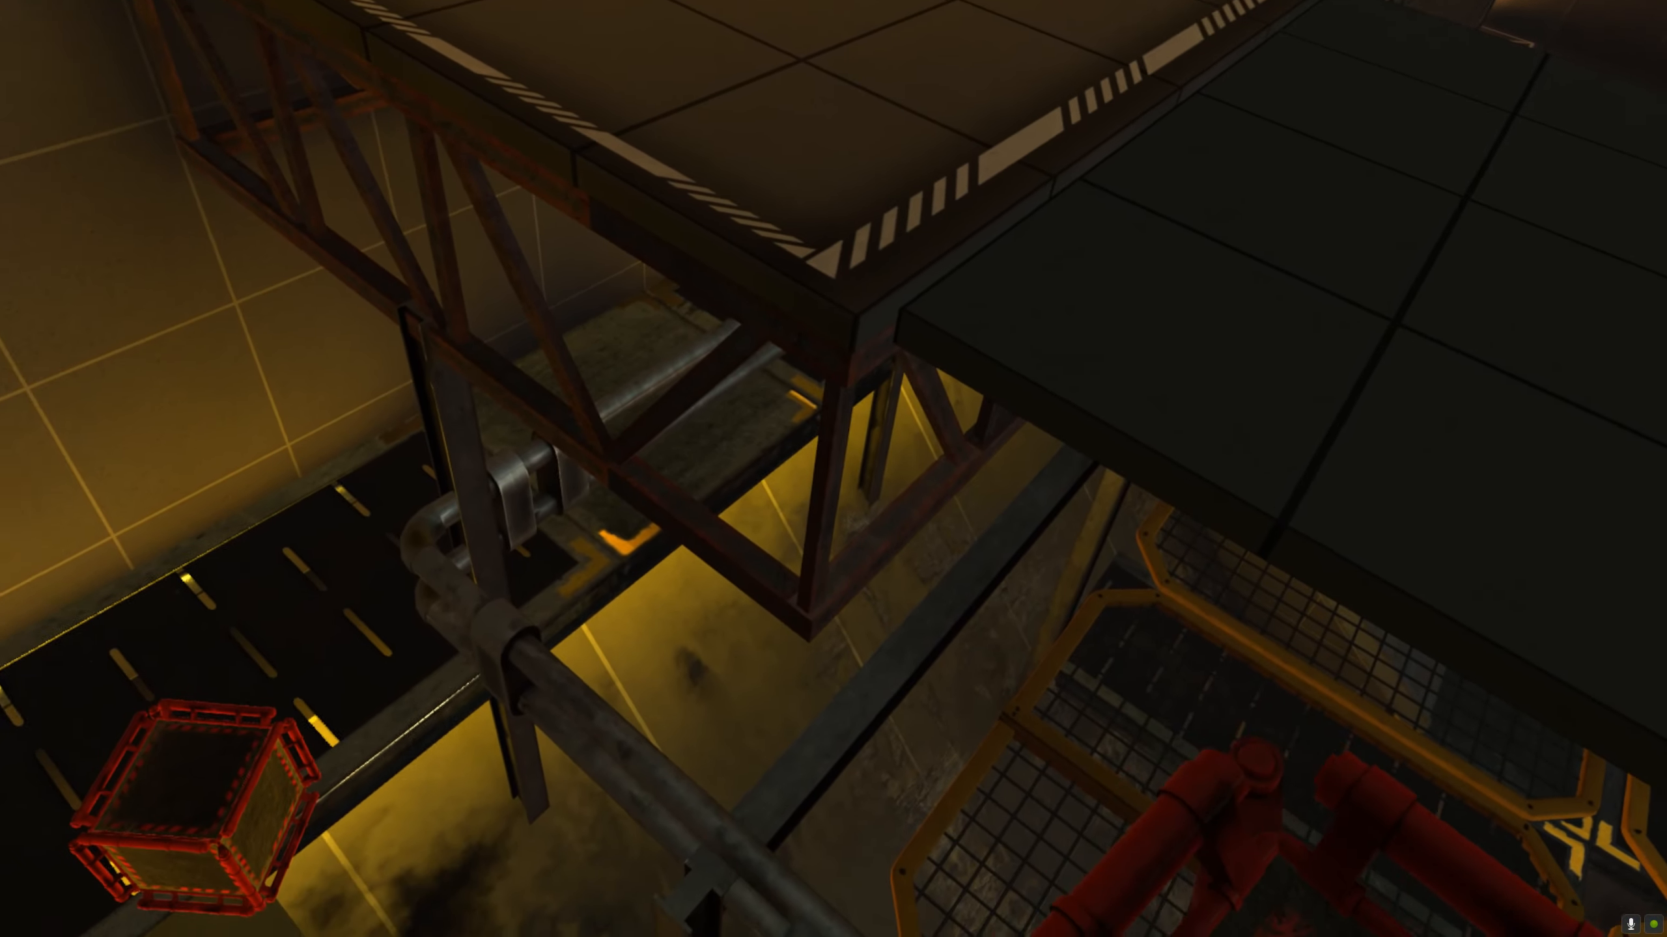
{"action": "mouse_move", "coordinate": [833, 469]}
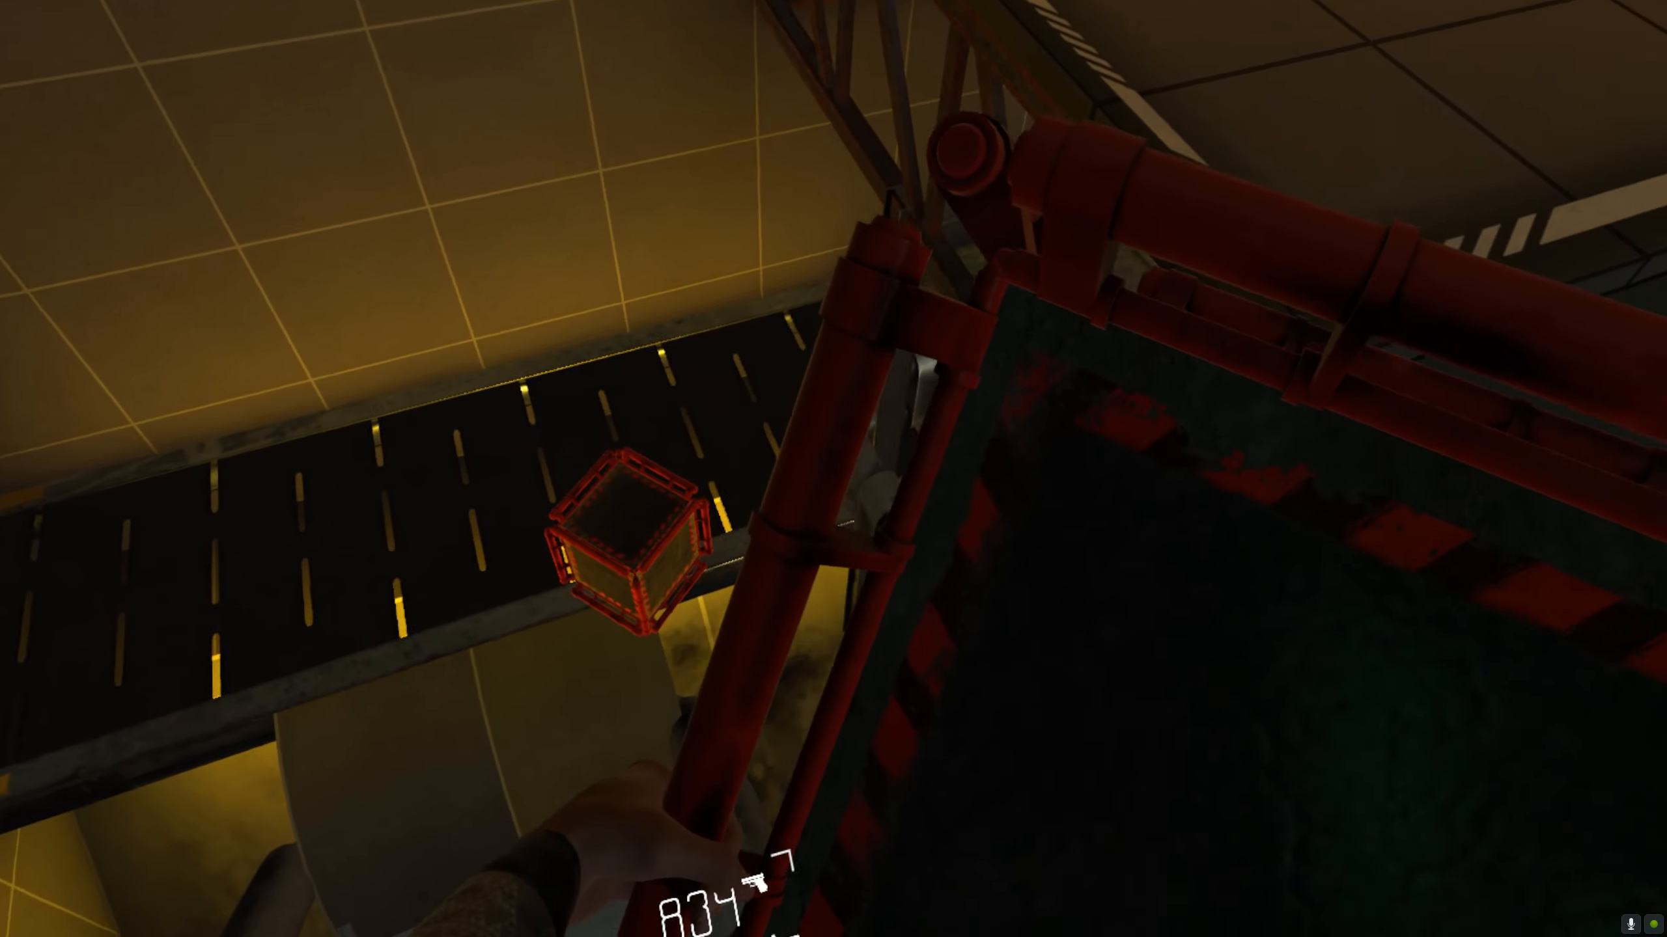
{"action": "mouse_move", "coordinate": [833, 469]}
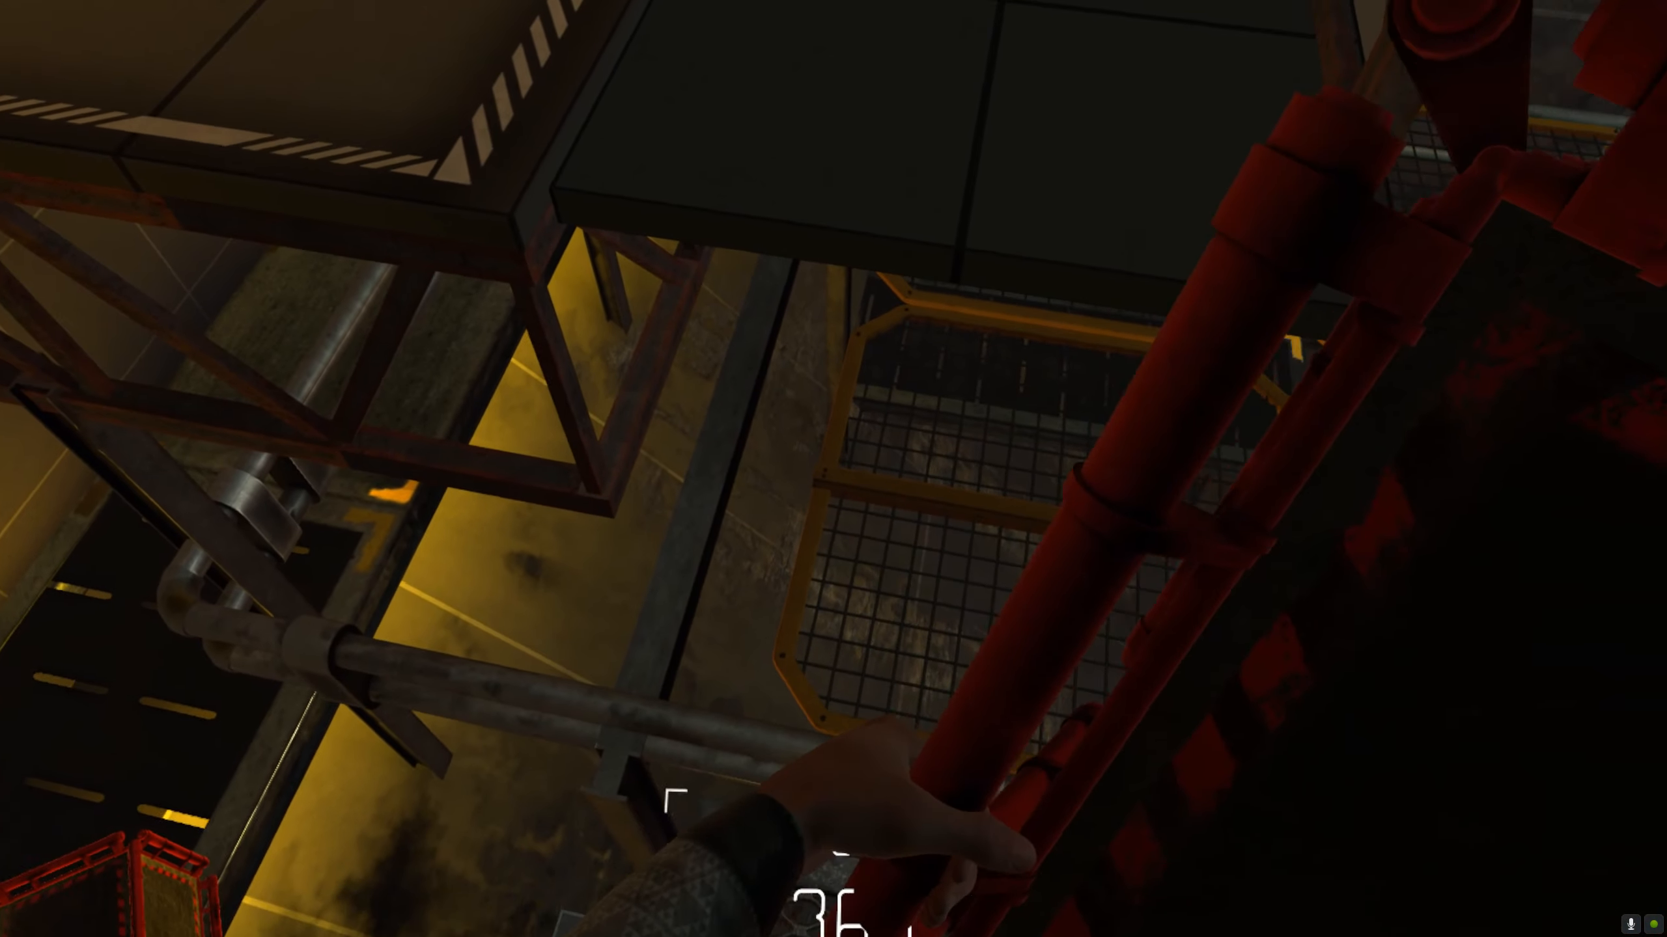
{"action": "mouse_move", "coordinate": [833, 468]}
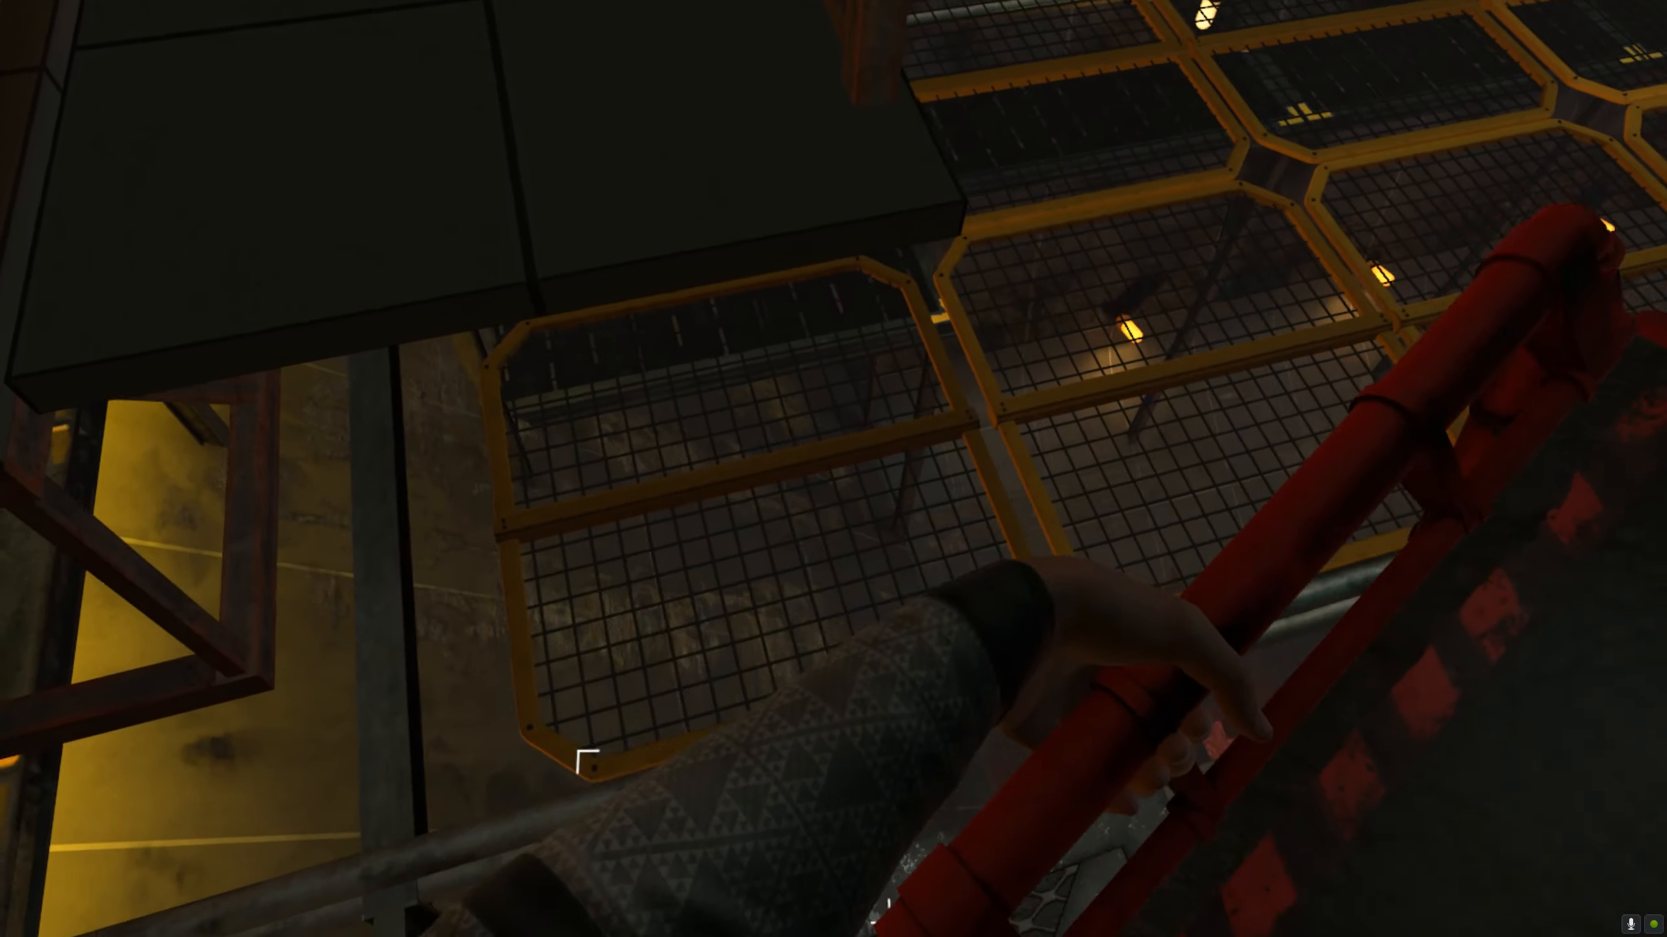
{"action": "mouse_move", "coordinate": [833, 469]}
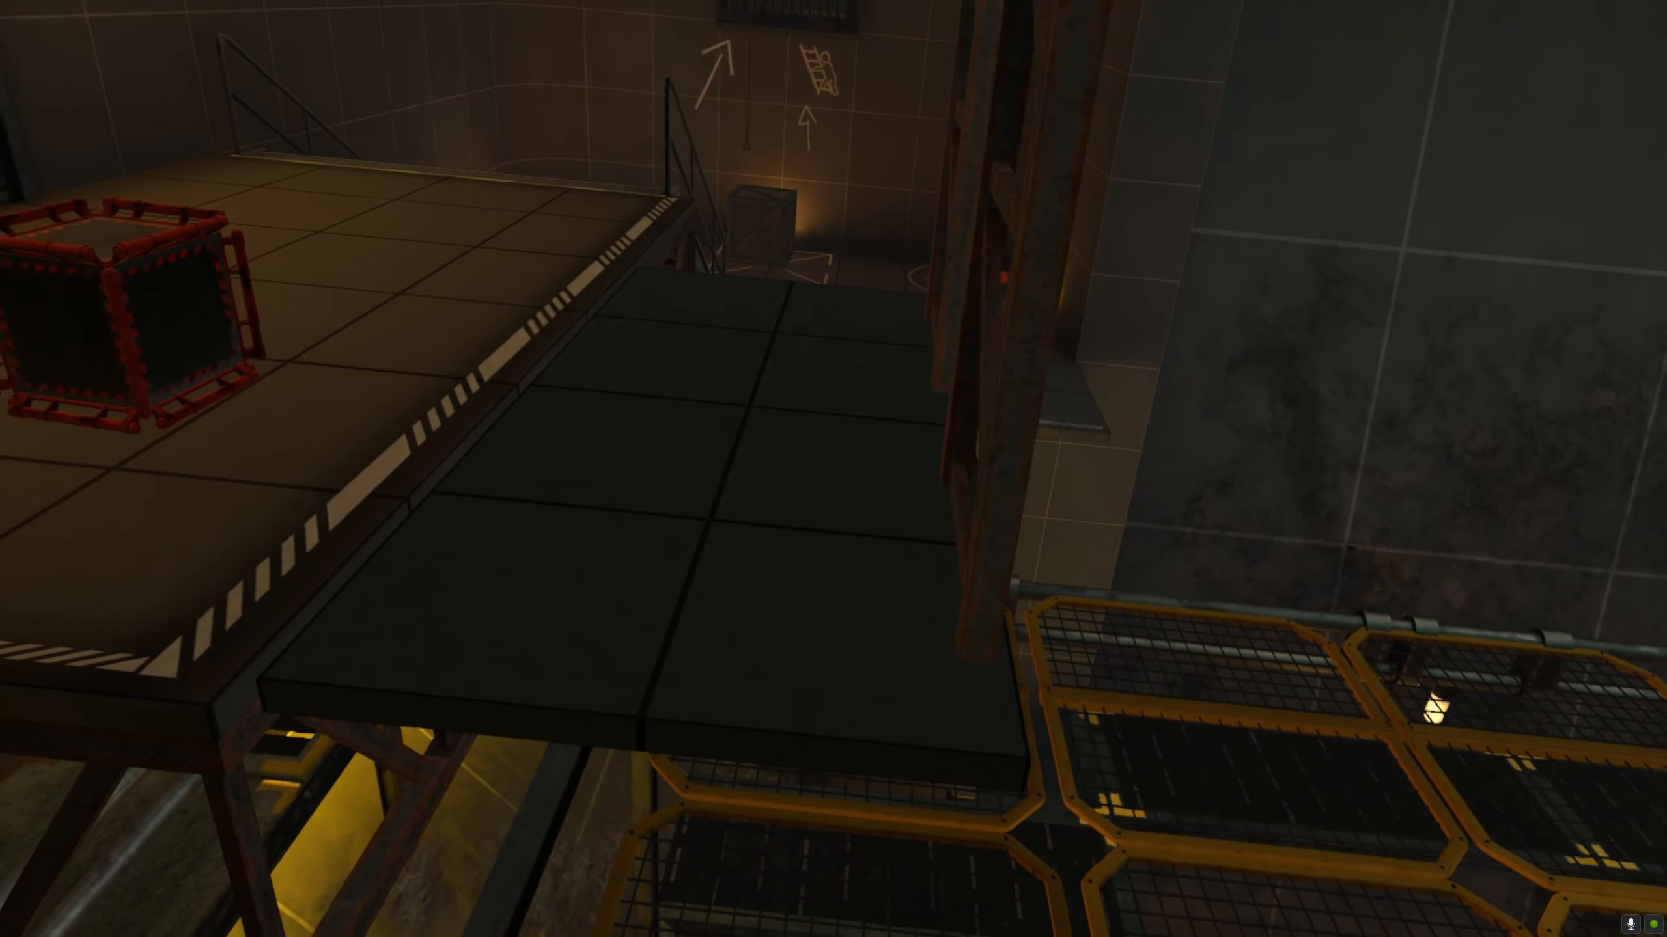
{"action": "mouse_move", "coordinate": [833, 469]}
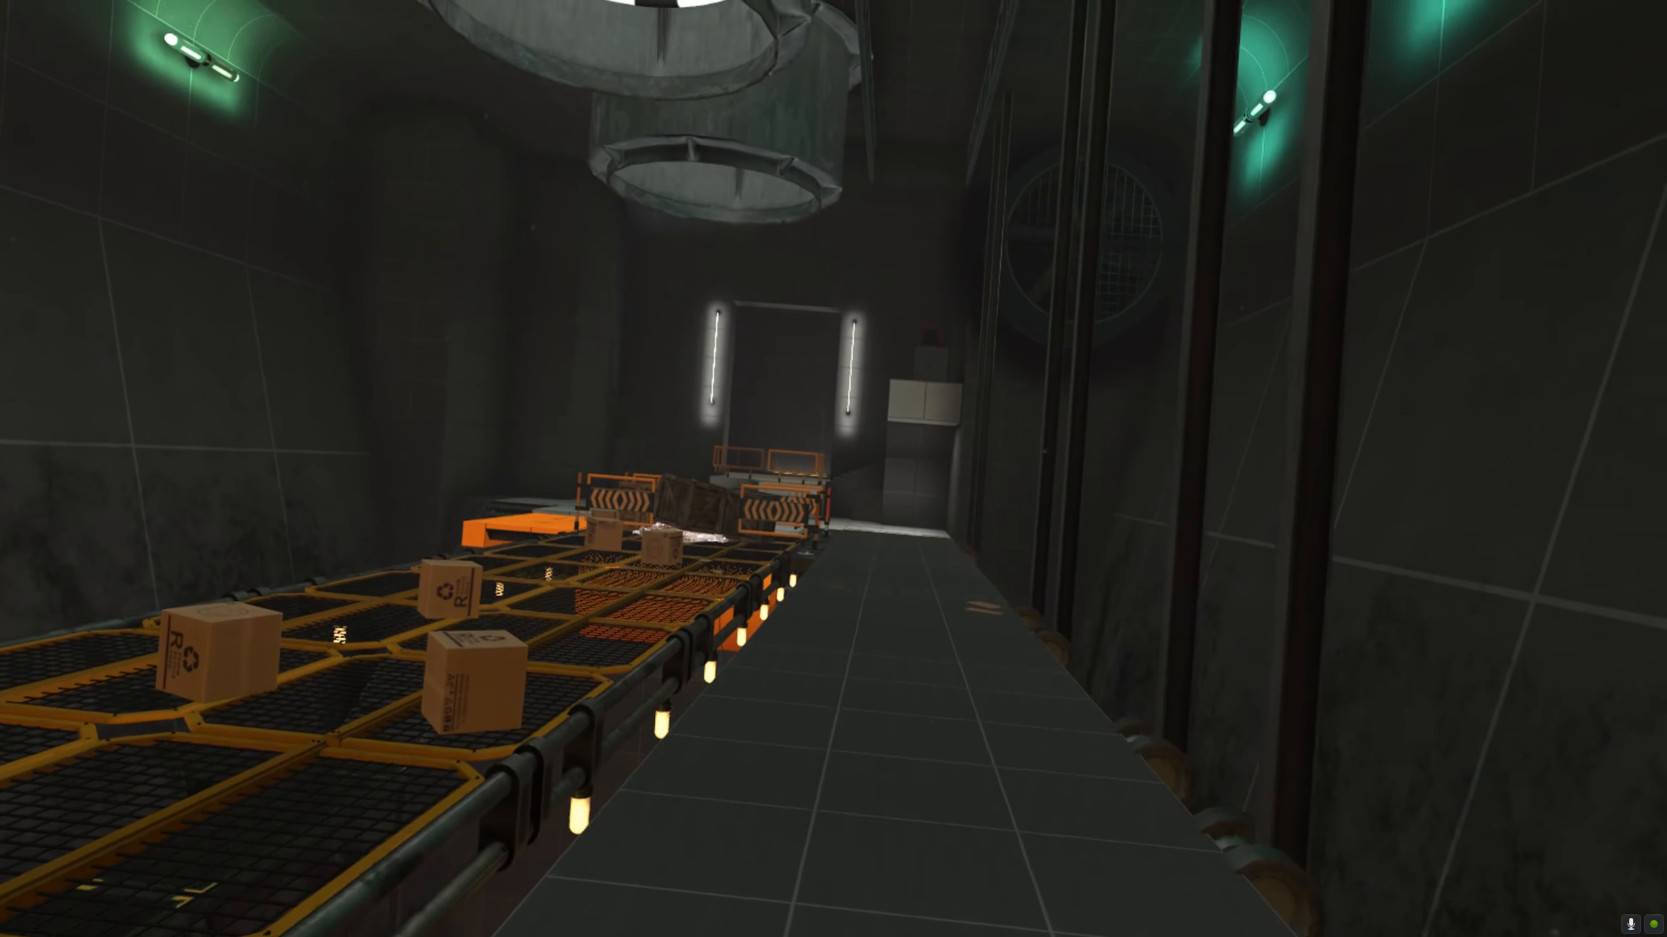
{"action": "mouse_move", "coordinate": [833, 469]}
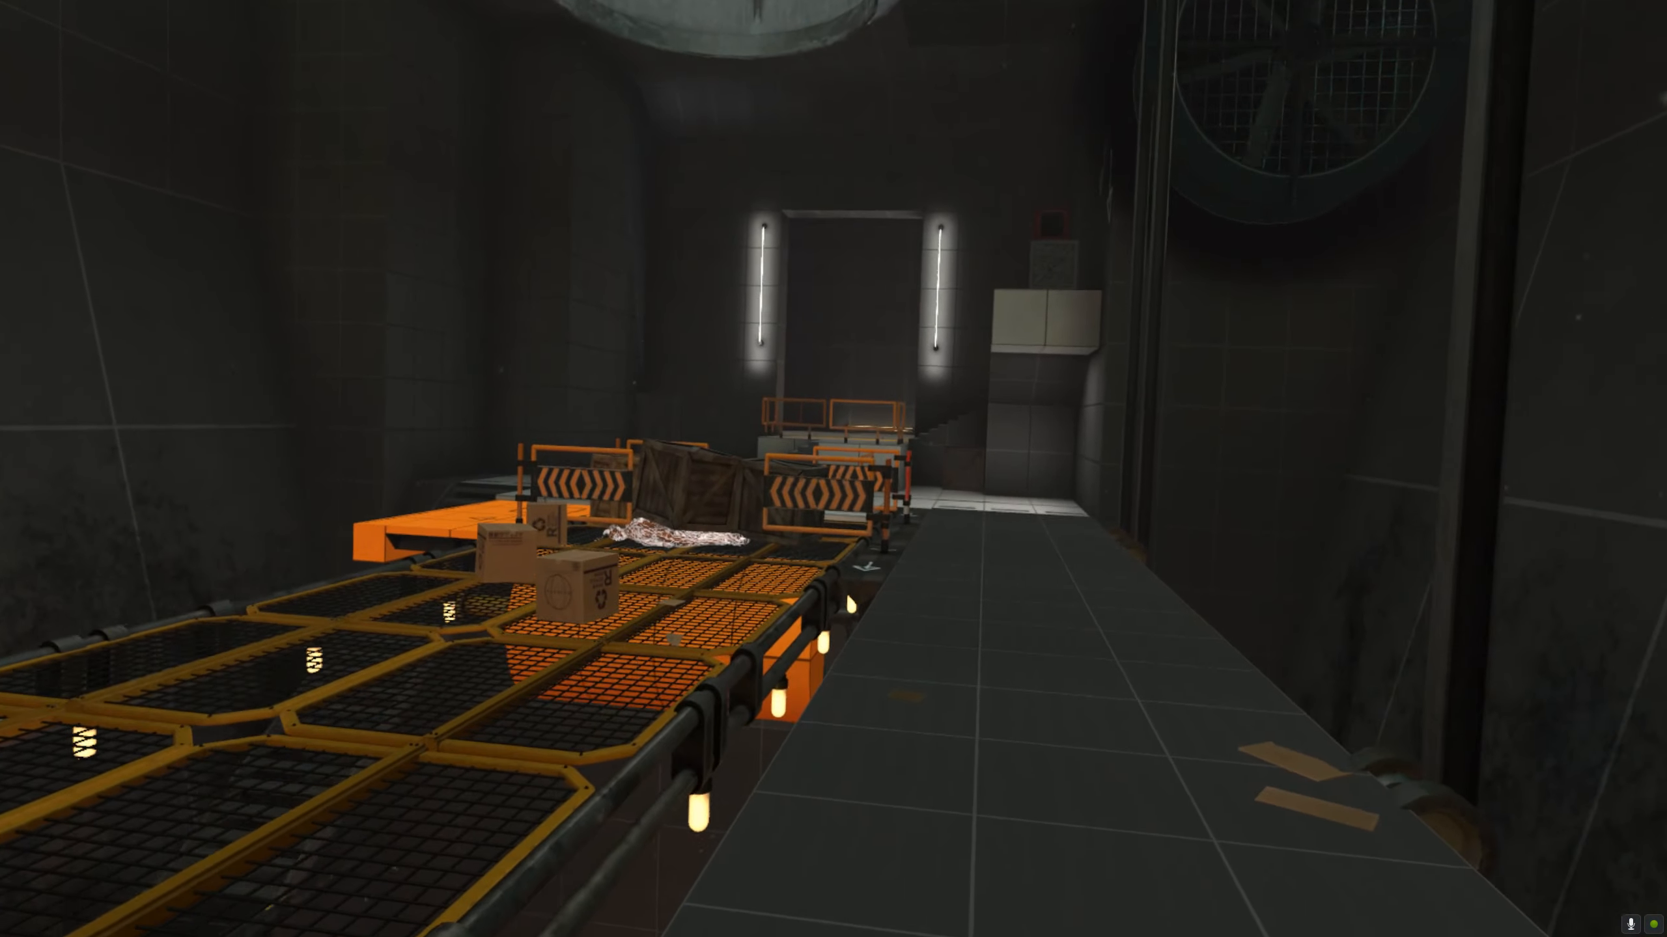
{"action": "mouse_move", "coordinate": [833, 468]}
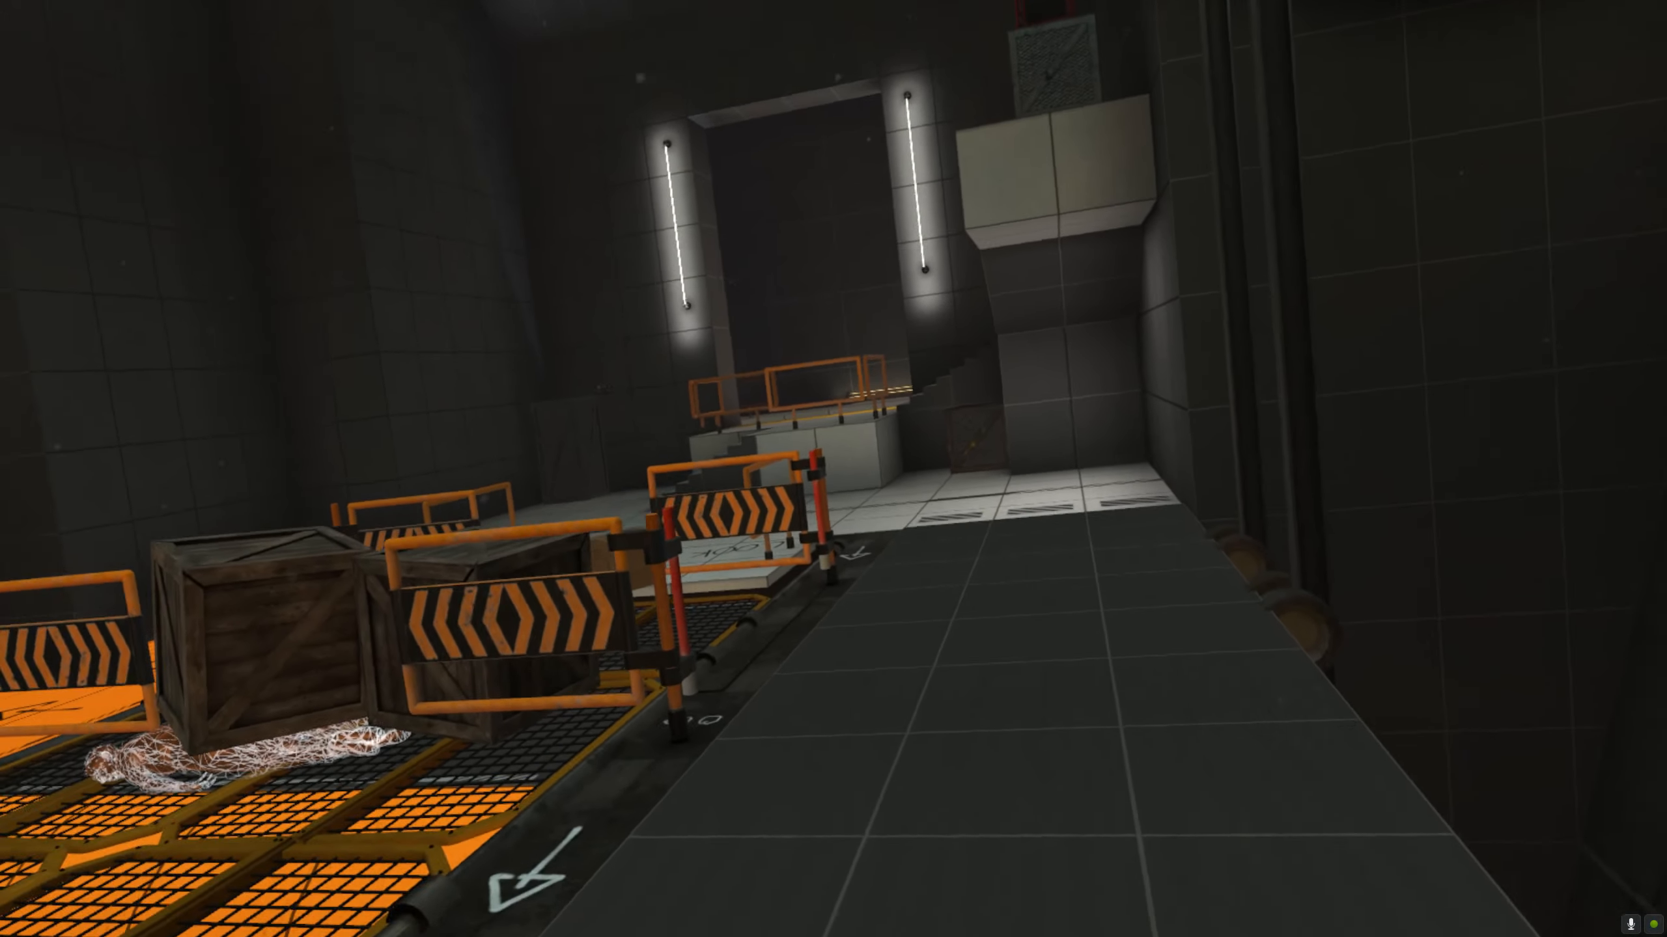
{"action": "mouse_move", "coordinate": [834, 469]}
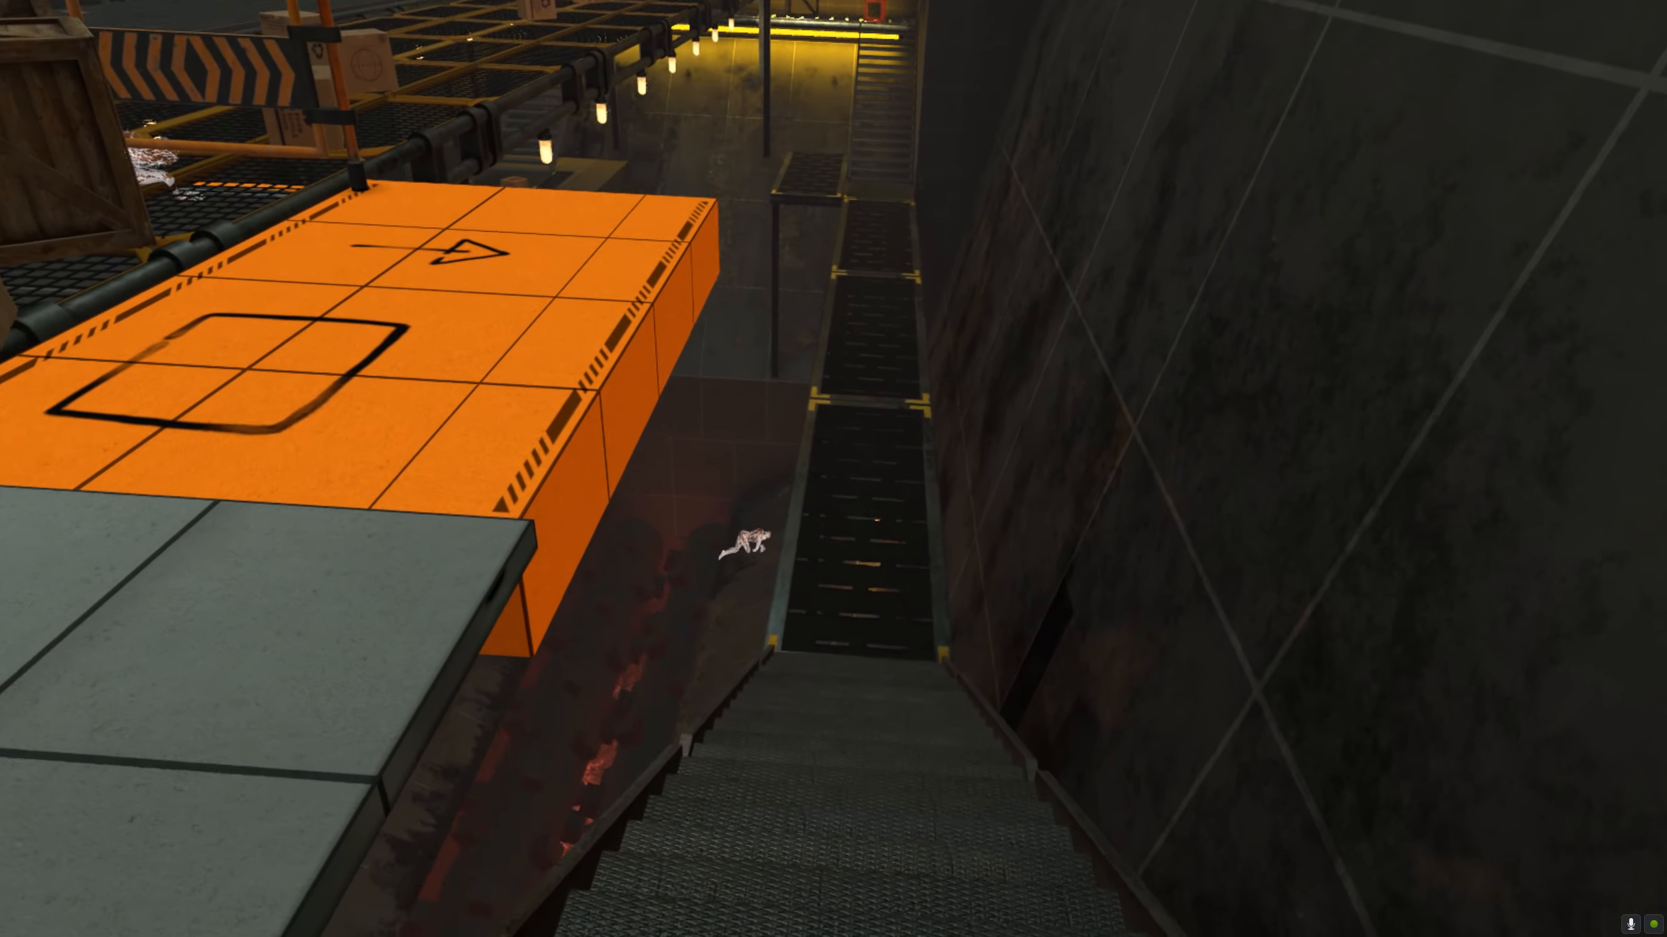
{"action": "mouse_move", "coordinate": [834, 469]}
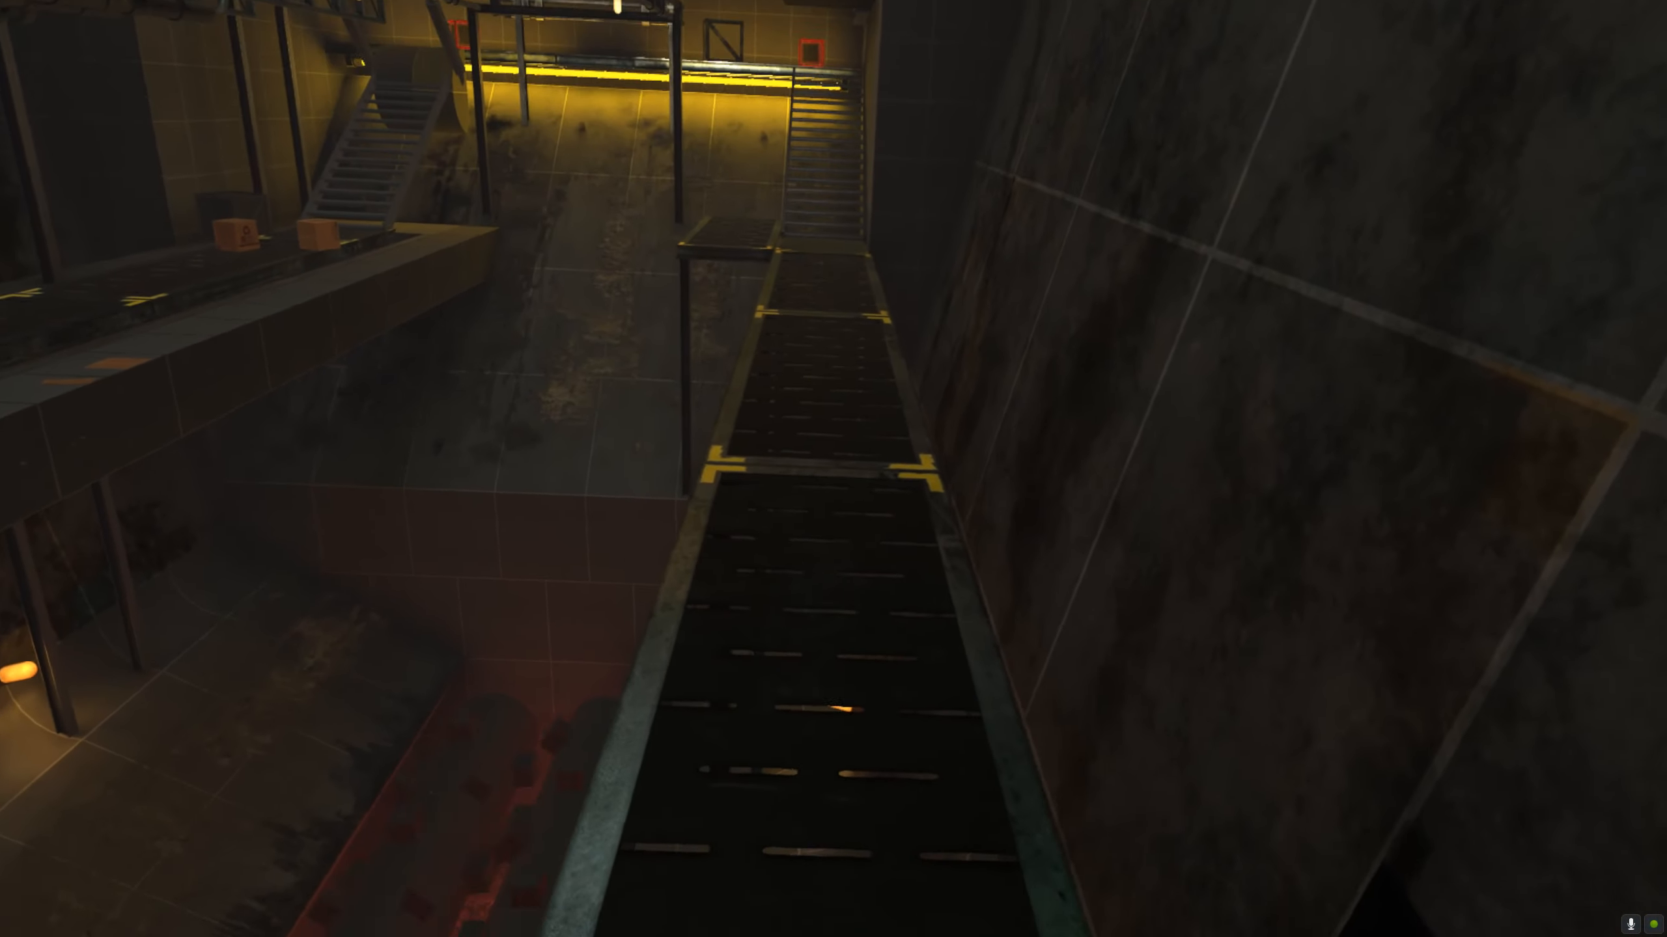
{"action": "mouse_move", "coordinate": [833, 468]}
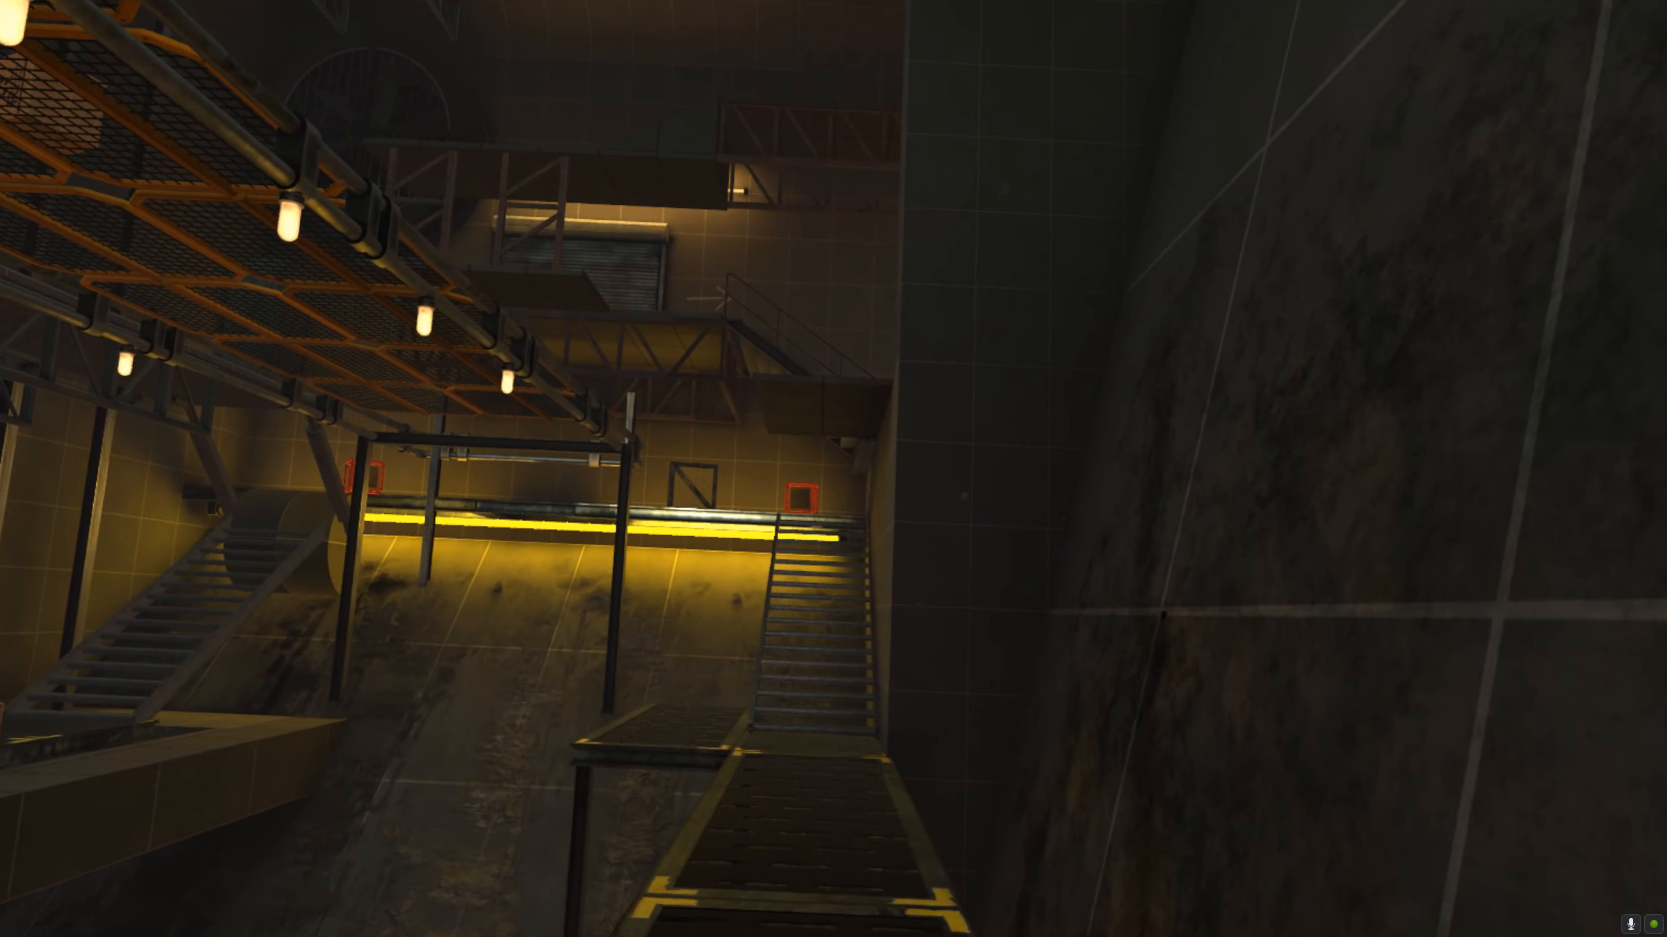
{"action": "mouse_move", "coordinate": [833, 468]}
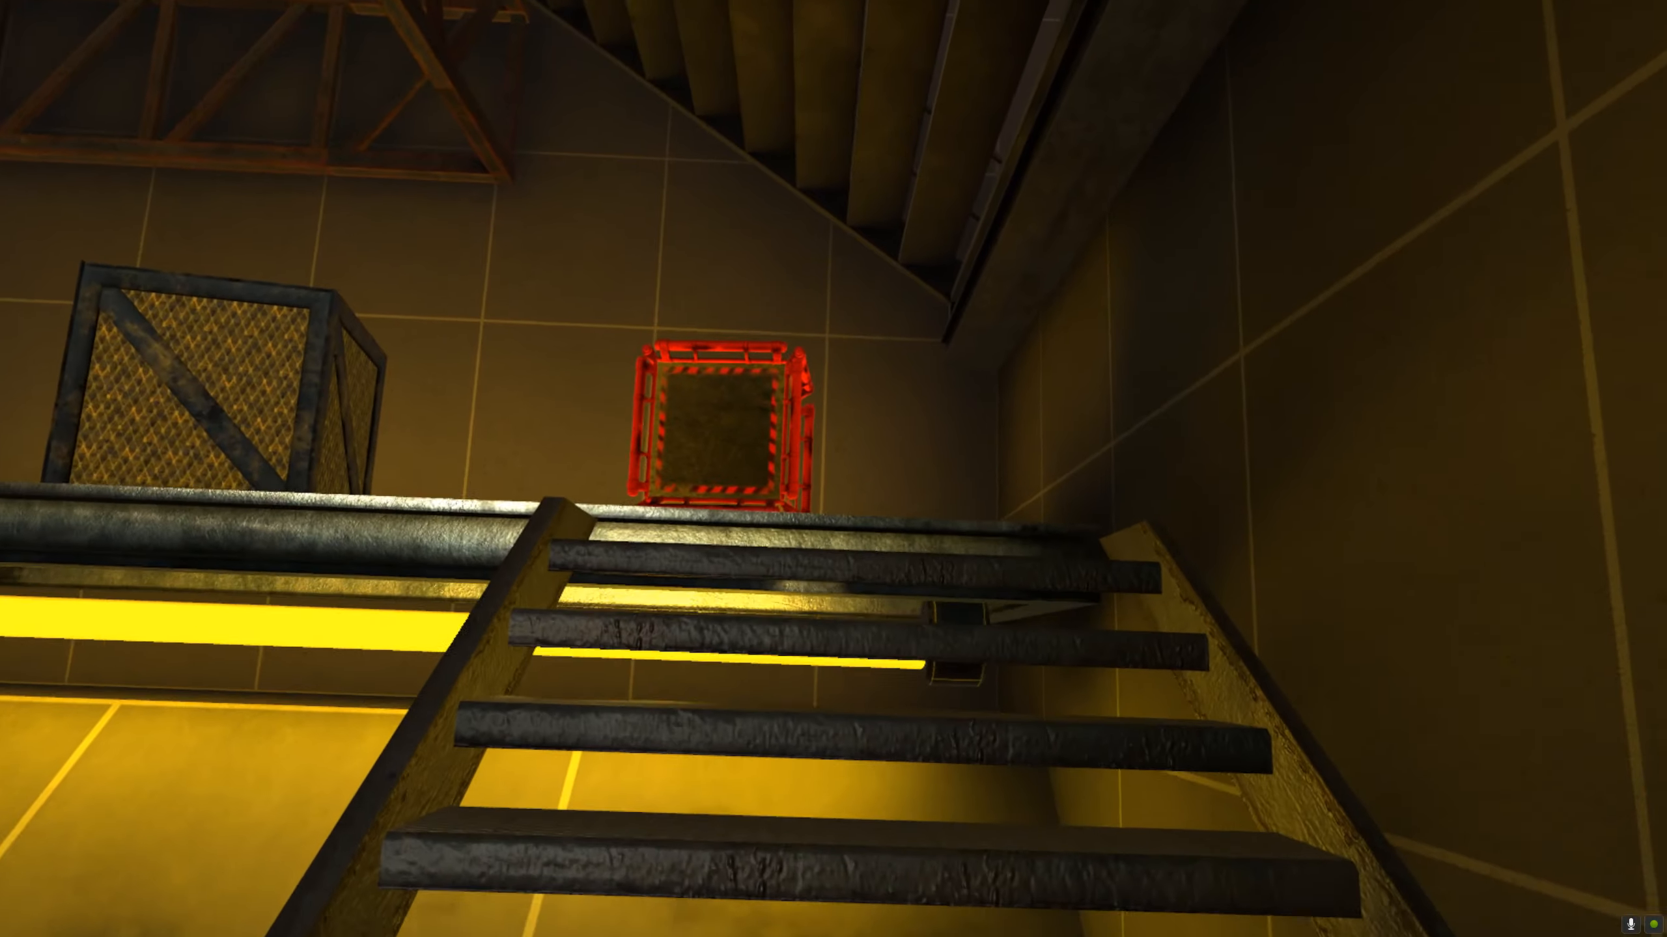
{"action": "mouse_move", "coordinate": [834, 469]}
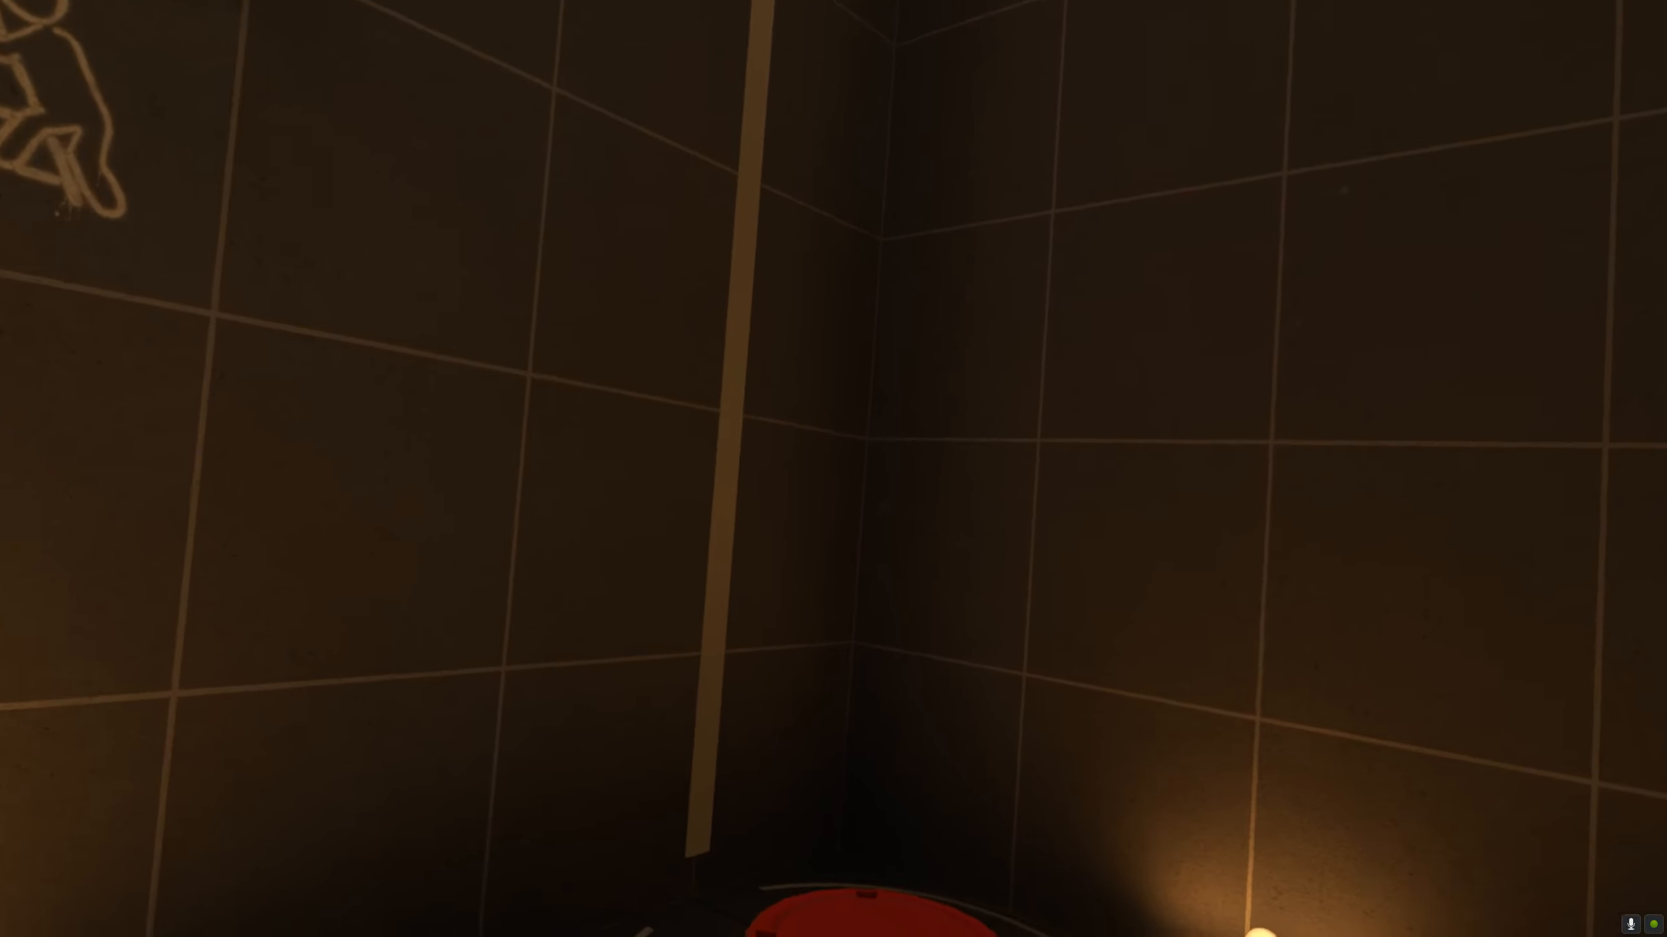
{"action": "mouse_move", "coordinate": [833, 469]}
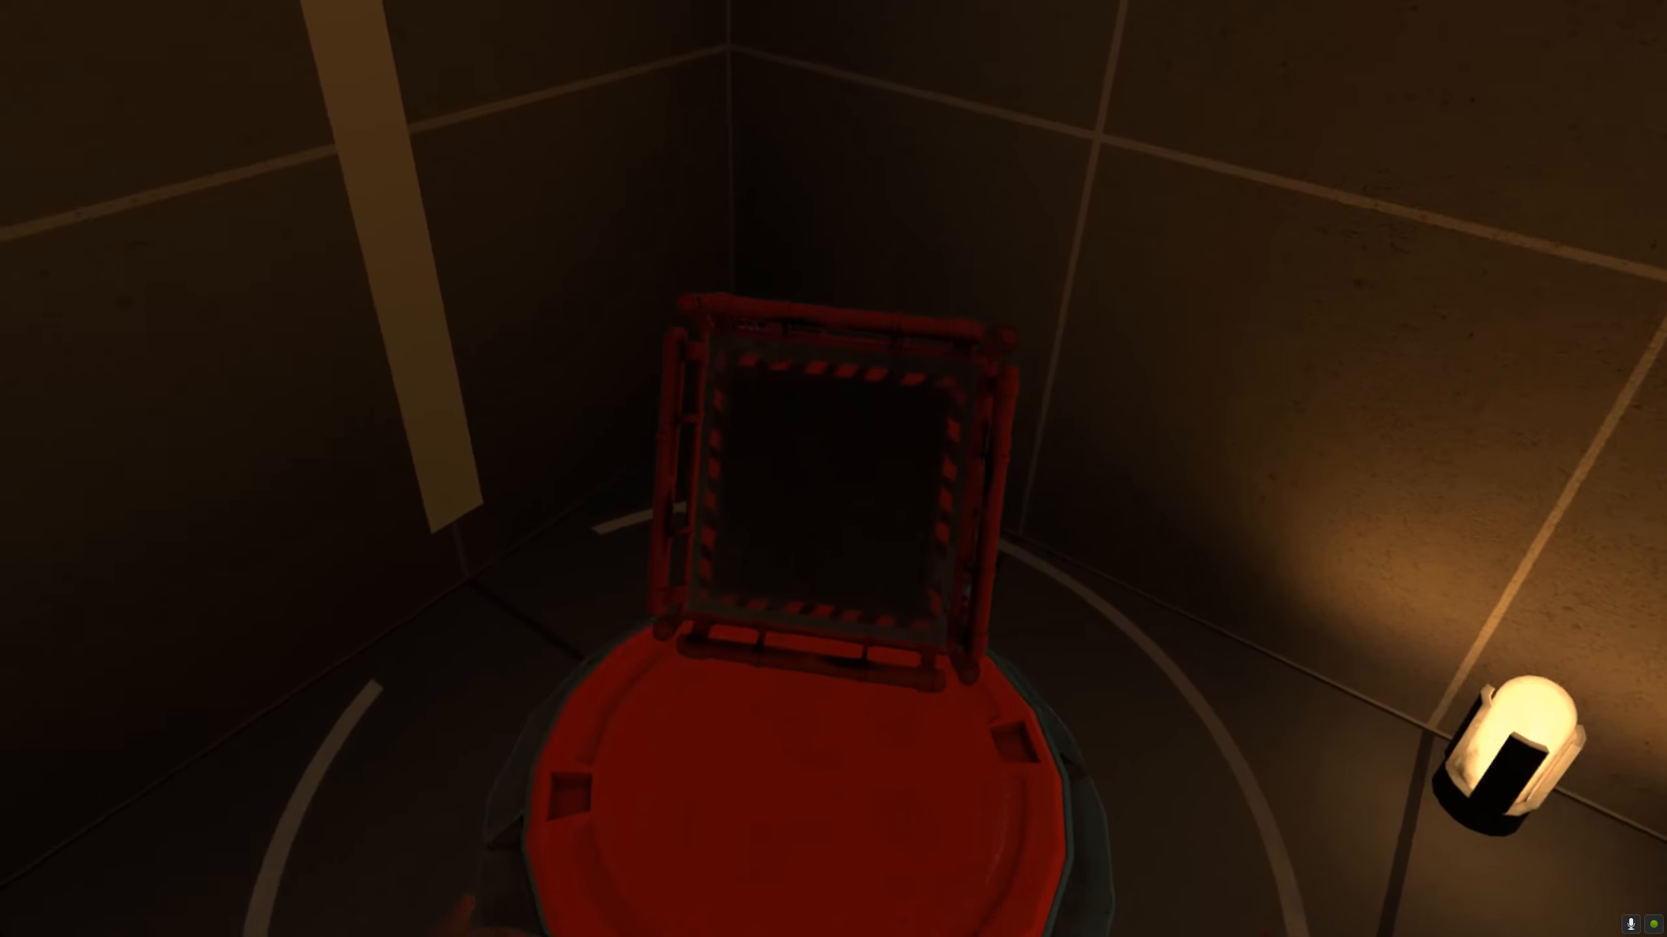
{"action": "mouse_move", "coordinate": [833, 469]}
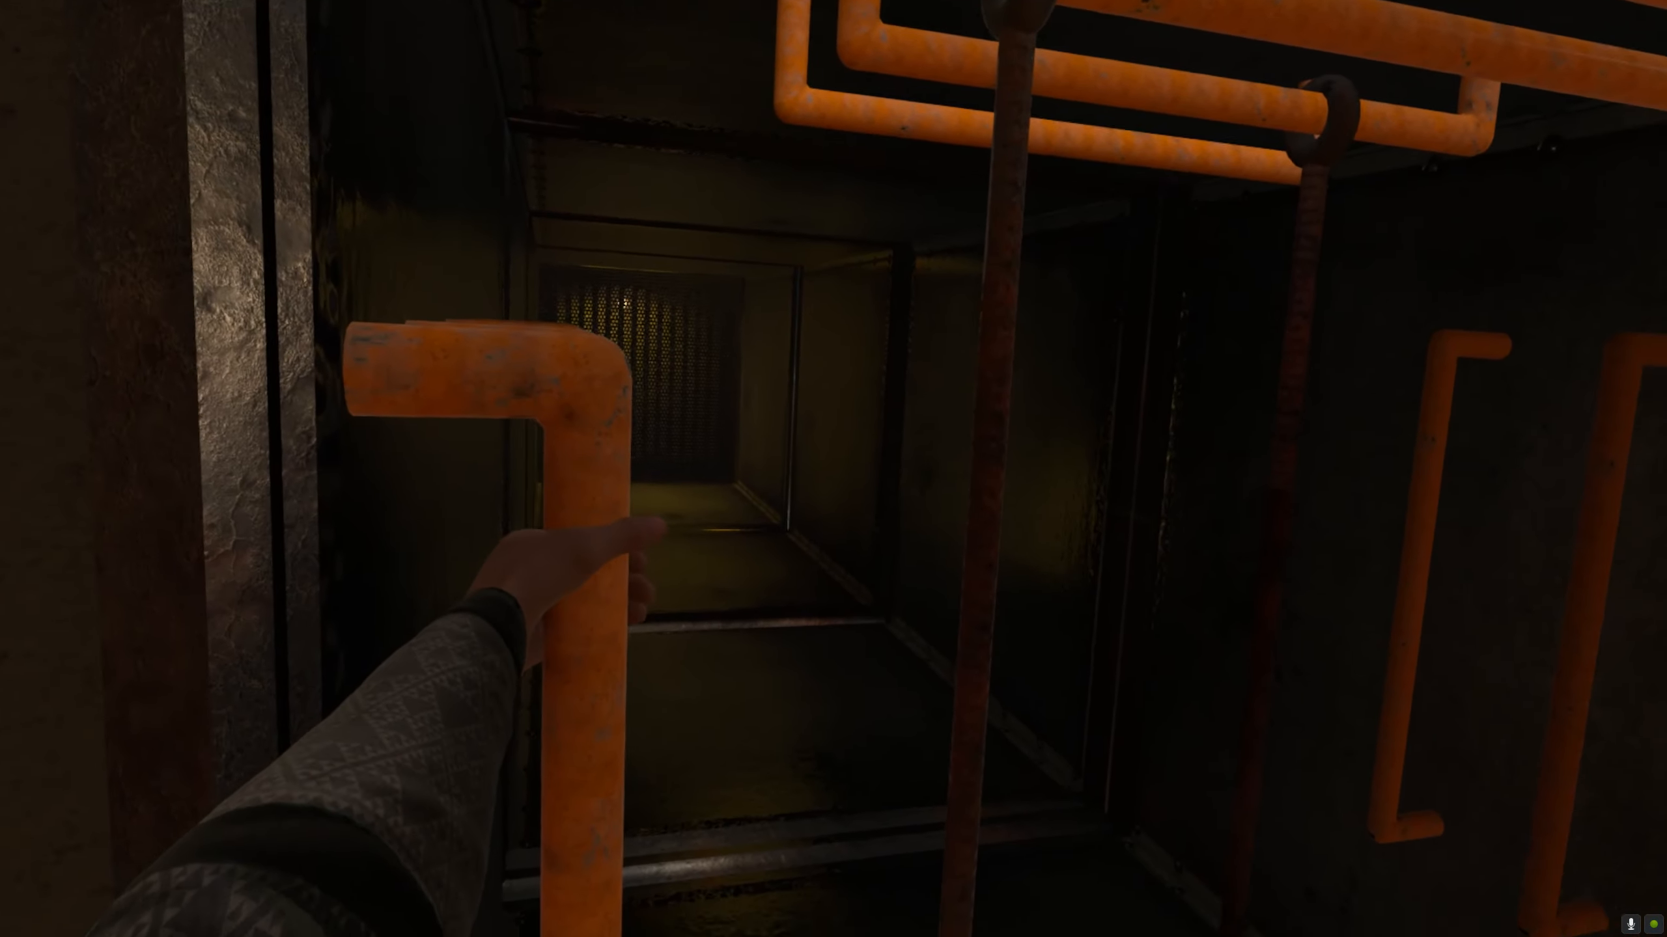
{"action": "mouse_move", "coordinate": [833, 468]}
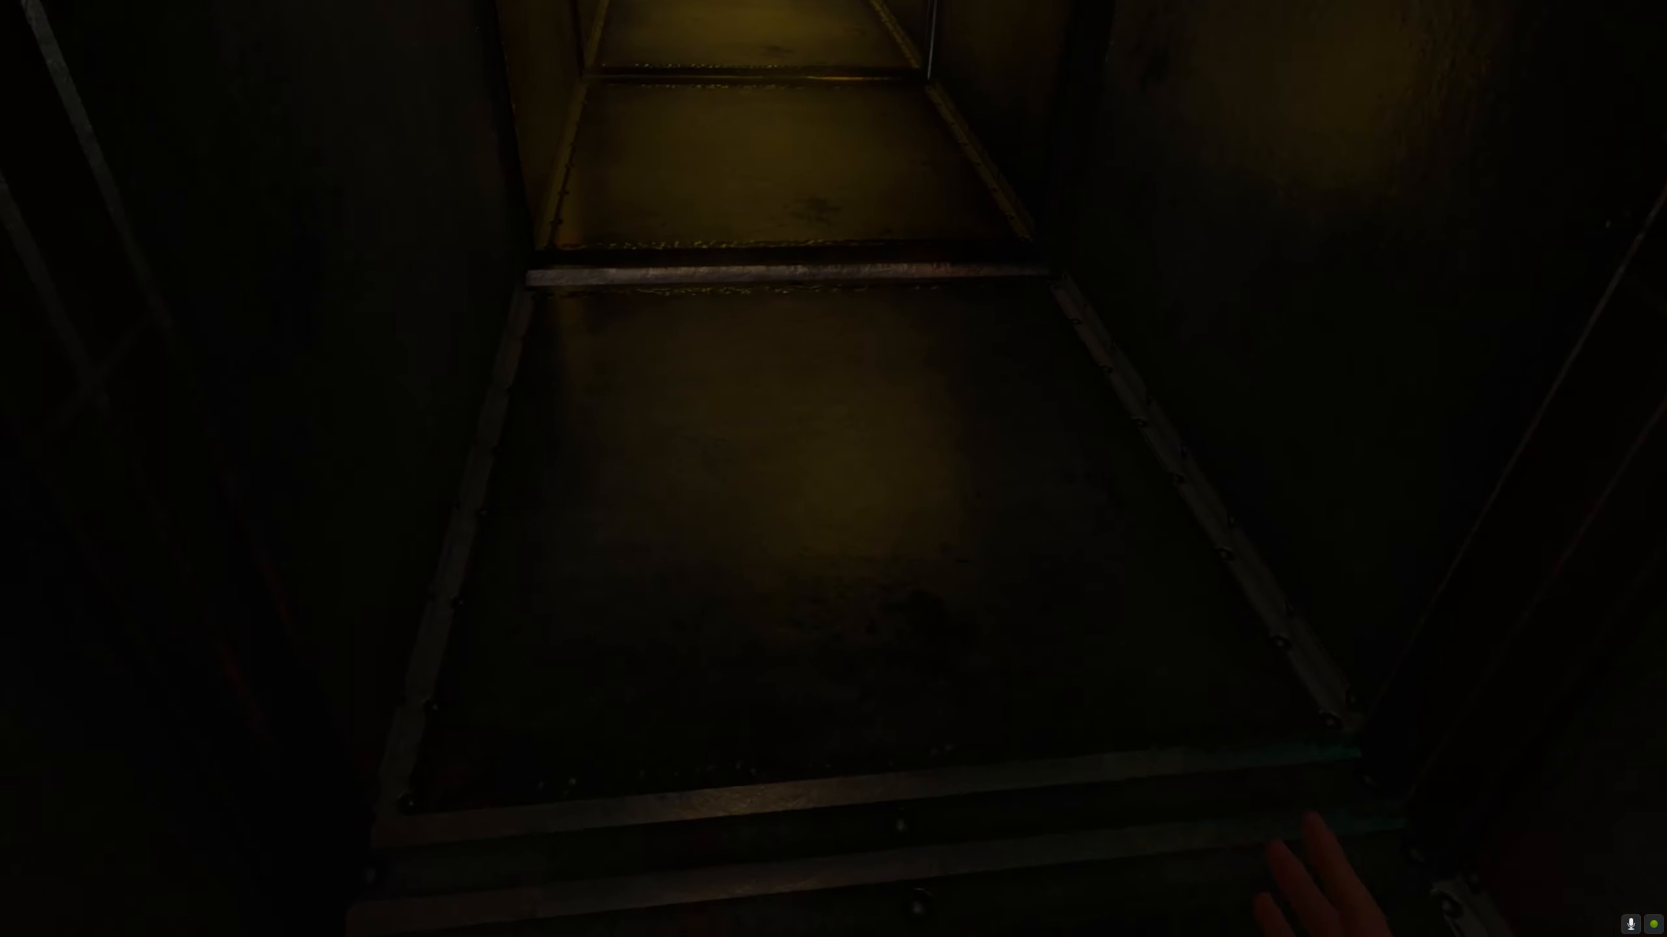
{"action": "mouse_move", "coordinate": [834, 469]}
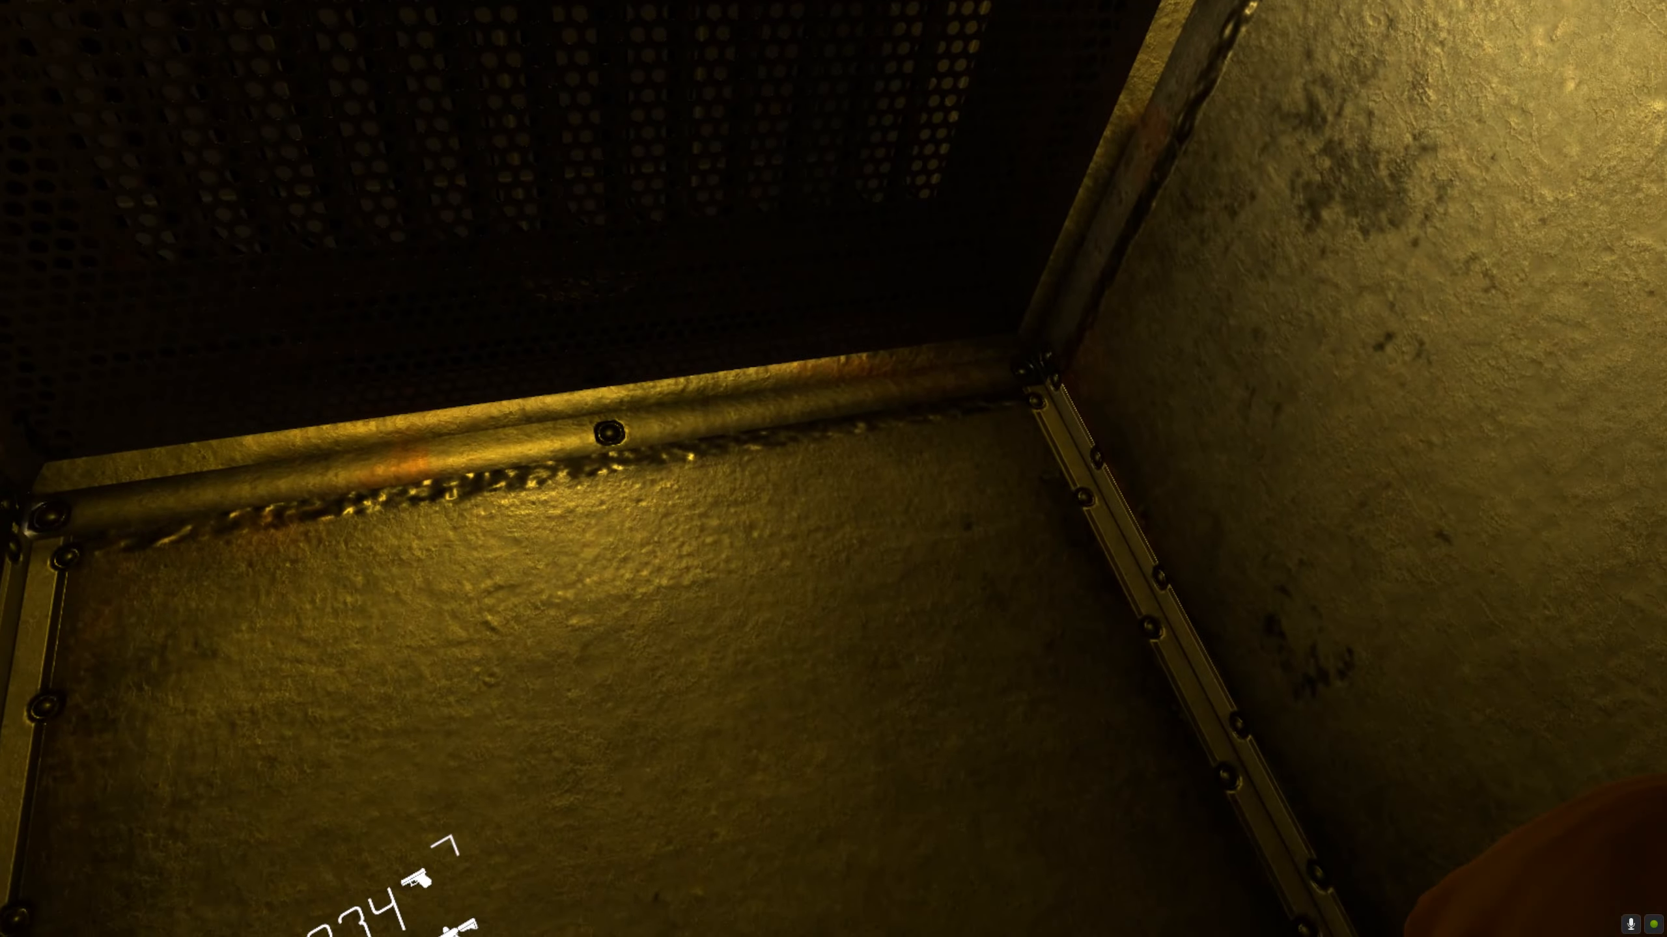
{"action": "mouse_move", "coordinate": [834, 468]}
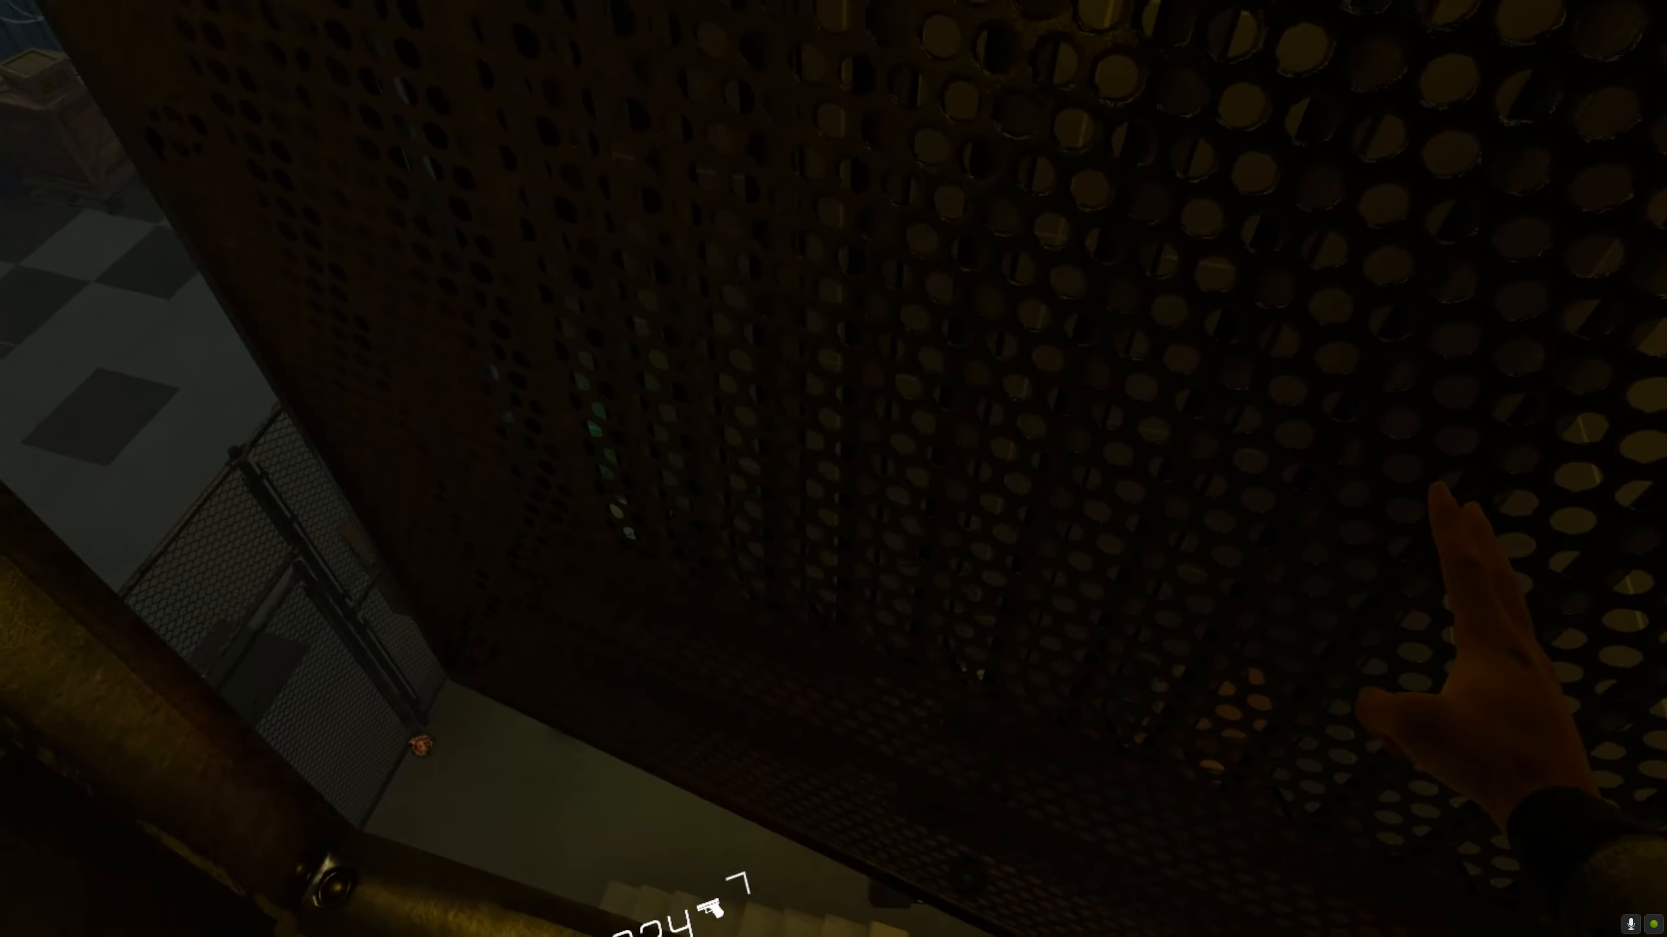
{"action": "mouse_move", "coordinate": [833, 469]}
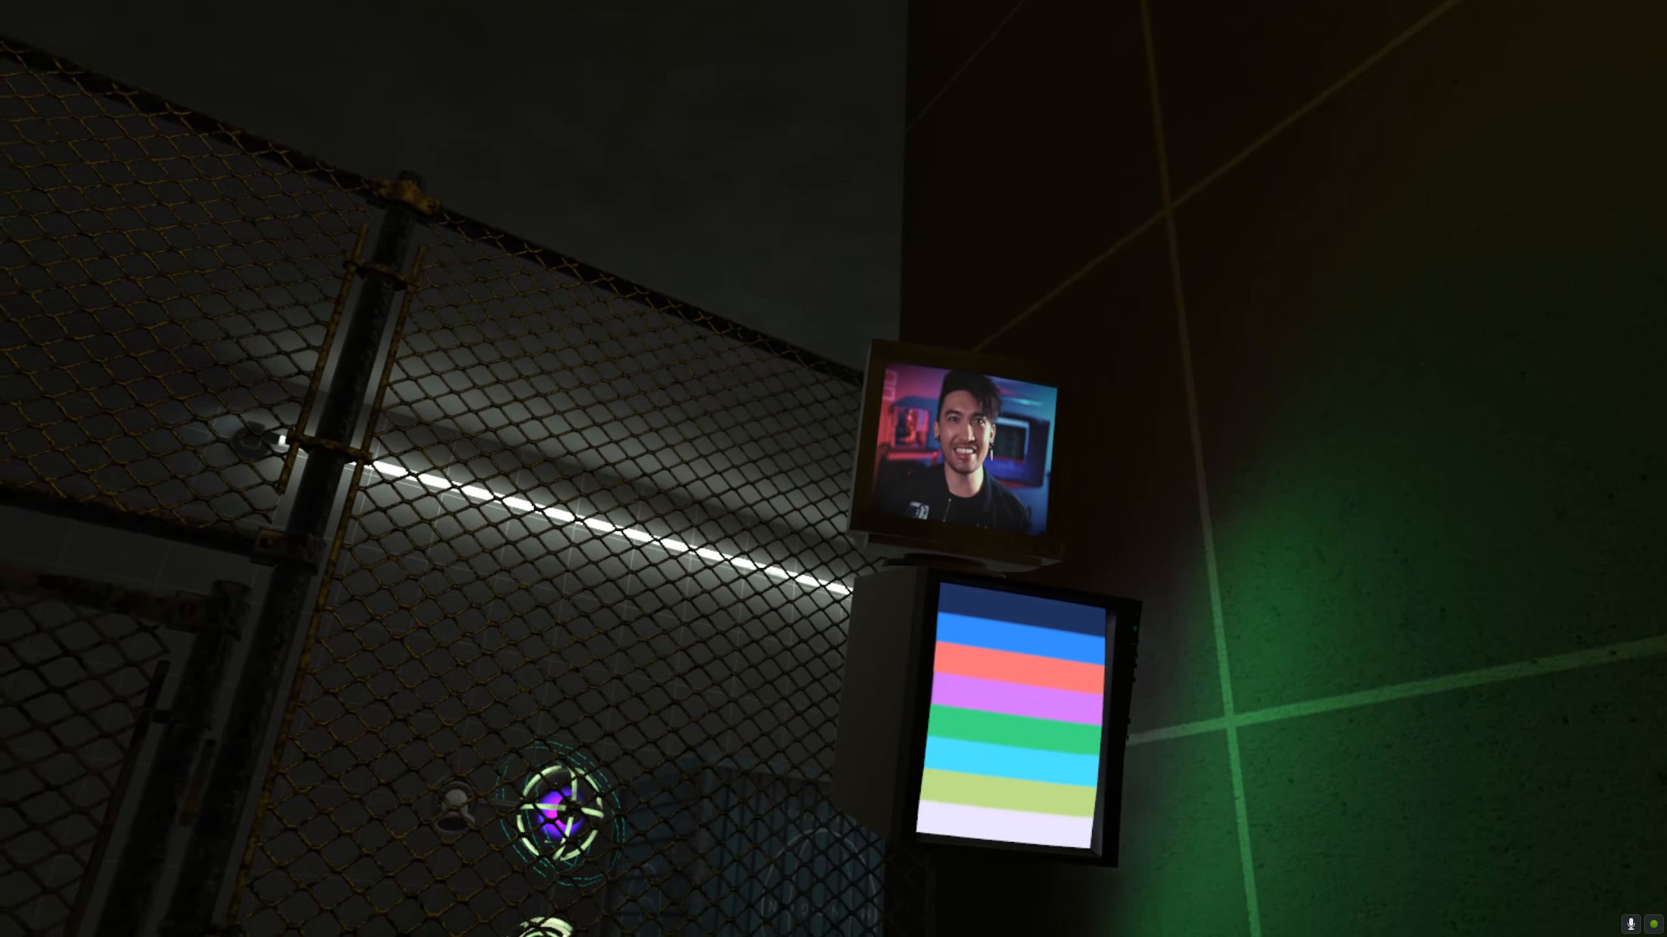
{"action": "mouse_move", "coordinate": [834, 469]}
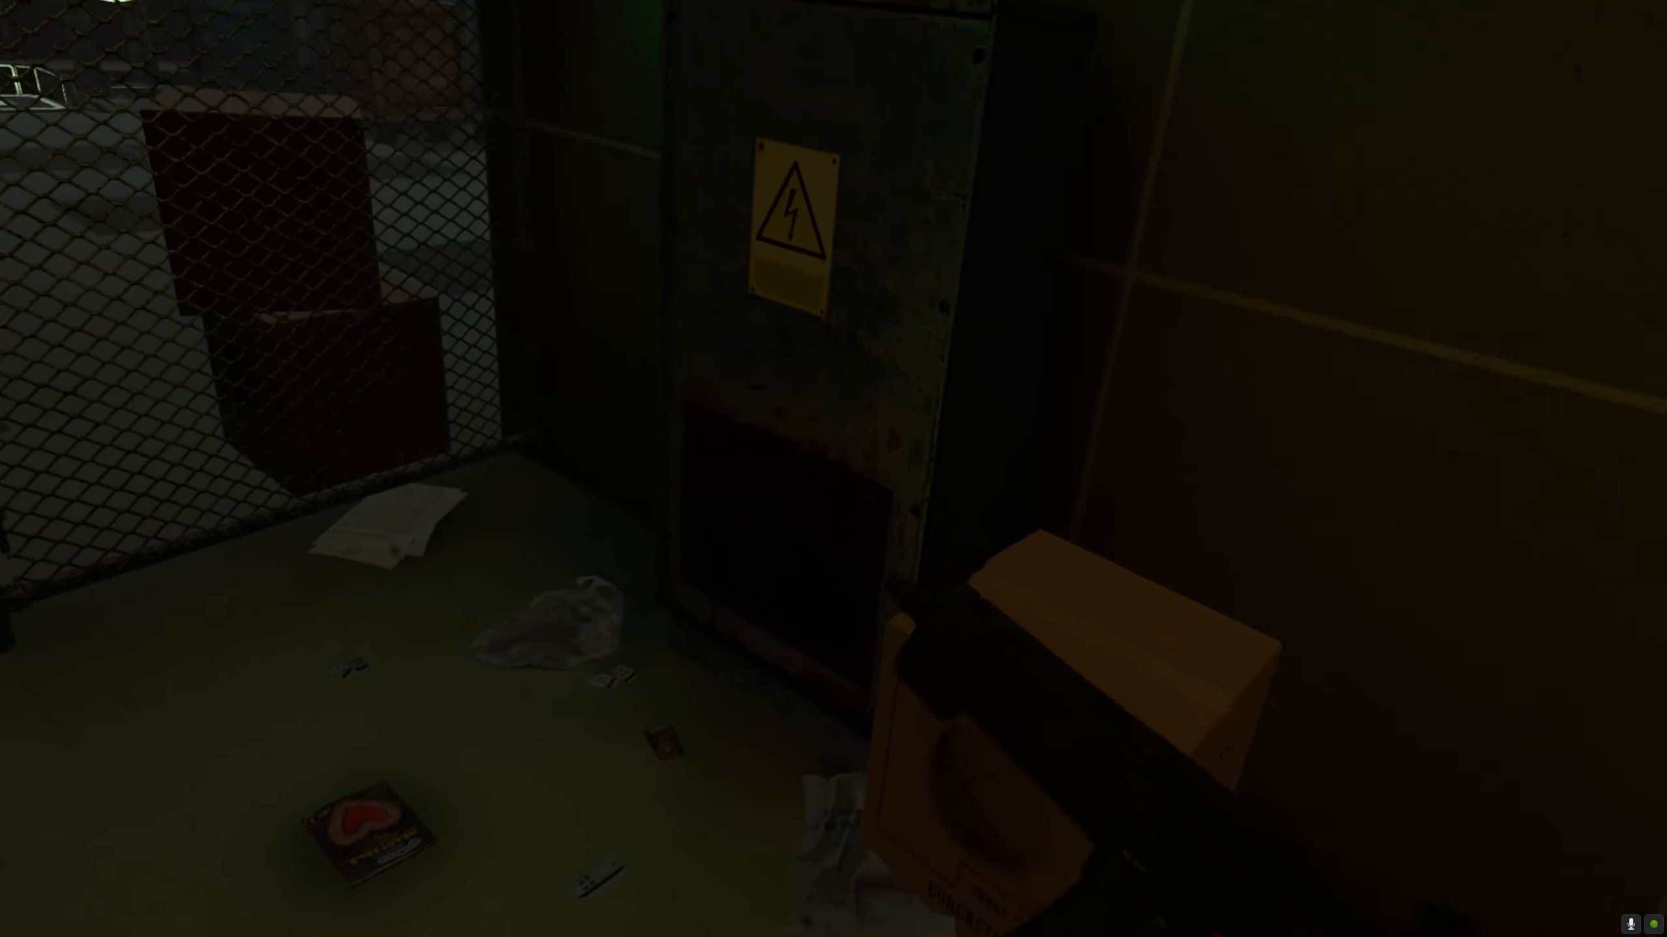
{"action": "mouse_move", "coordinate": [833, 469]}
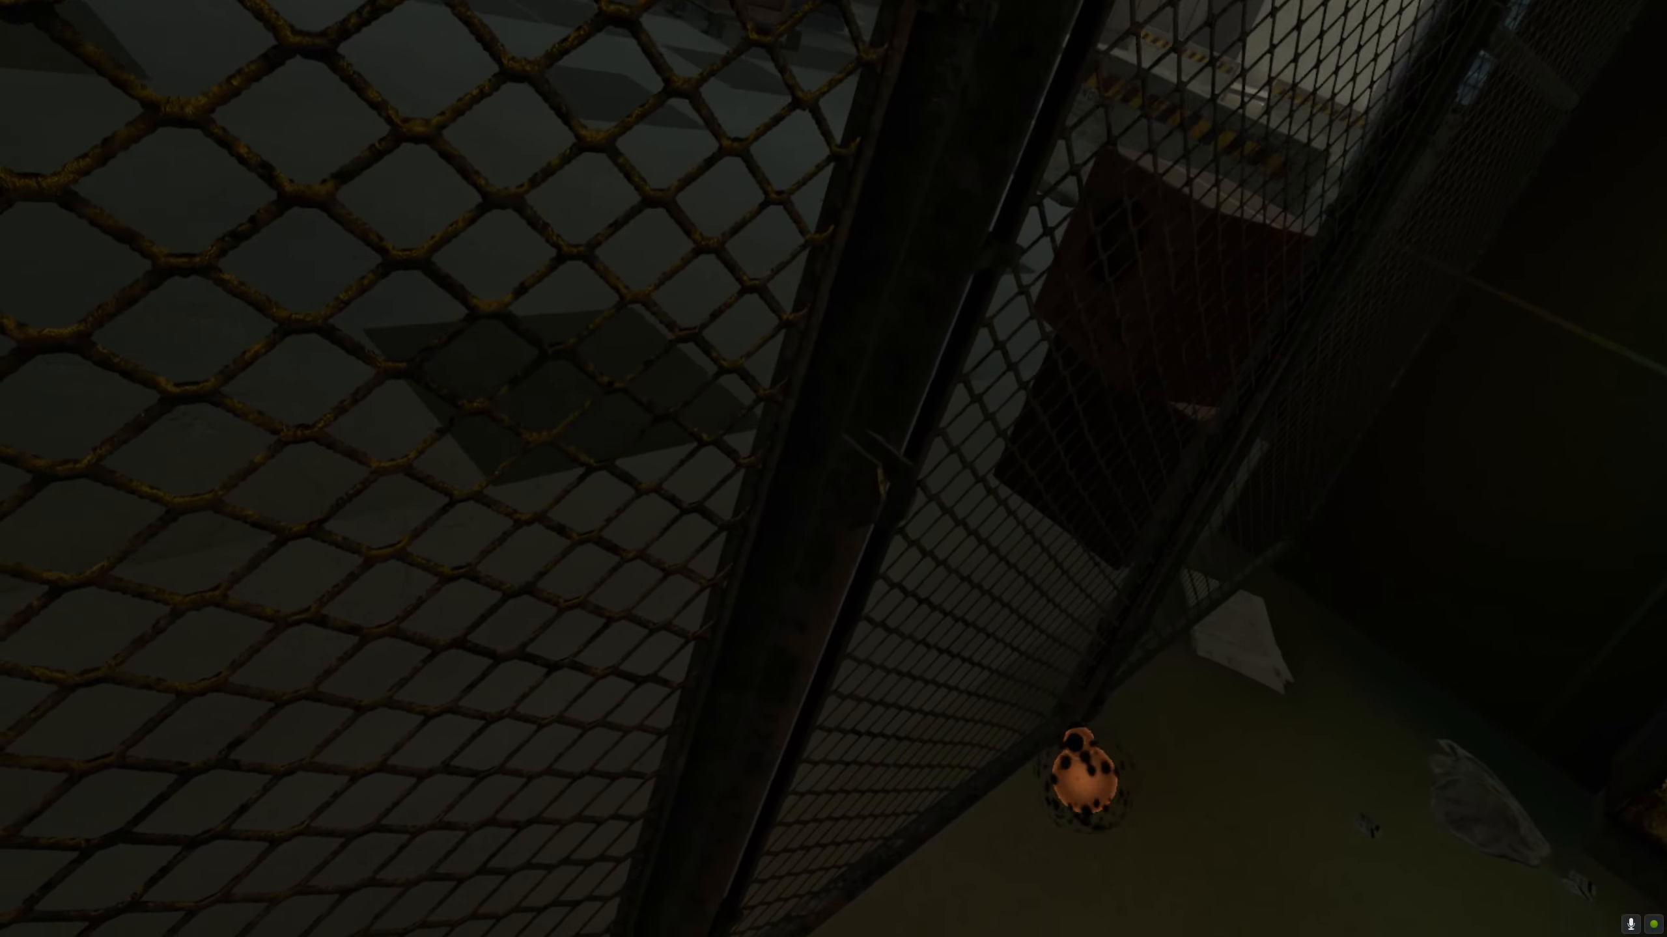
{"action": "mouse_move", "coordinate": [834, 468]}
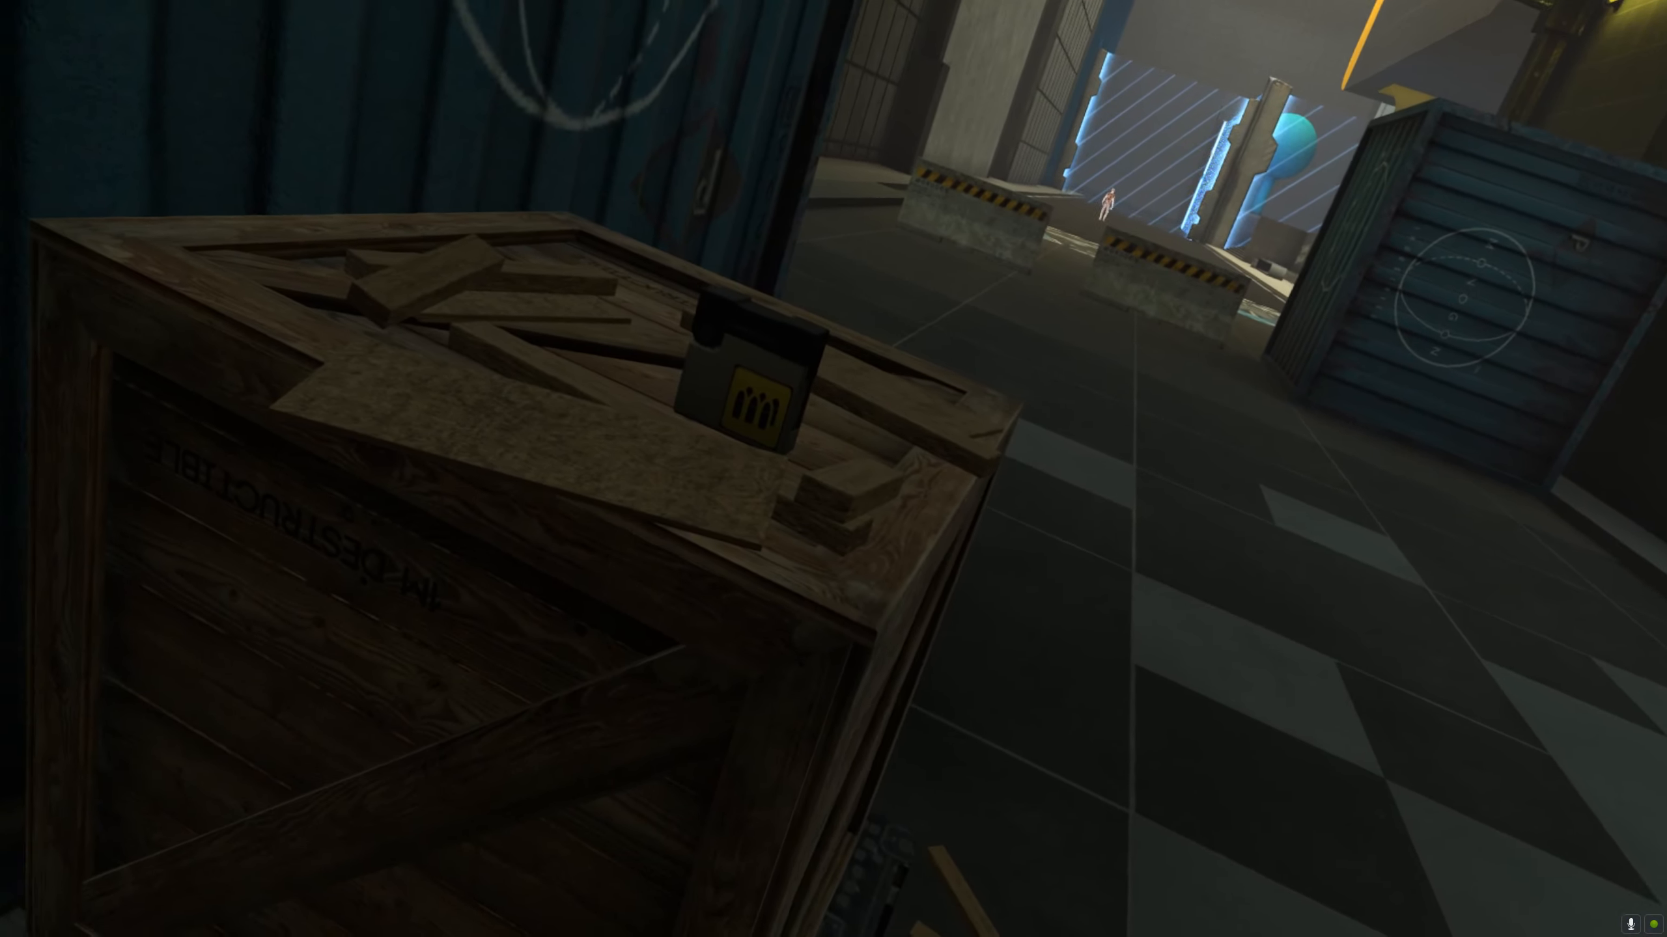
{"action": "mouse_move", "coordinate": [833, 469]}
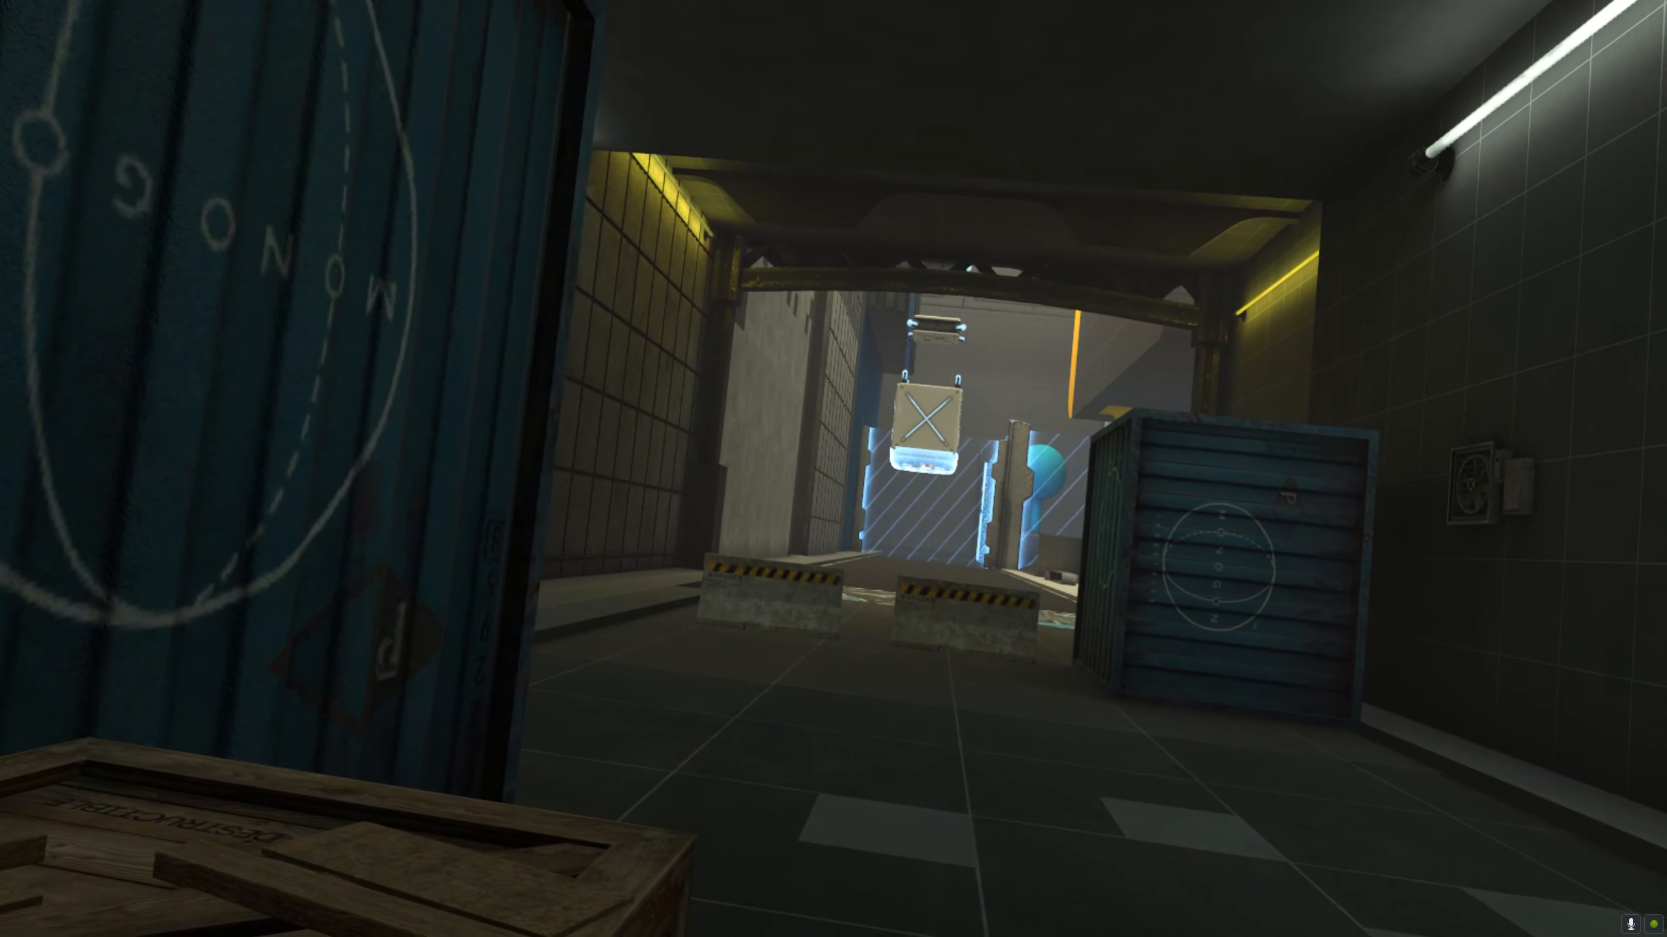
{"action": "mouse_move", "coordinate": [833, 469]}
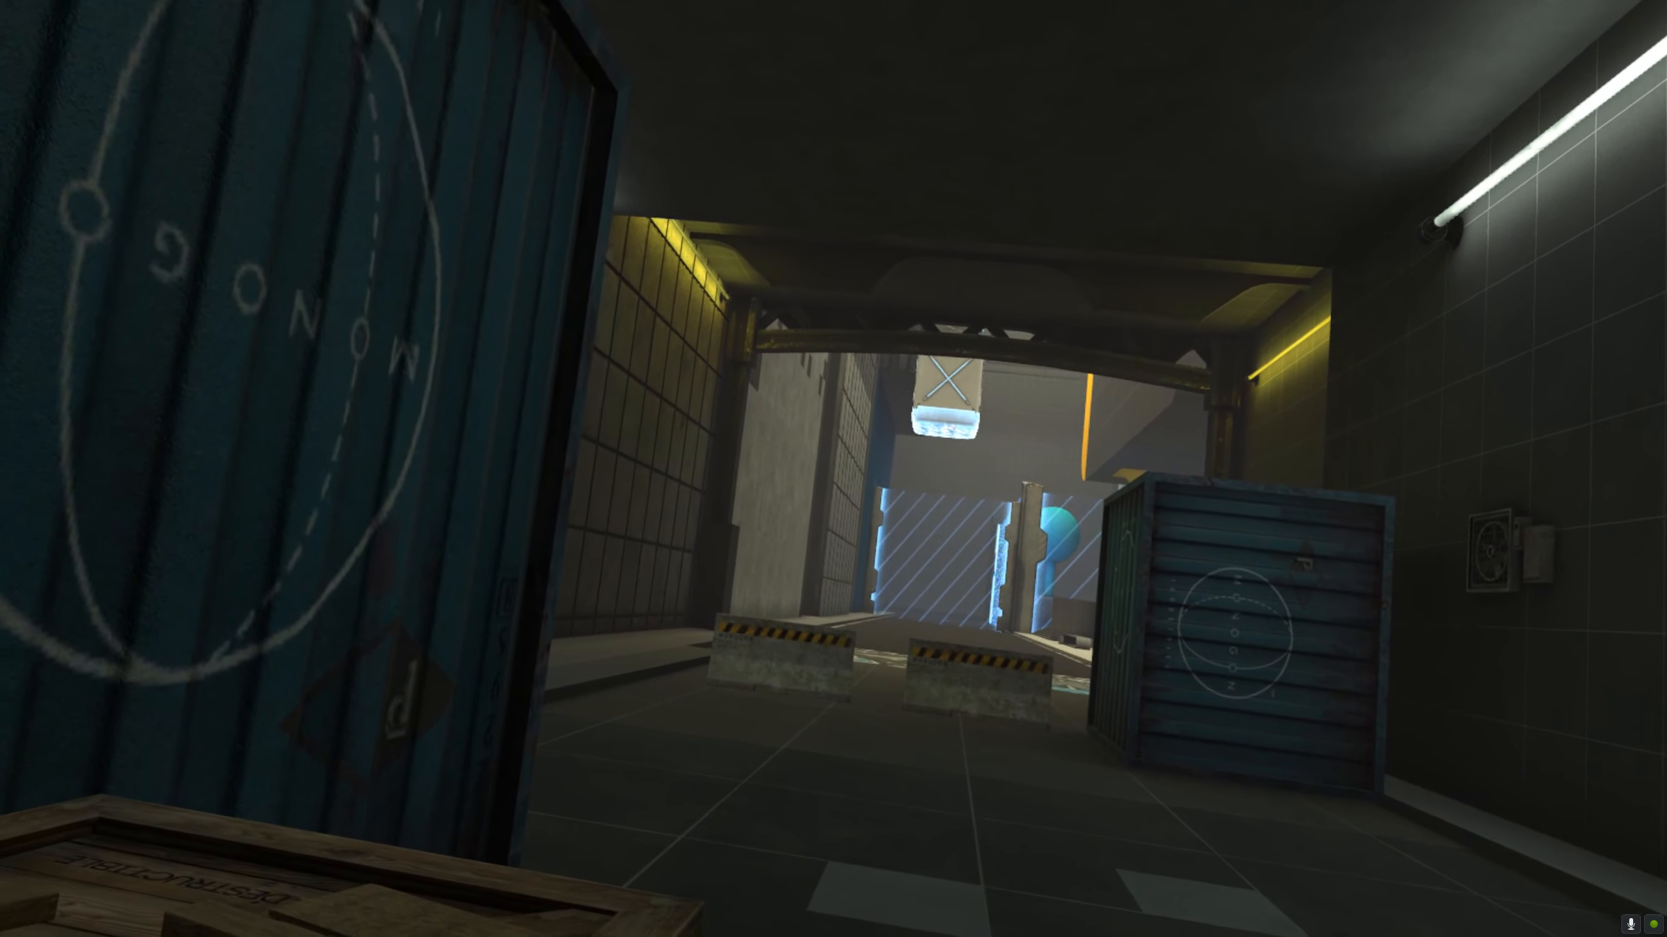
{"action": "mouse_move", "coordinate": [834, 469]}
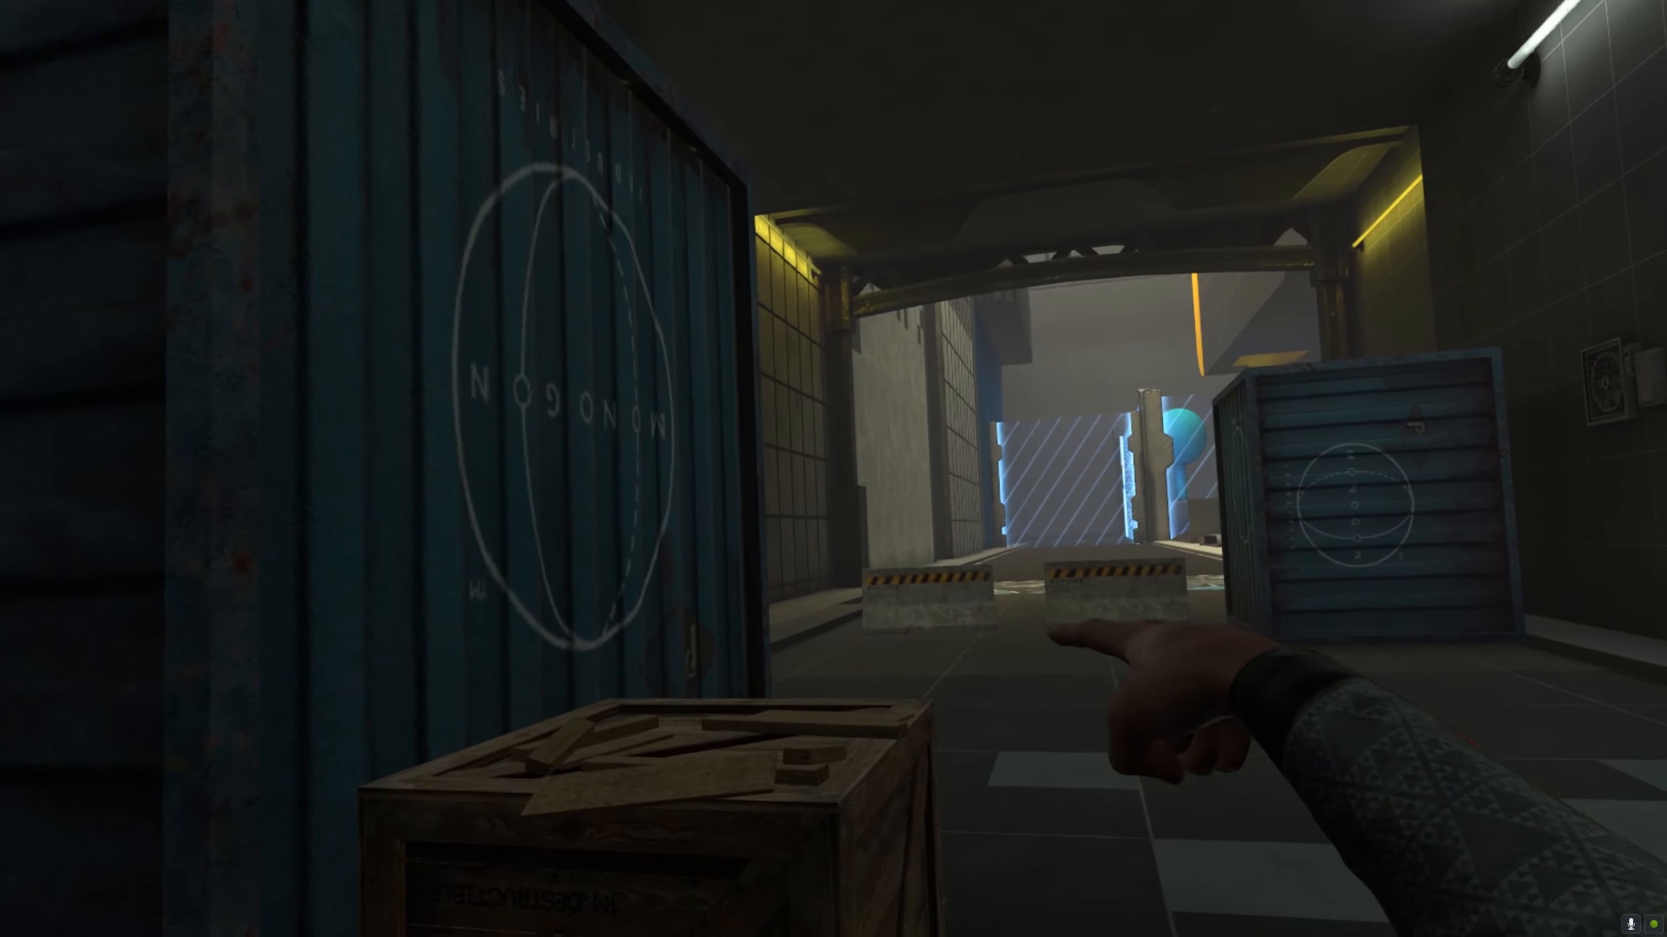
{"action": "mouse_move", "coordinate": [833, 469]}
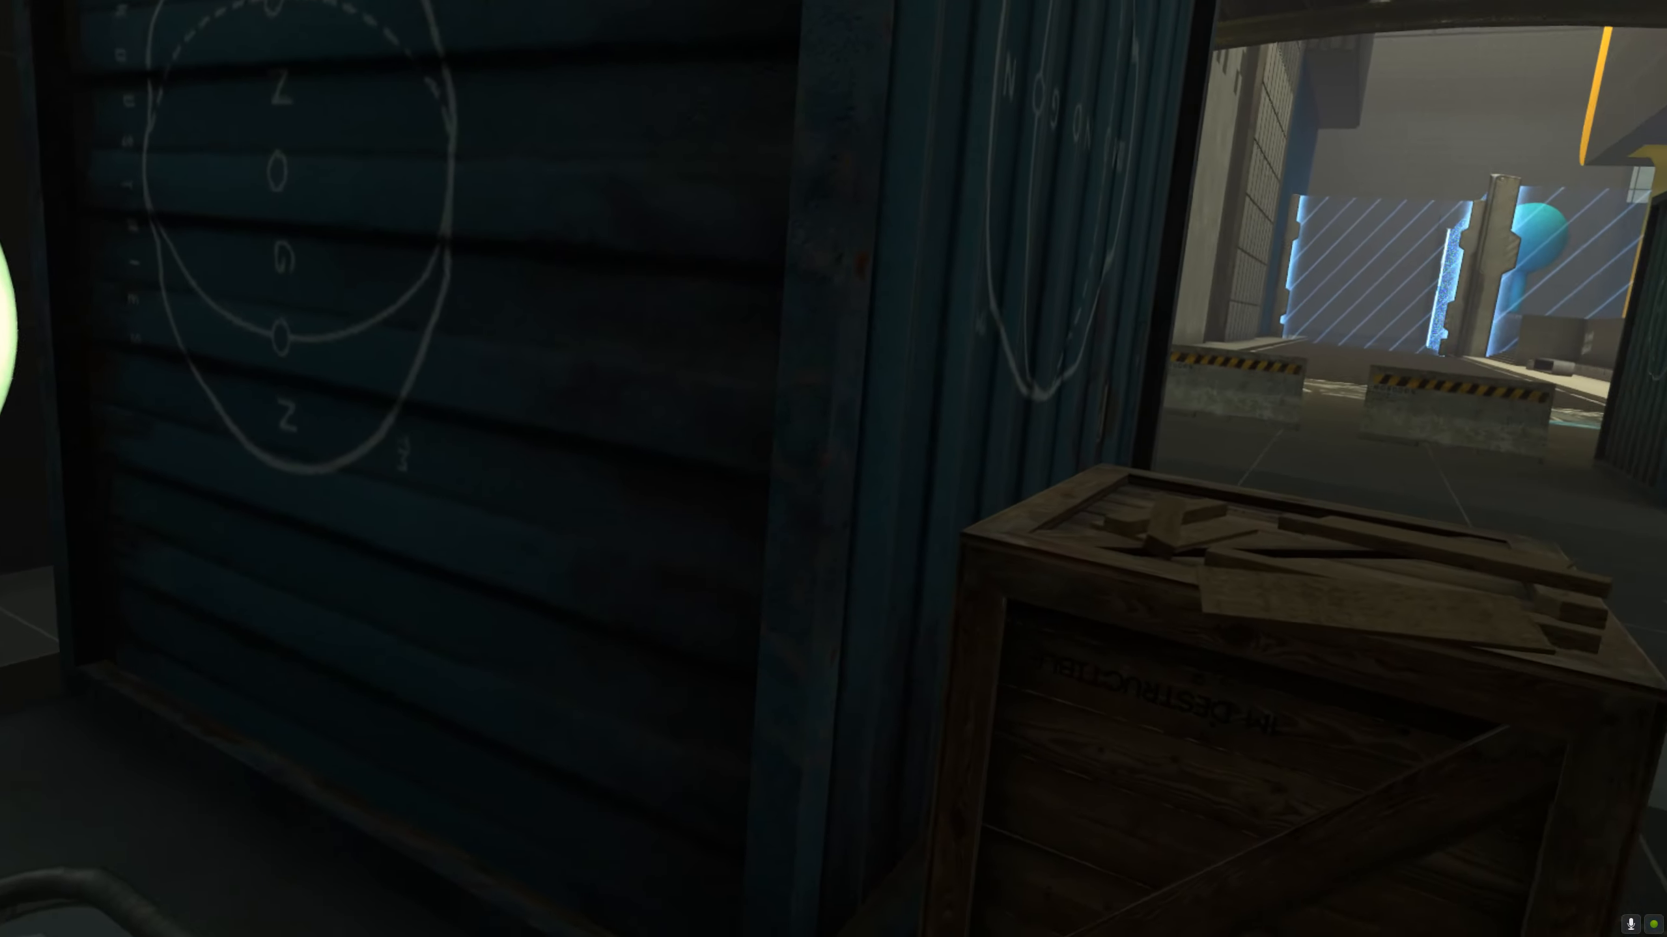
{"action": "mouse_move", "coordinate": [833, 468]}
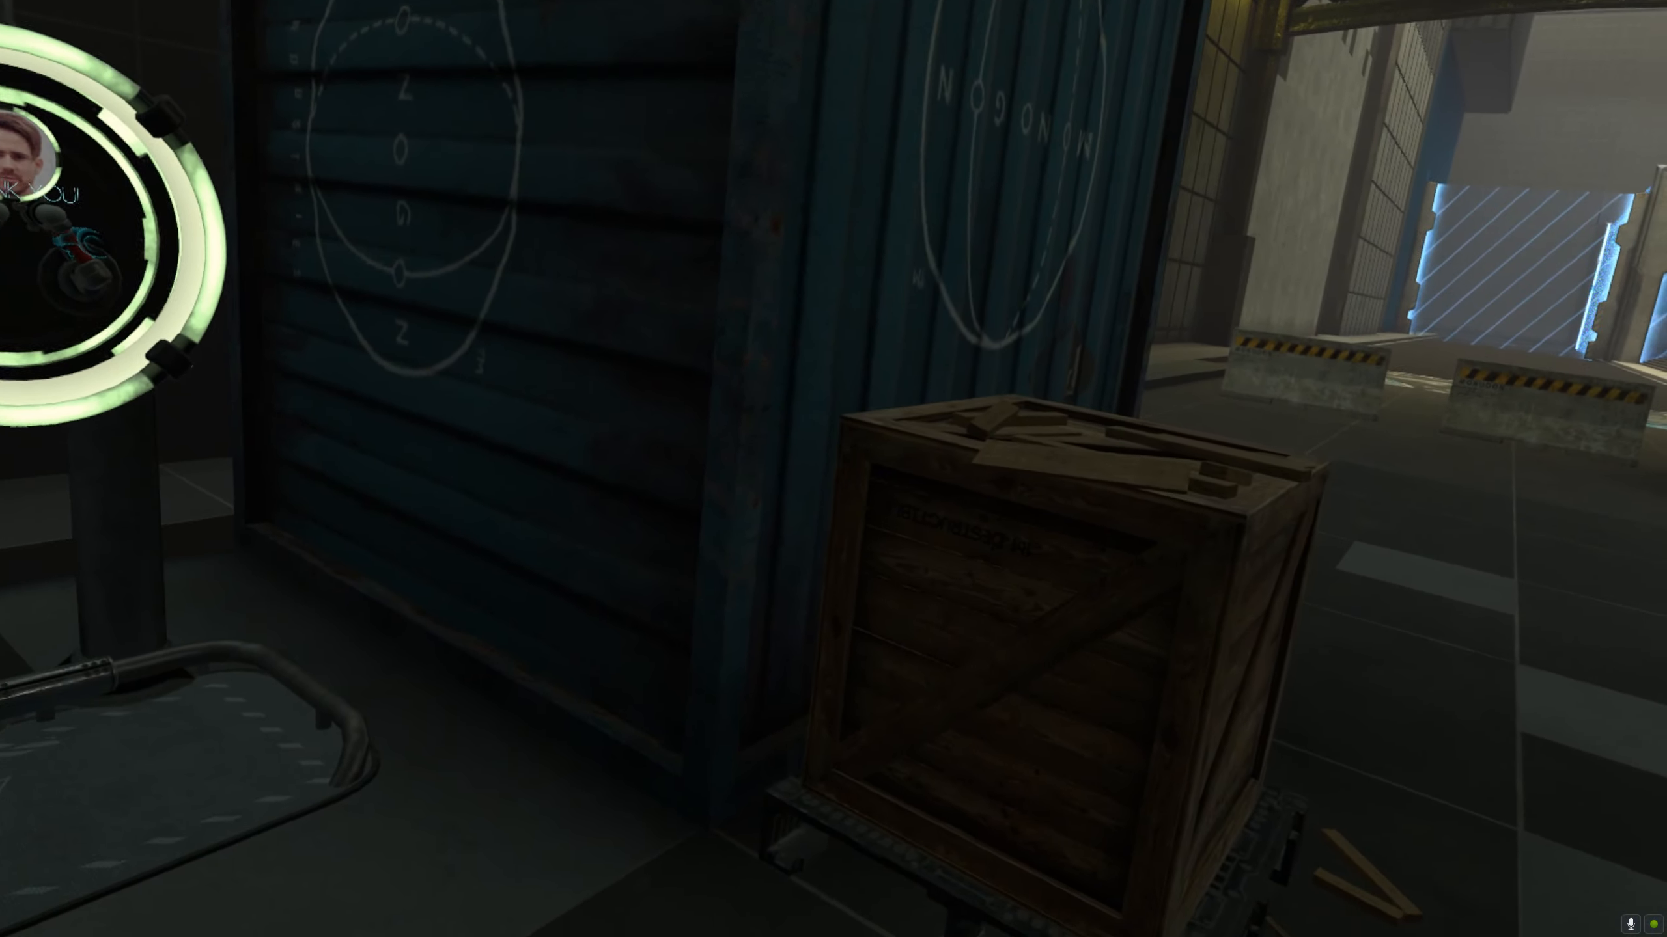
{"action": "mouse_move", "coordinate": [833, 469]}
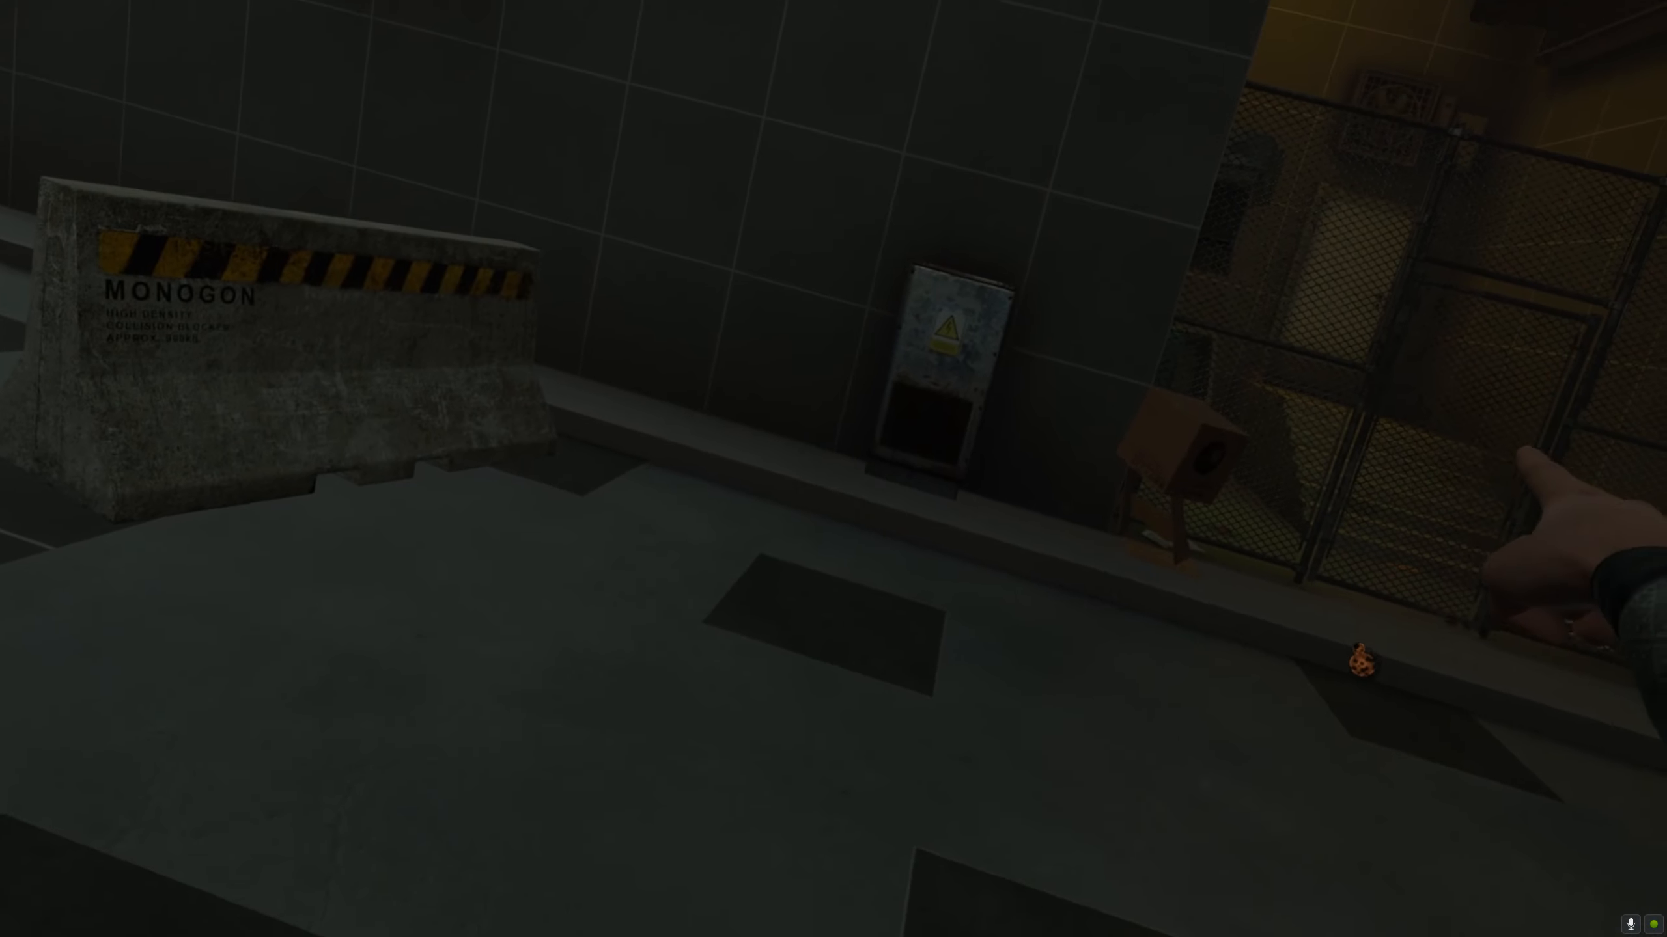